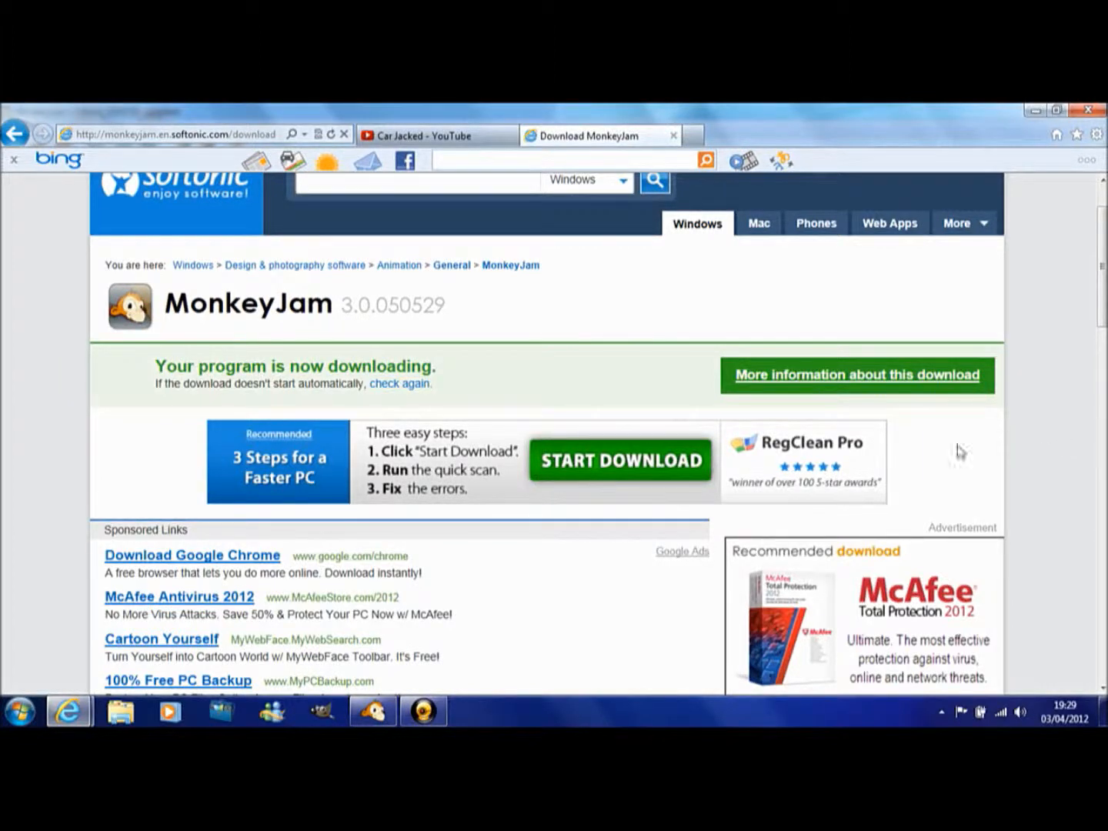
Step: Return to the Car Jacked video page and start the video playing
{"action": "left_click", "coordinate": [434, 136]}
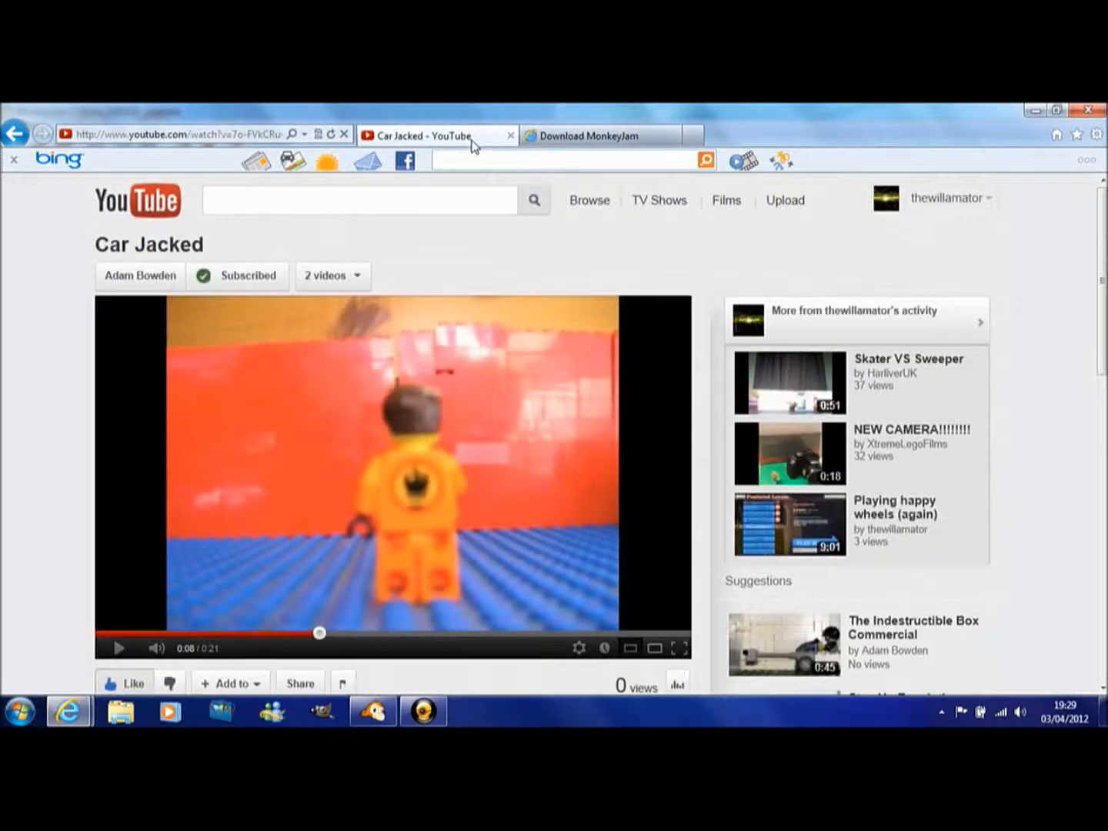
{"action": "scroll", "scroll_direction": "down", "scroll_amount": 3}
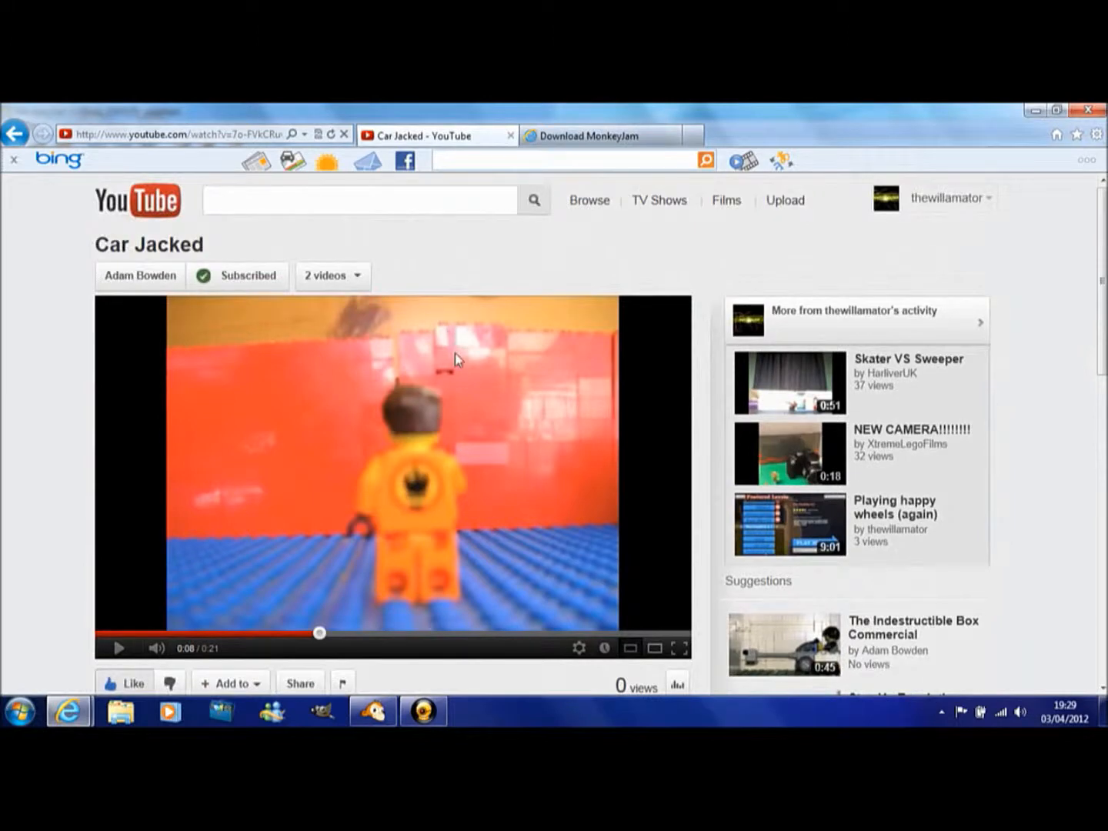
{"action": "mouse_move", "coordinate": [470, 354]}
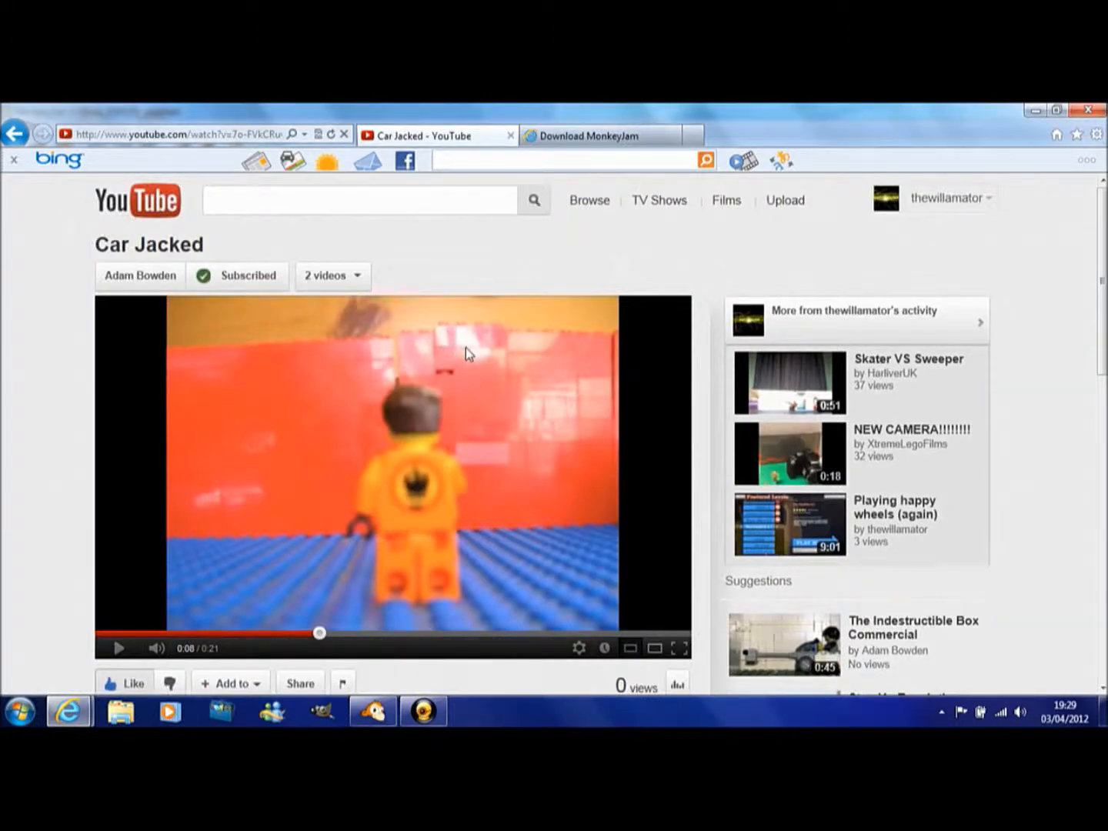
{"action": "left_click", "coordinate": [118, 647]}
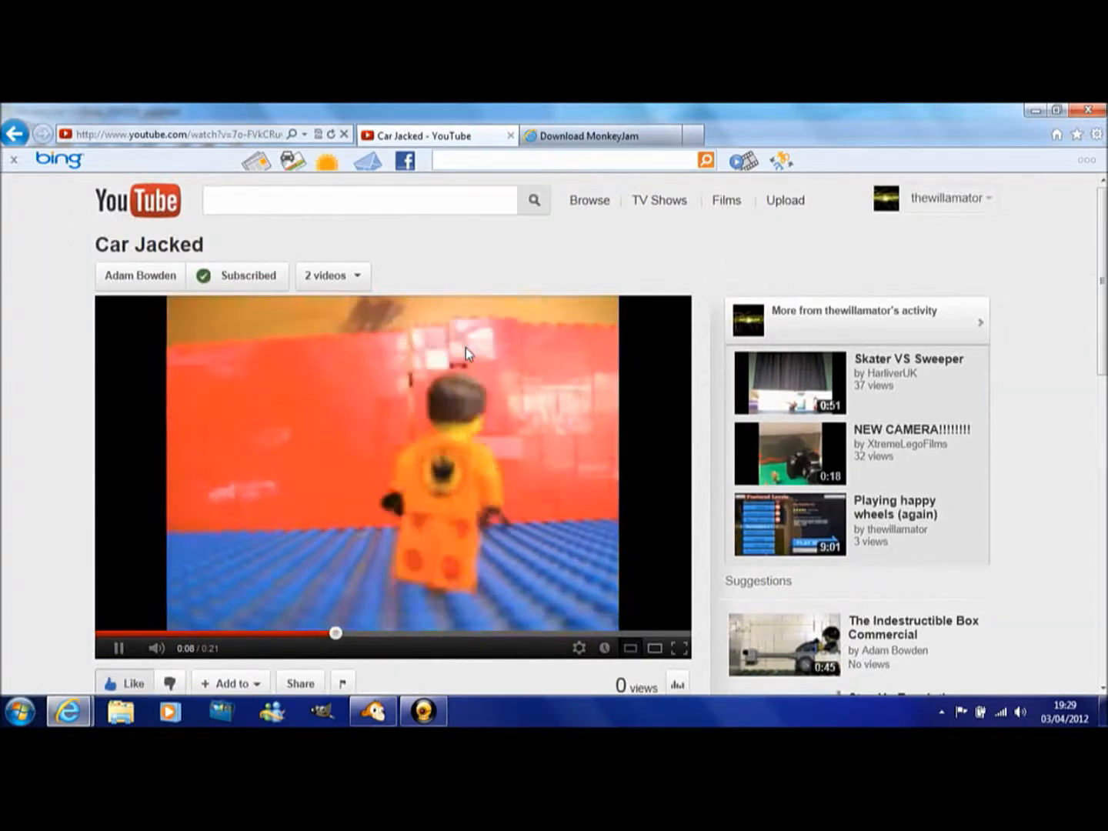
Step: Go to your own channel page, Tutorials and more!, from the account menu
{"action": "left_click", "coordinate": [948, 197]}
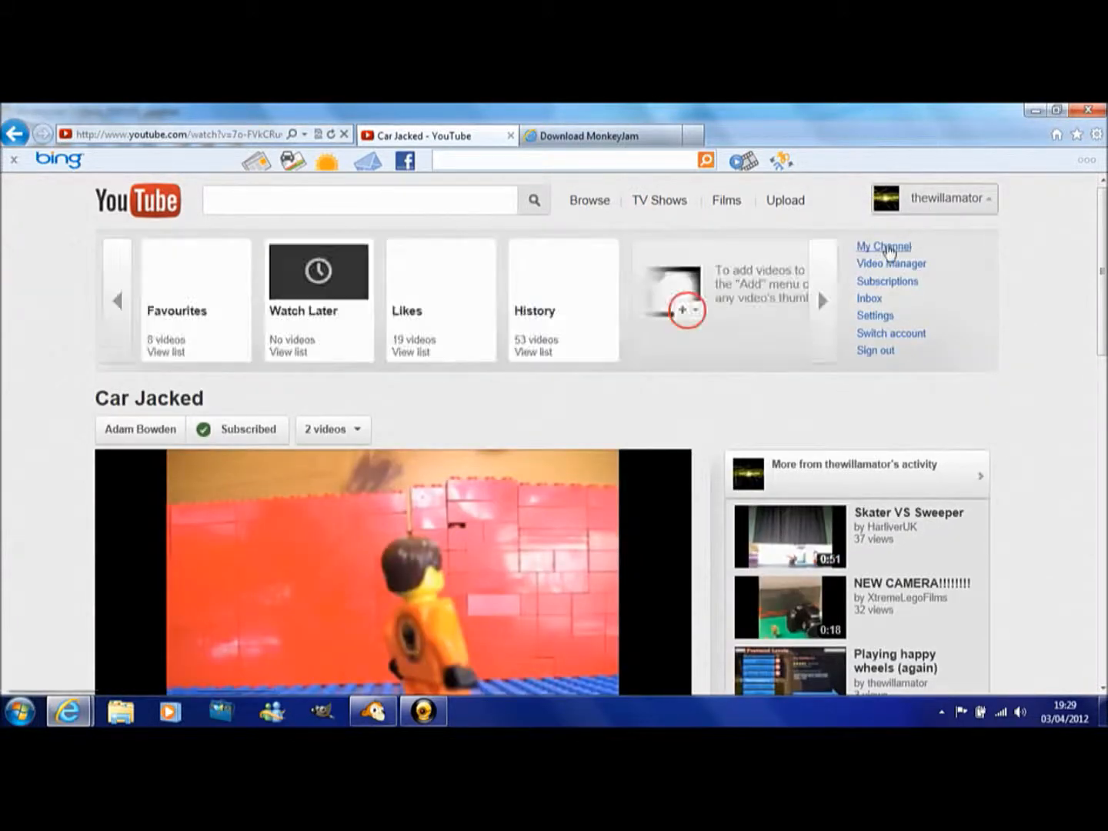
{"action": "left_click", "coordinate": [884, 247]}
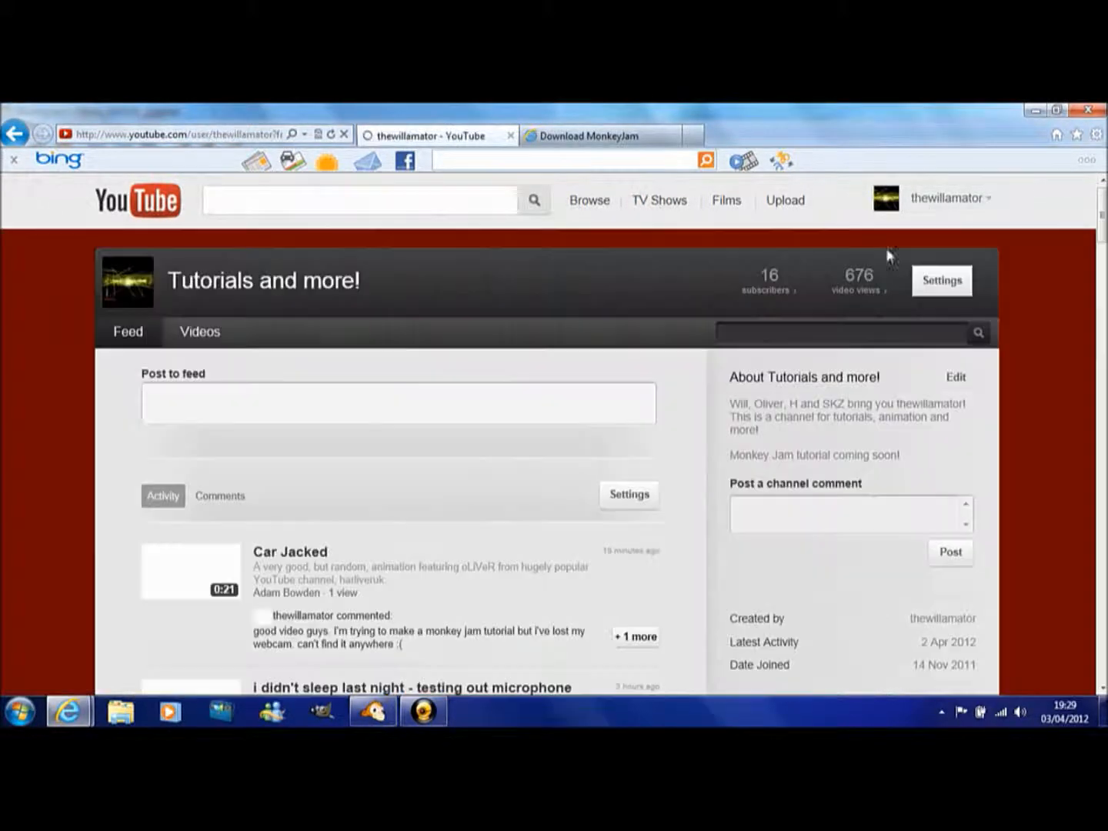
{"action": "scroll", "scroll_direction": "down", "scroll_amount": 3}
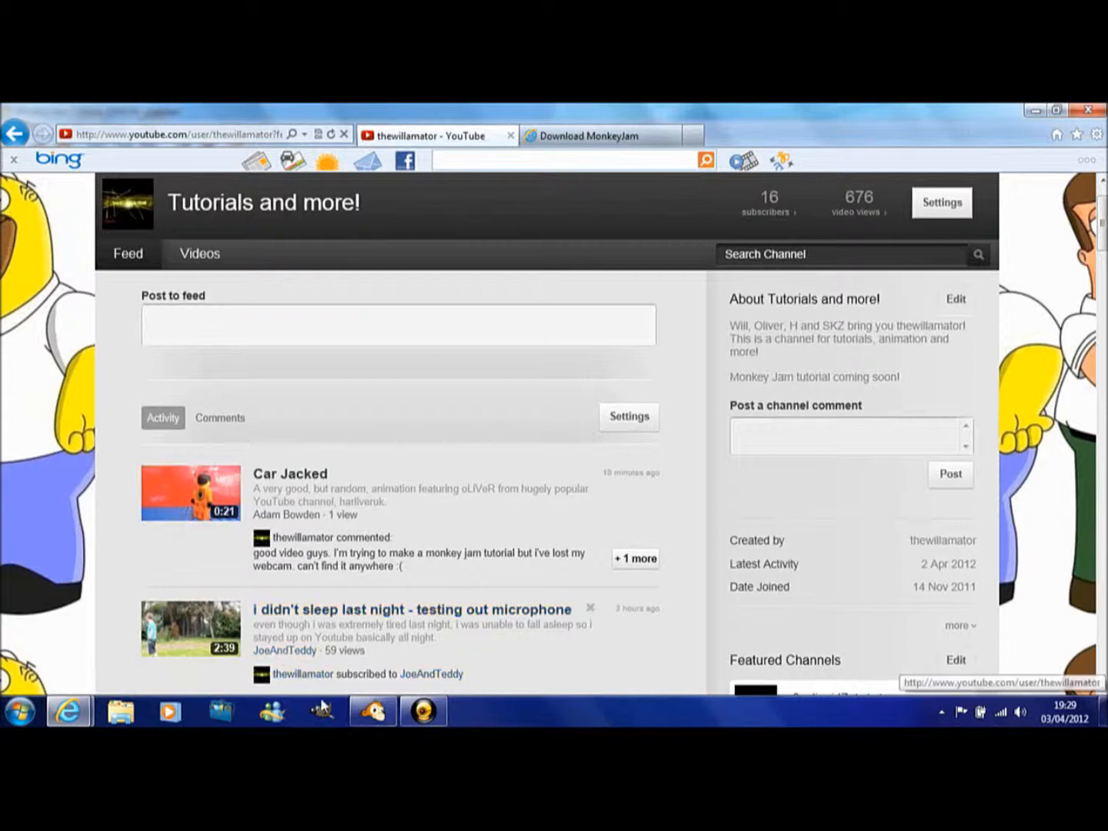
{"action": "left_click", "coordinate": [372, 711]}
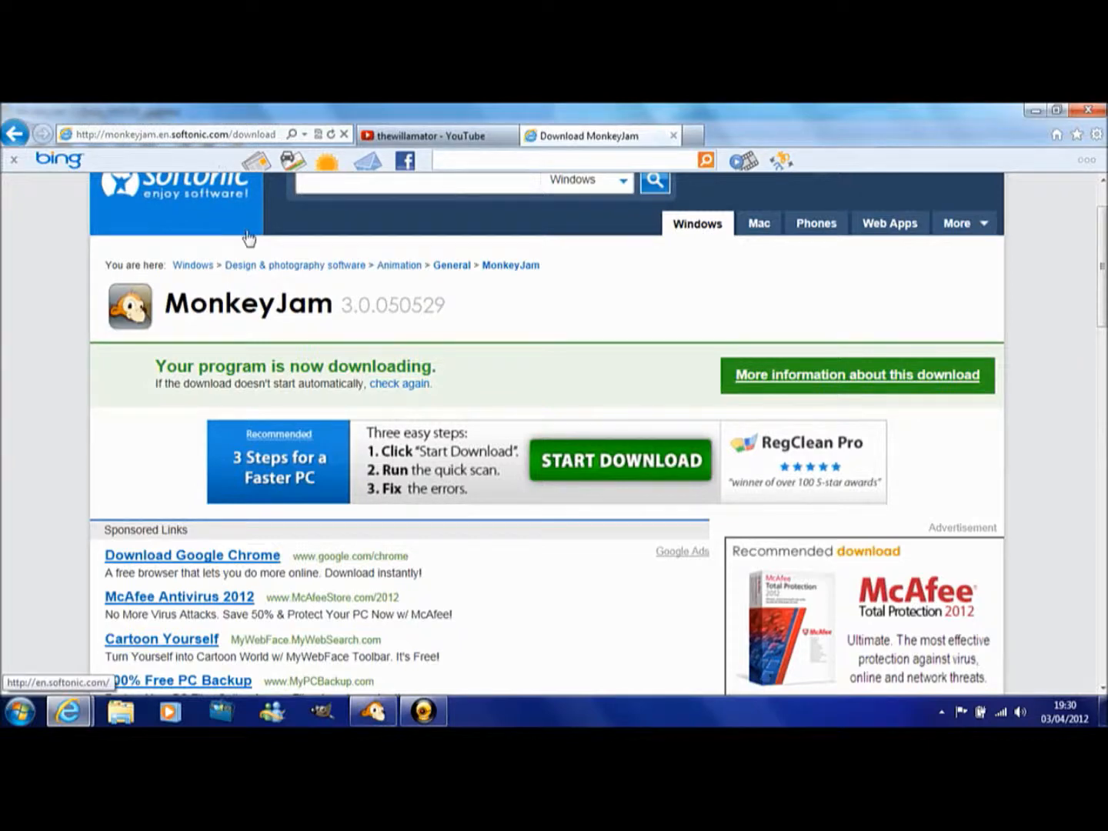
Step: Scroll the Softonic MonkeyJam download page while the download runs
{"action": "scroll", "scroll_direction": "down", "scroll_amount": 3}
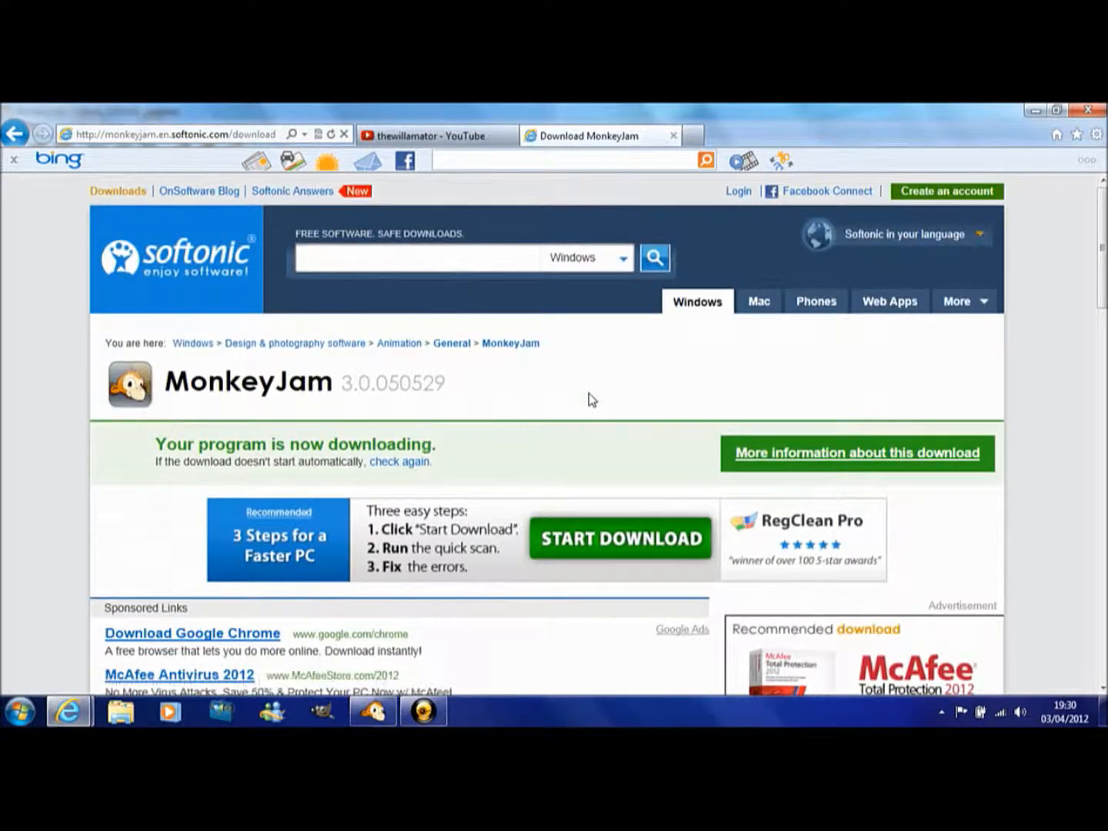
{"action": "mouse_move", "coordinate": [558, 221]}
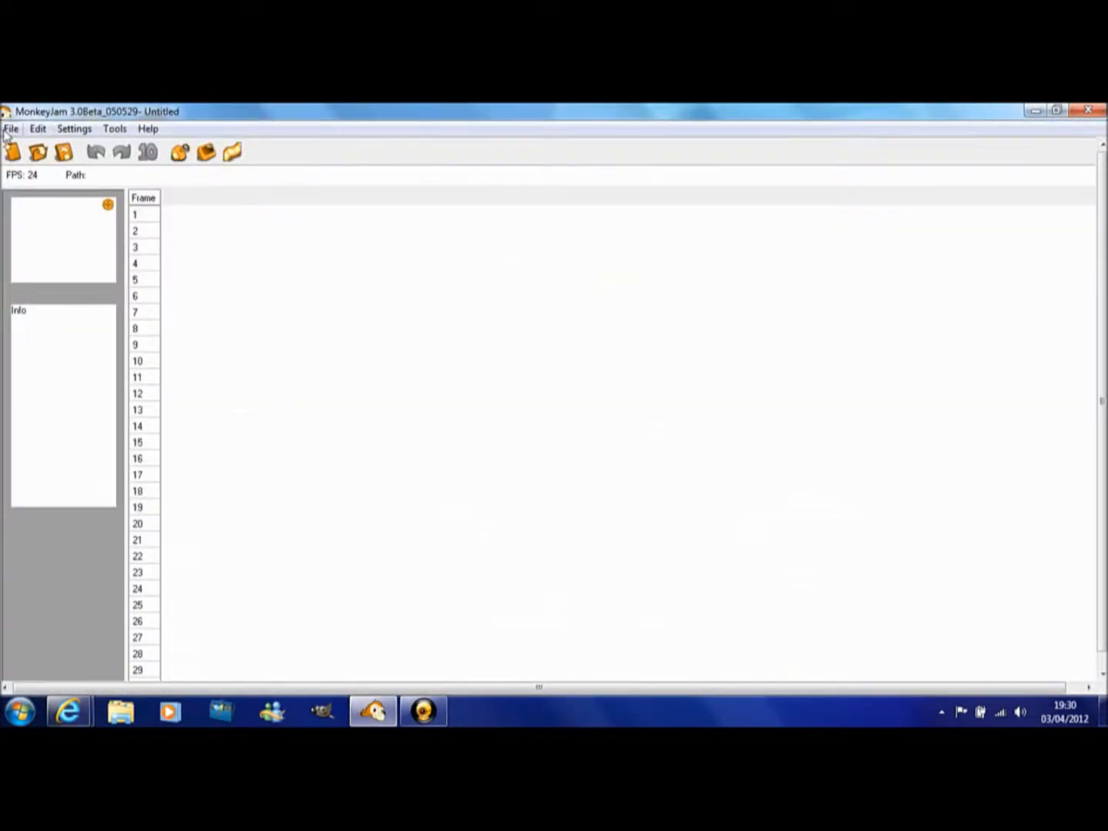
Step: Create a new timeline layer named animation 1 with colour Blue
{"action": "left_click", "coordinate": [37, 151]}
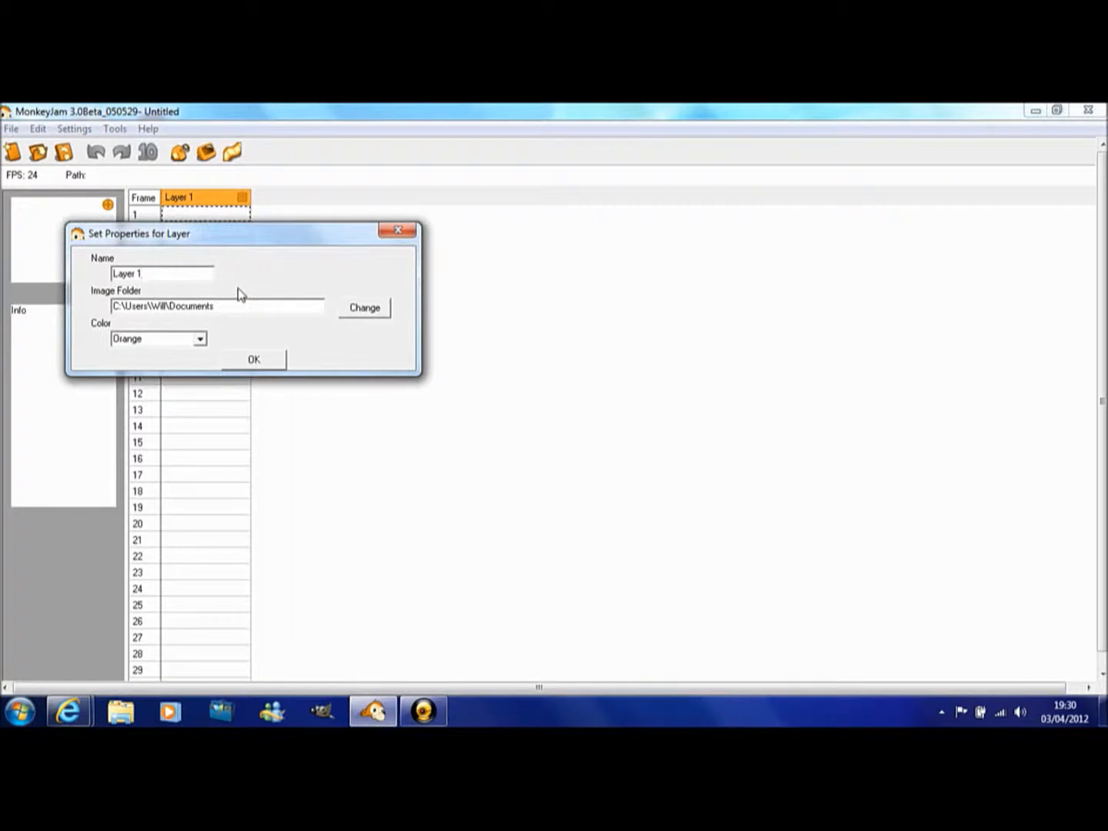
{"action": "key", "text": "BackSpace"}
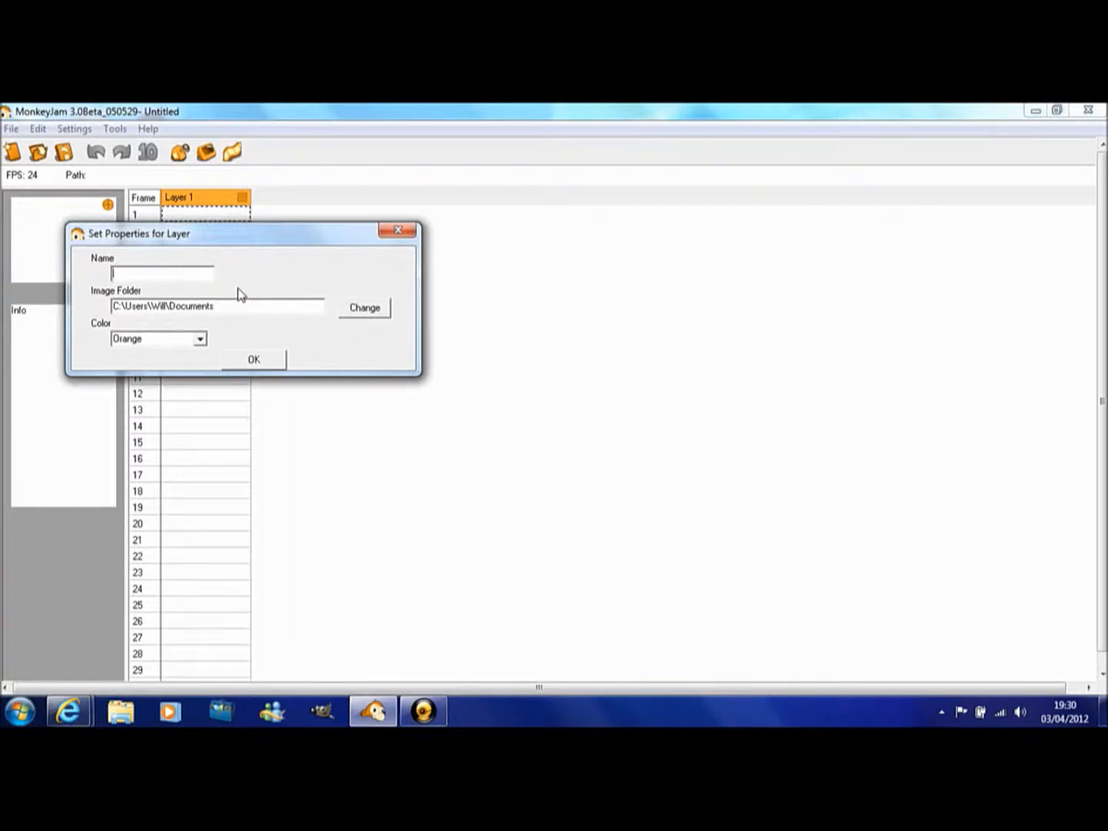
{"action": "type", "text": "animation 1"}
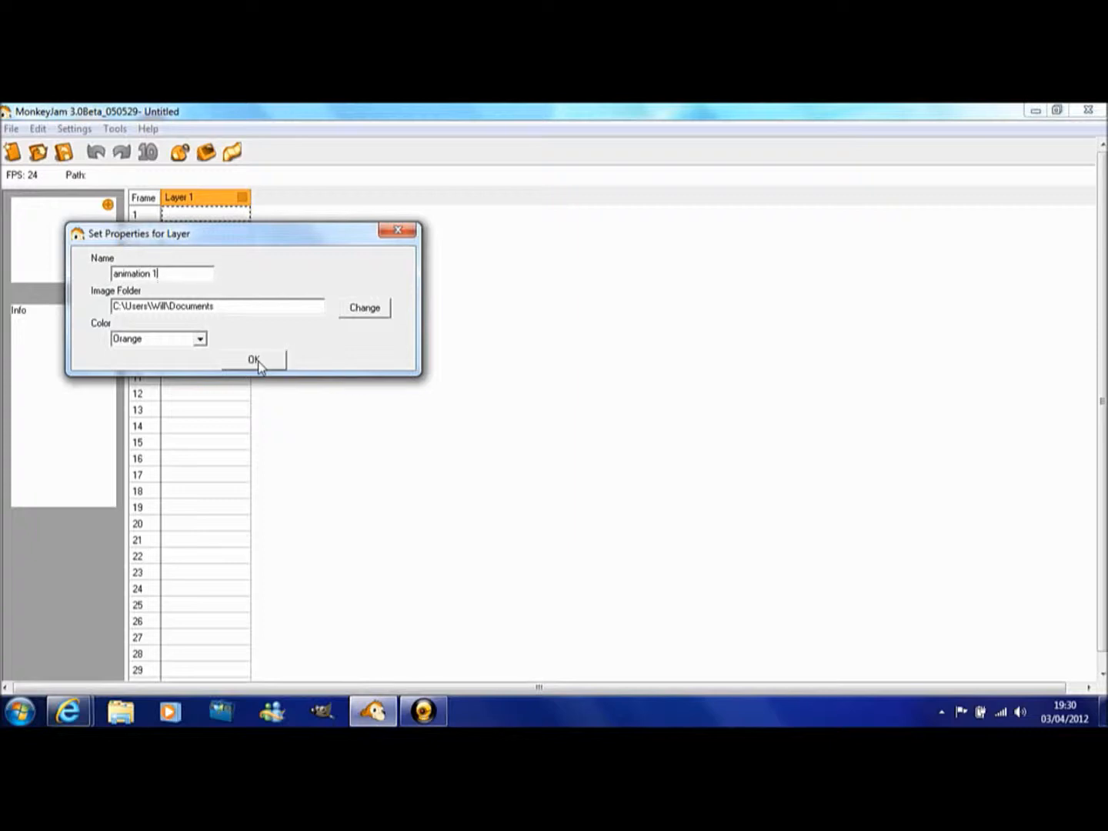
{"action": "mouse_move", "coordinate": [267, 371]}
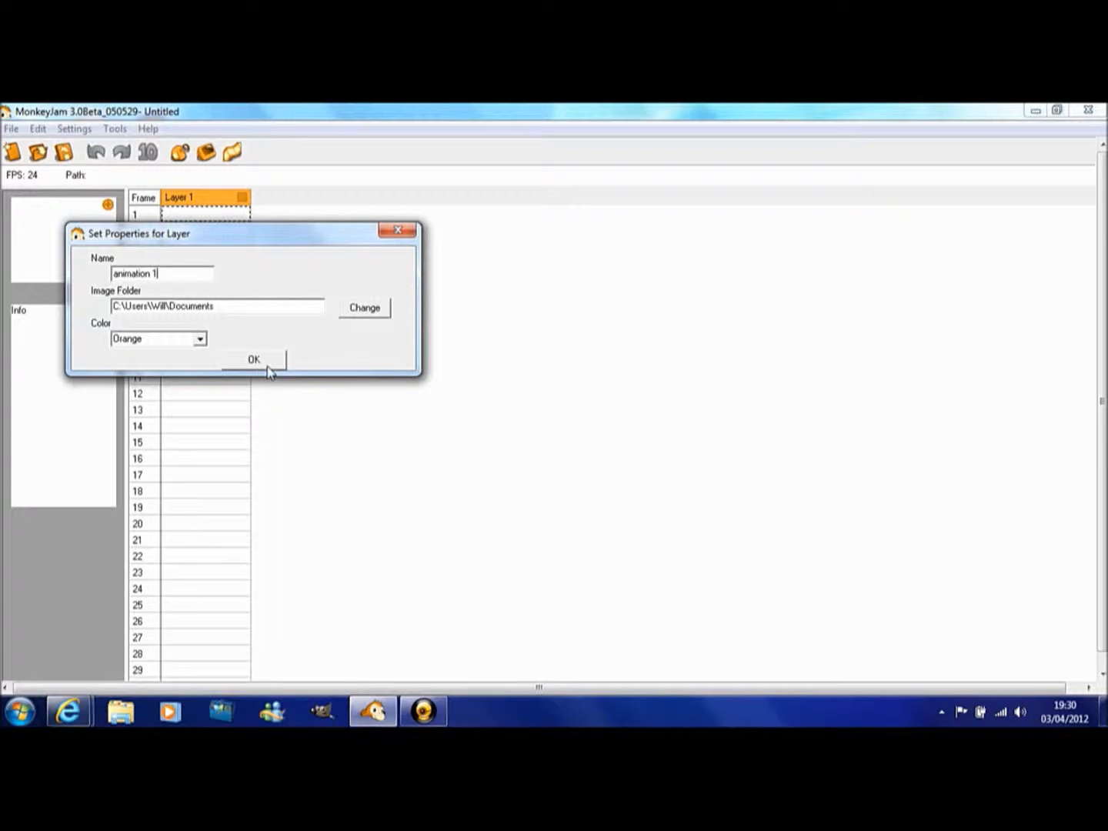
{"action": "left_click", "coordinate": [200, 339]}
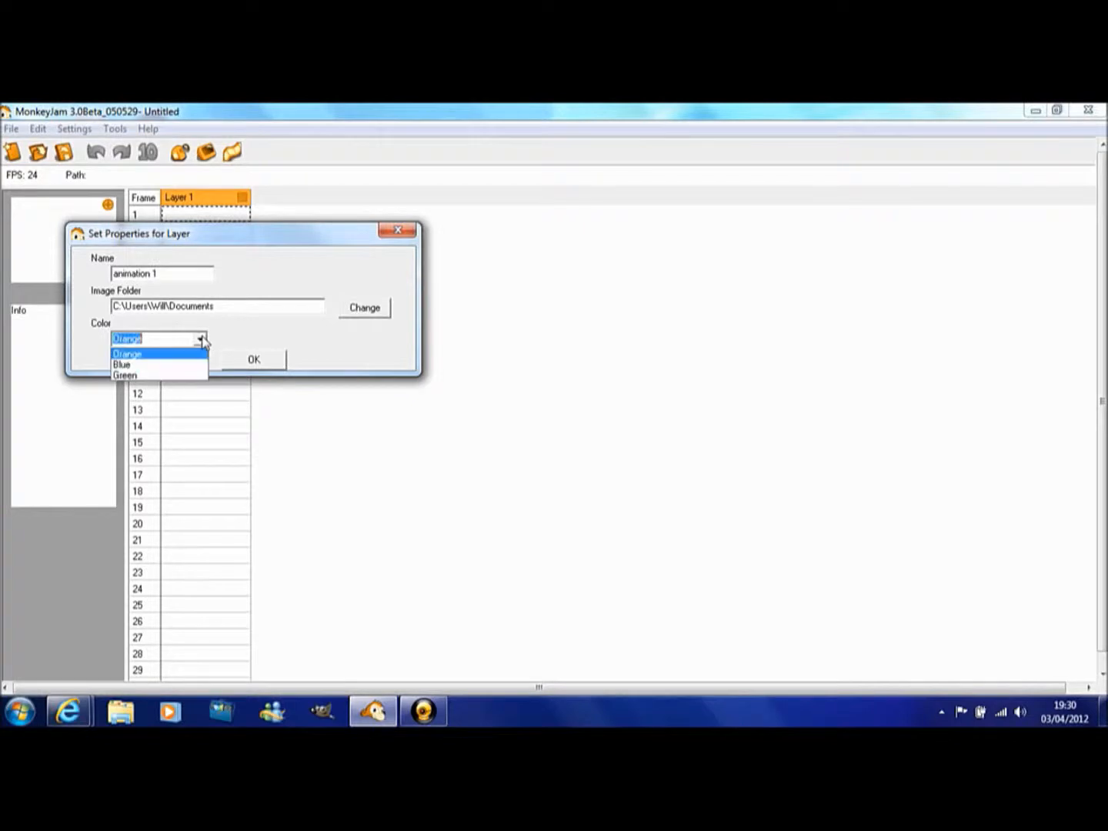
{"action": "left_click", "coordinate": [122, 363]}
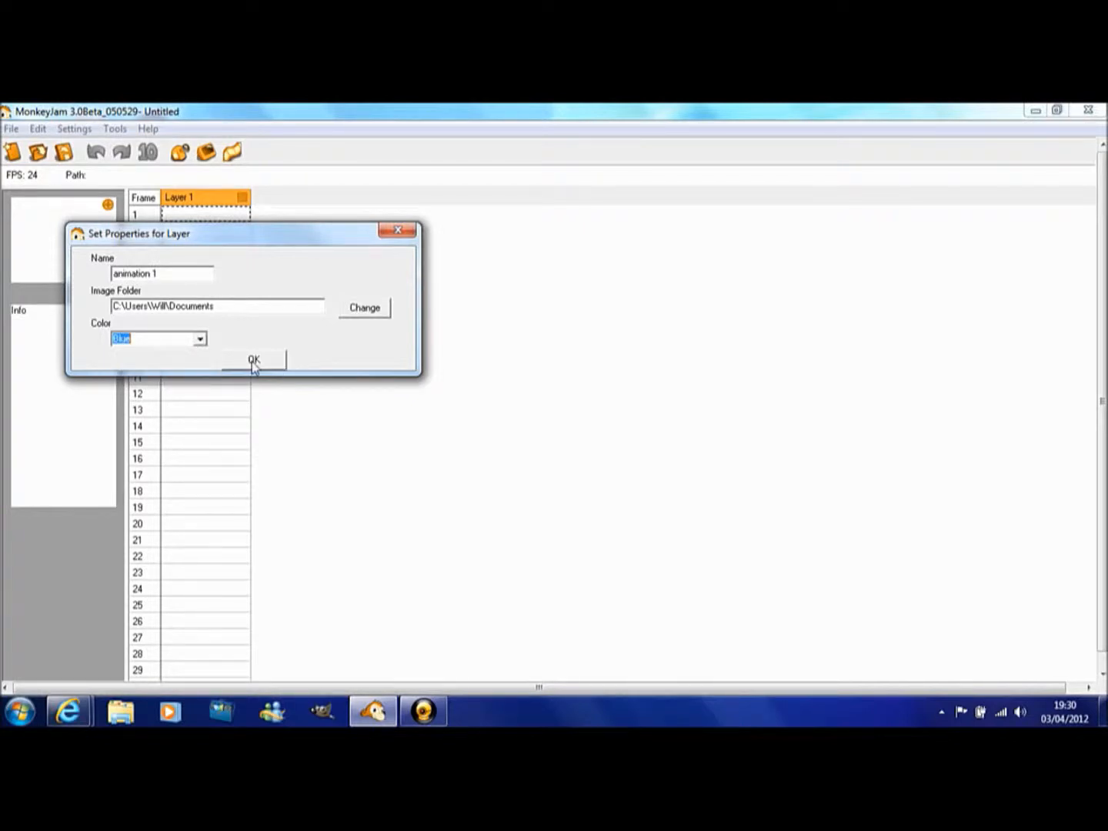
{"action": "left_click", "coordinate": [254, 360]}
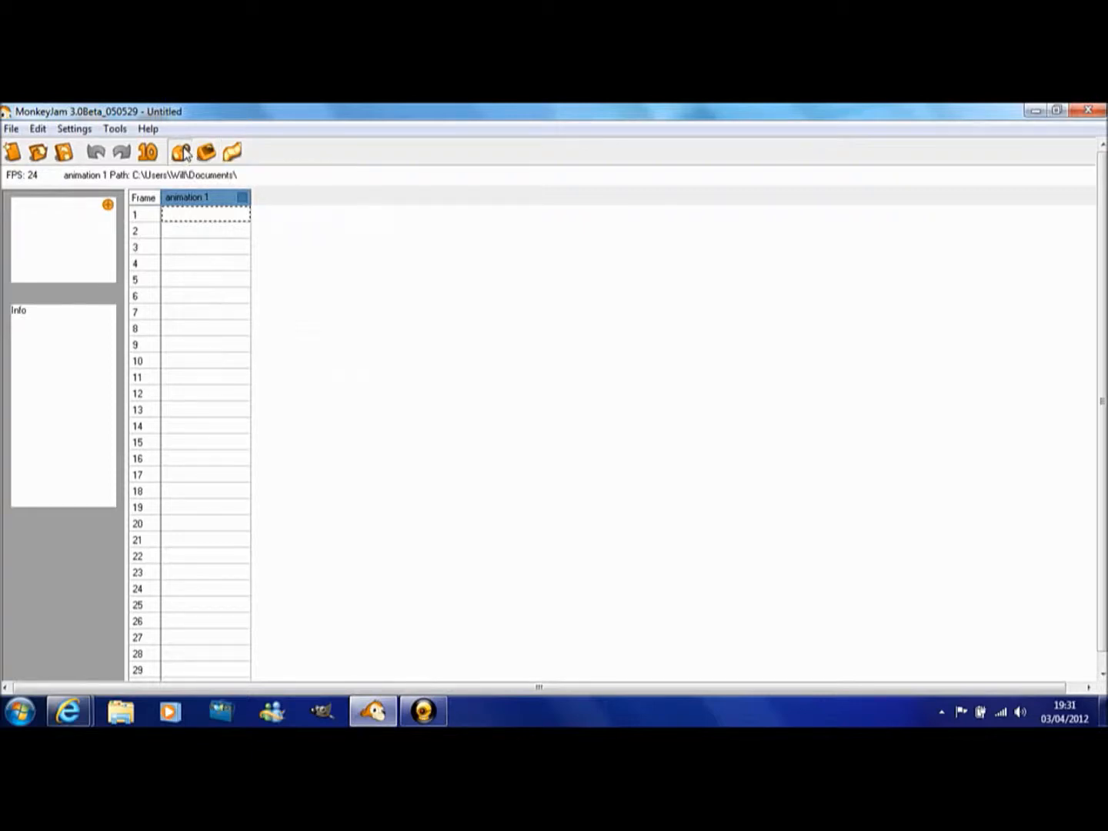
Step: Start capture maximized with Frame numbering, Image Hold One and Stop Motion mode
{"action": "left_click", "coordinate": [180, 151]}
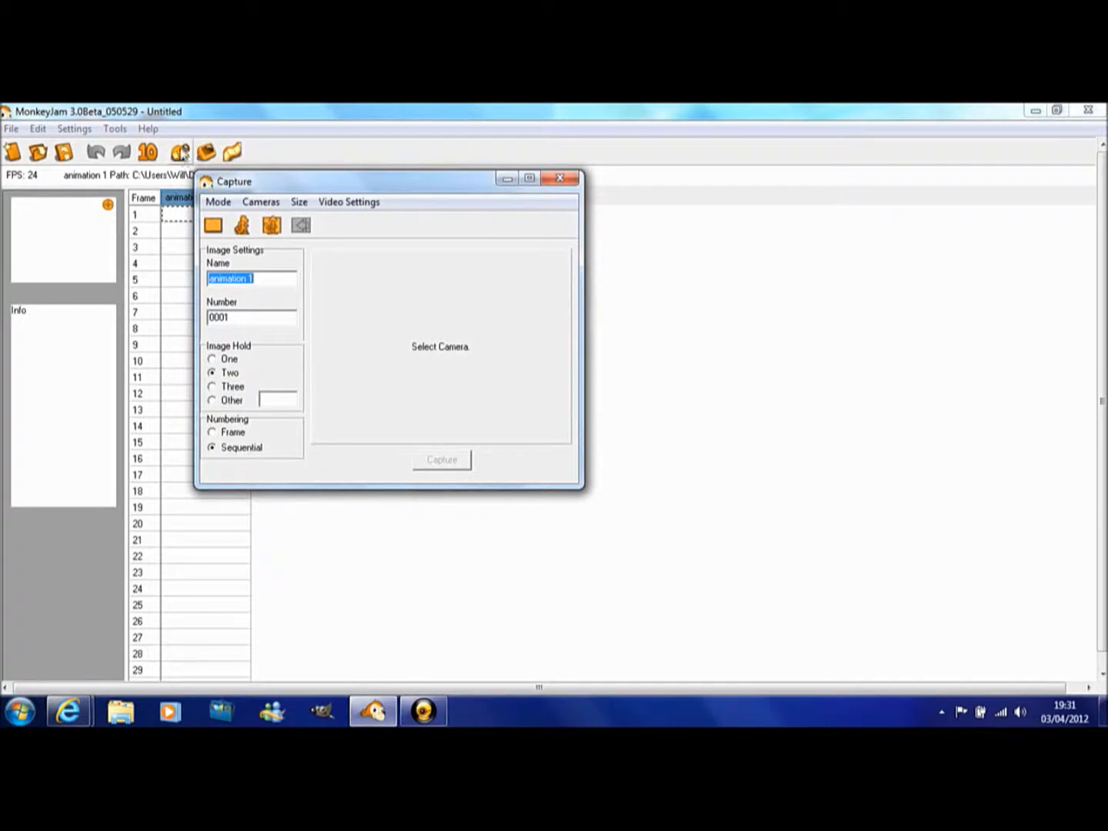
{"action": "mouse_move", "coordinate": [182, 151]}
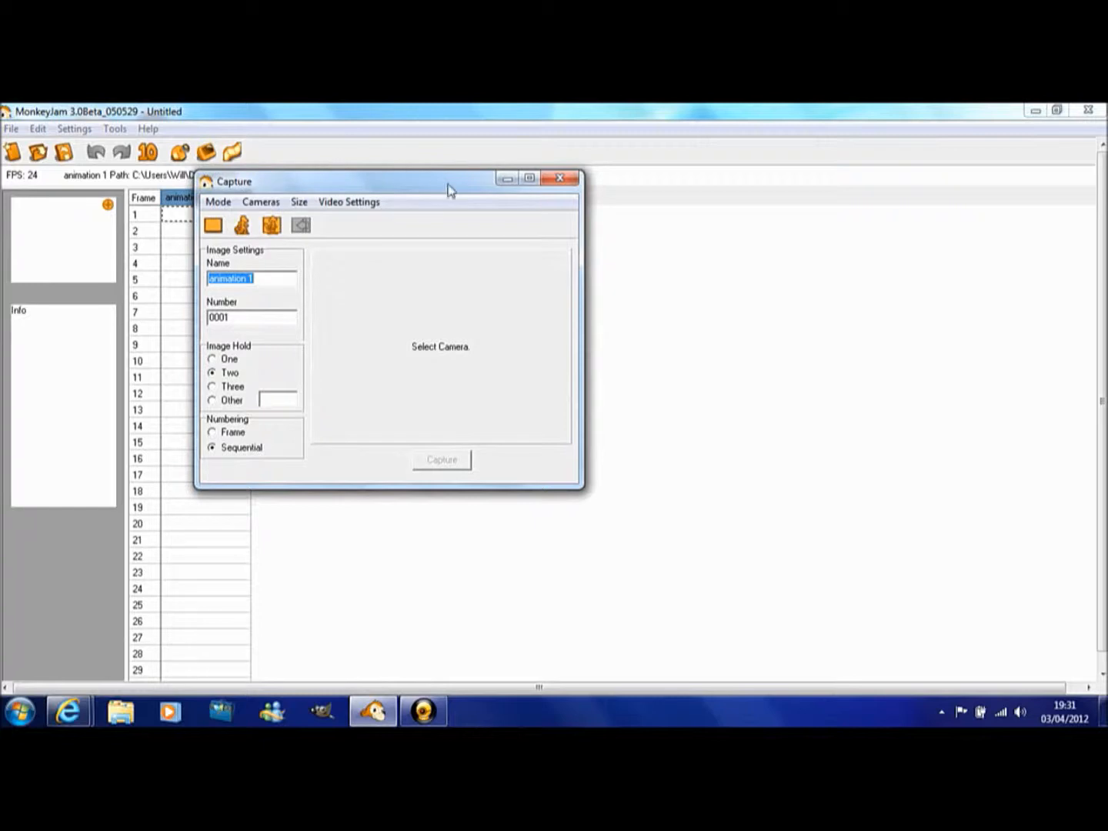
{"action": "left_click", "coordinate": [530, 179]}
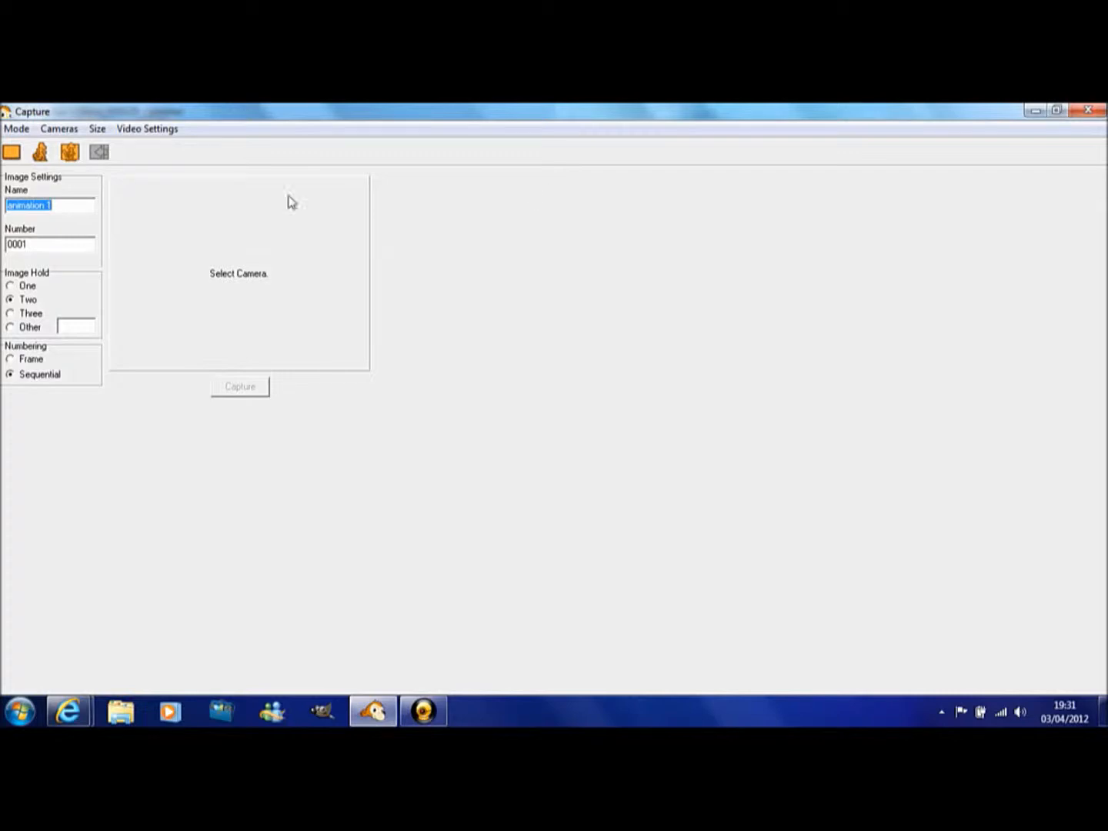
{"action": "mouse_move", "coordinate": [34, 323]}
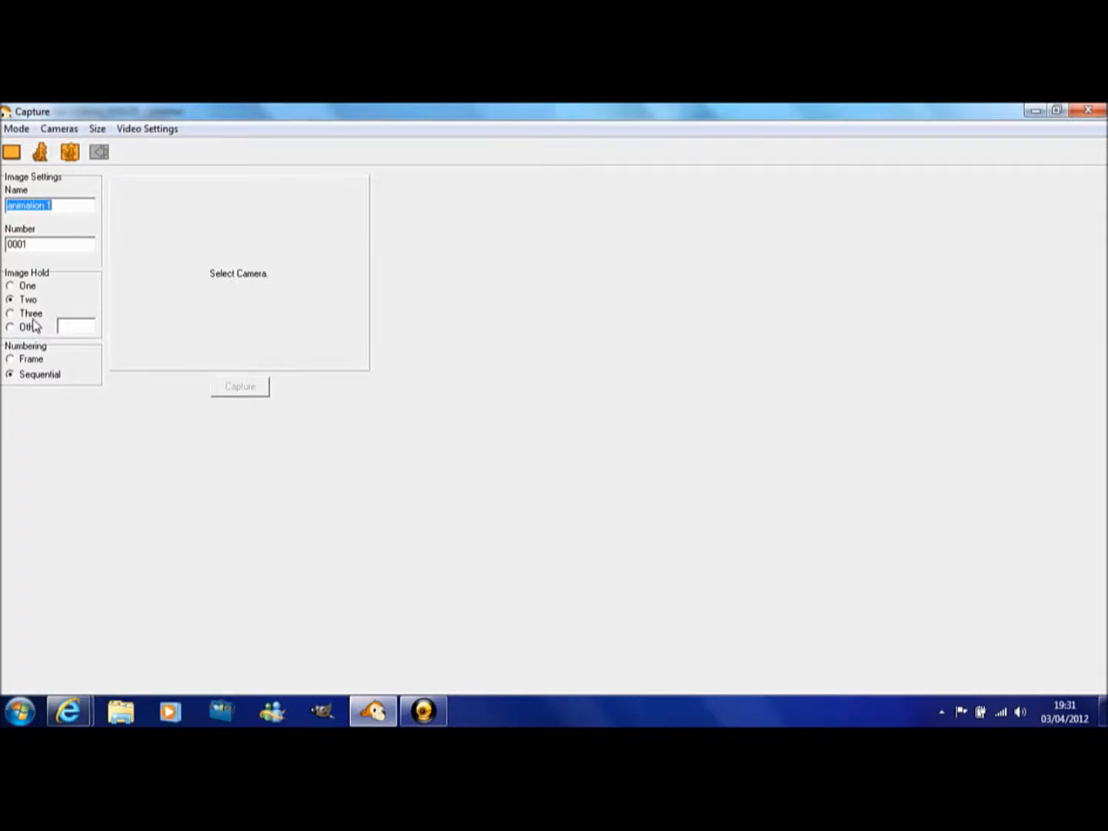
{"action": "left_click", "coordinate": [11, 359]}
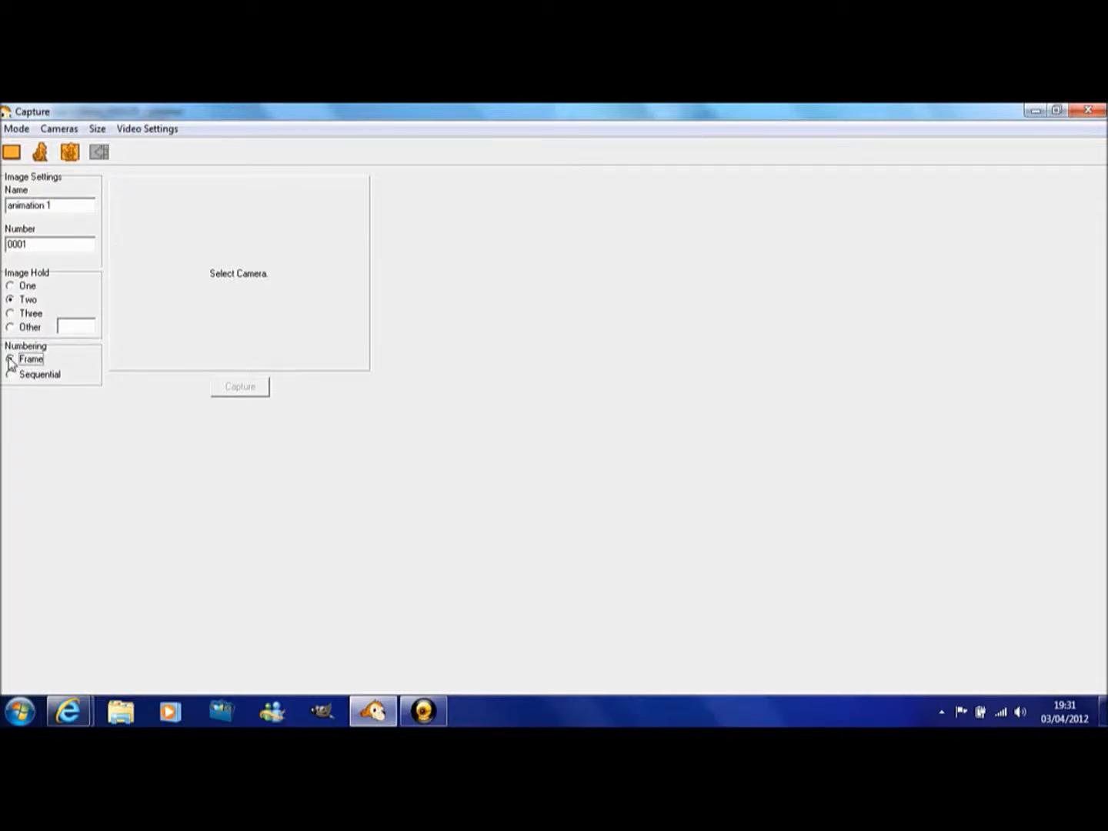
{"action": "left_click", "coordinate": [10, 286]}
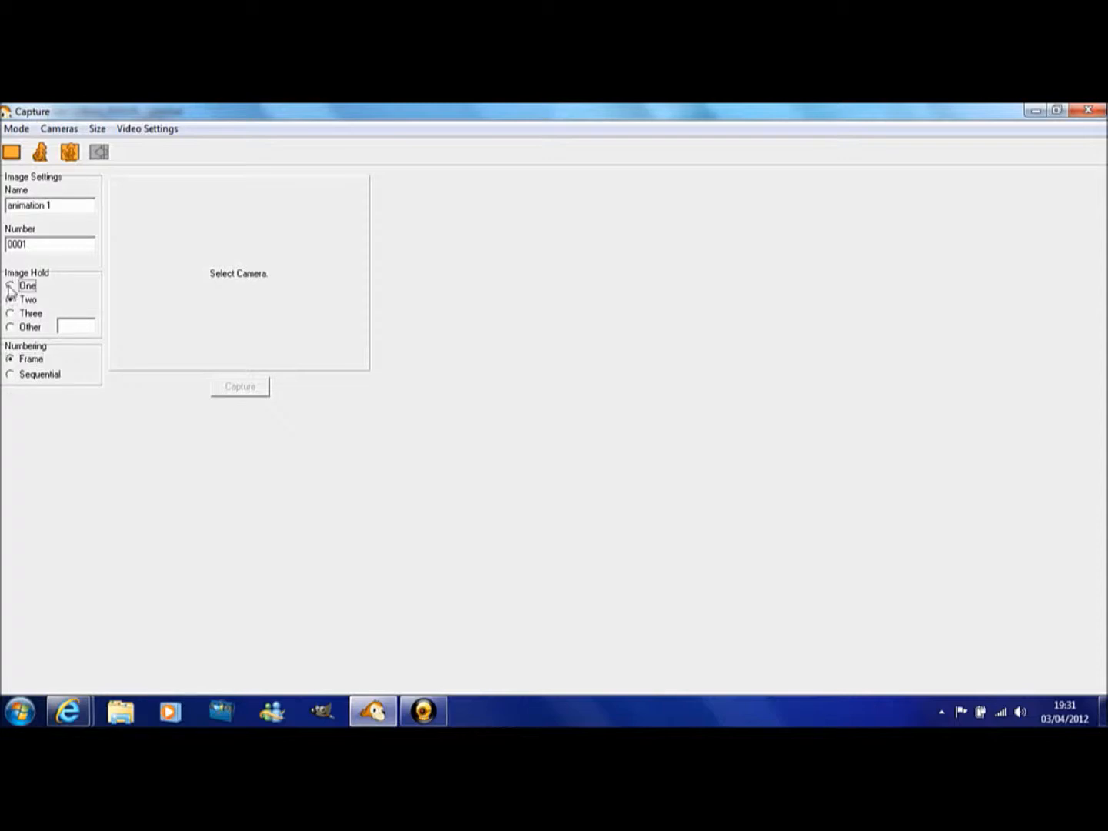
{"action": "left_click", "coordinate": [16, 129]}
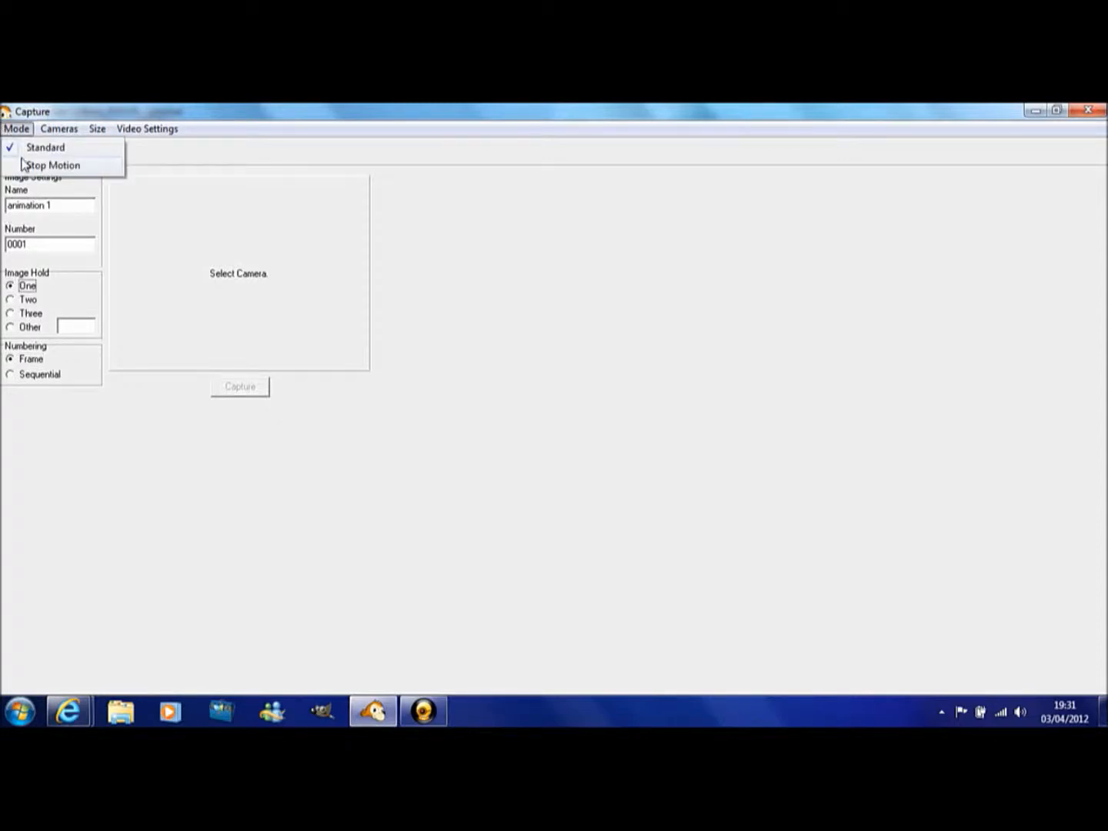
{"action": "left_click", "coordinate": [53, 165]}
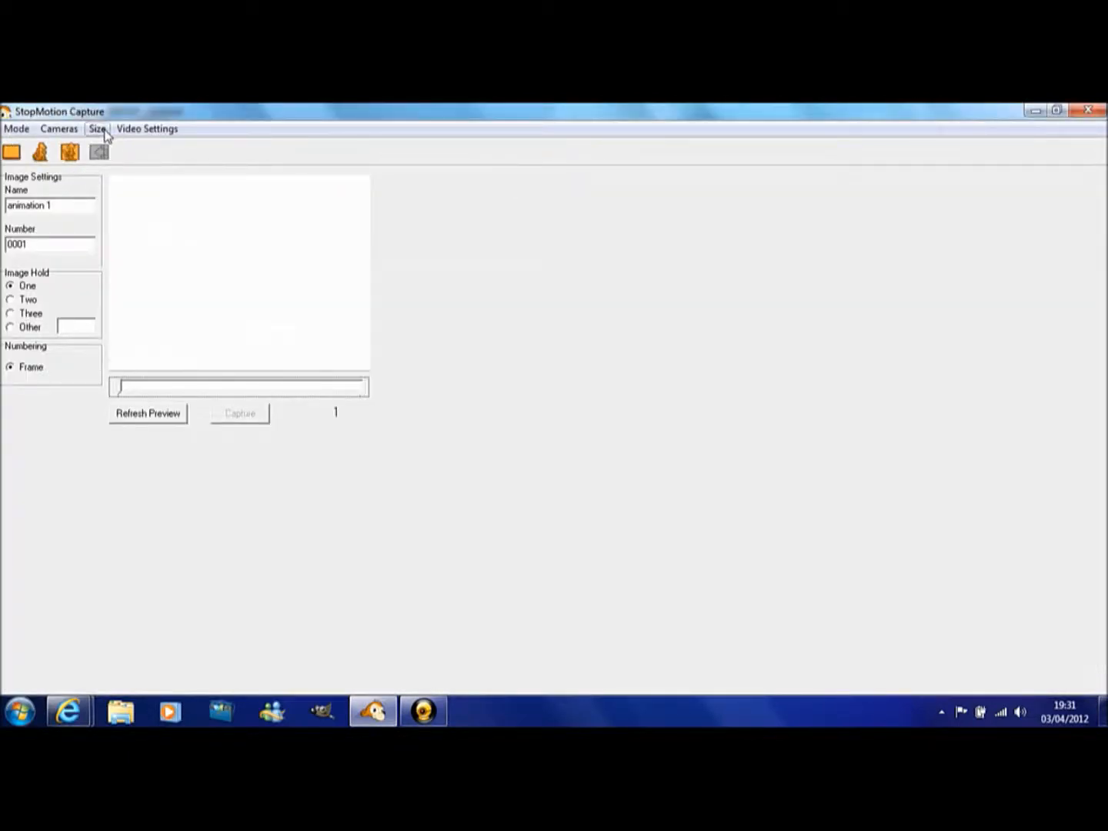
{"action": "mouse_move", "coordinate": [227, 317]}
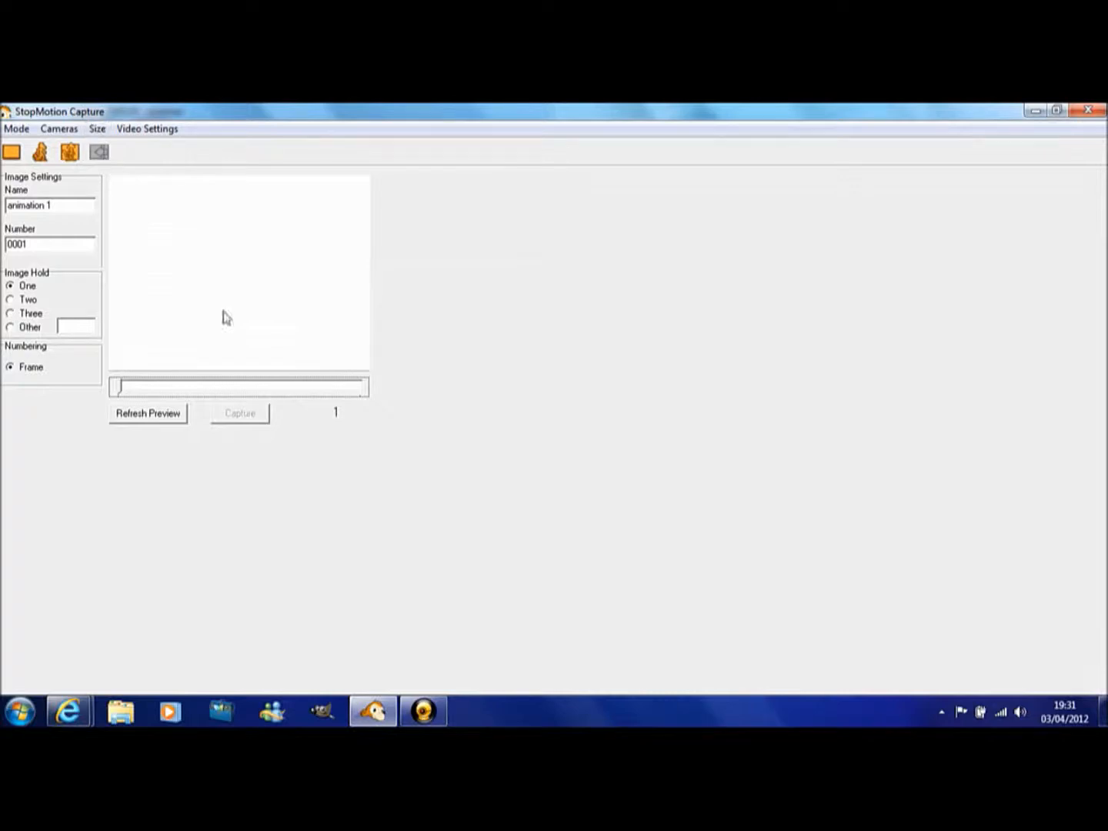
{"action": "mouse_move", "coordinate": [48, 168]}
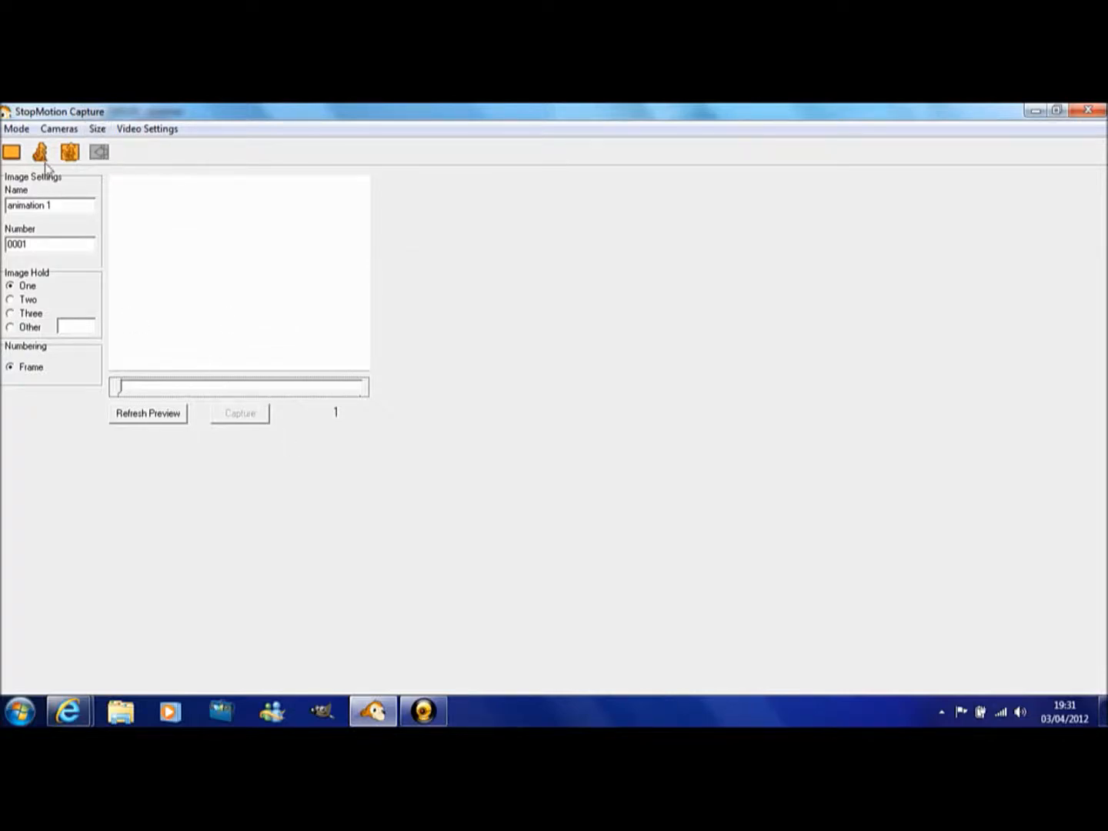
Step: Select WebCam SC-0311139N as the capture source
{"action": "left_click", "coordinate": [59, 129]}
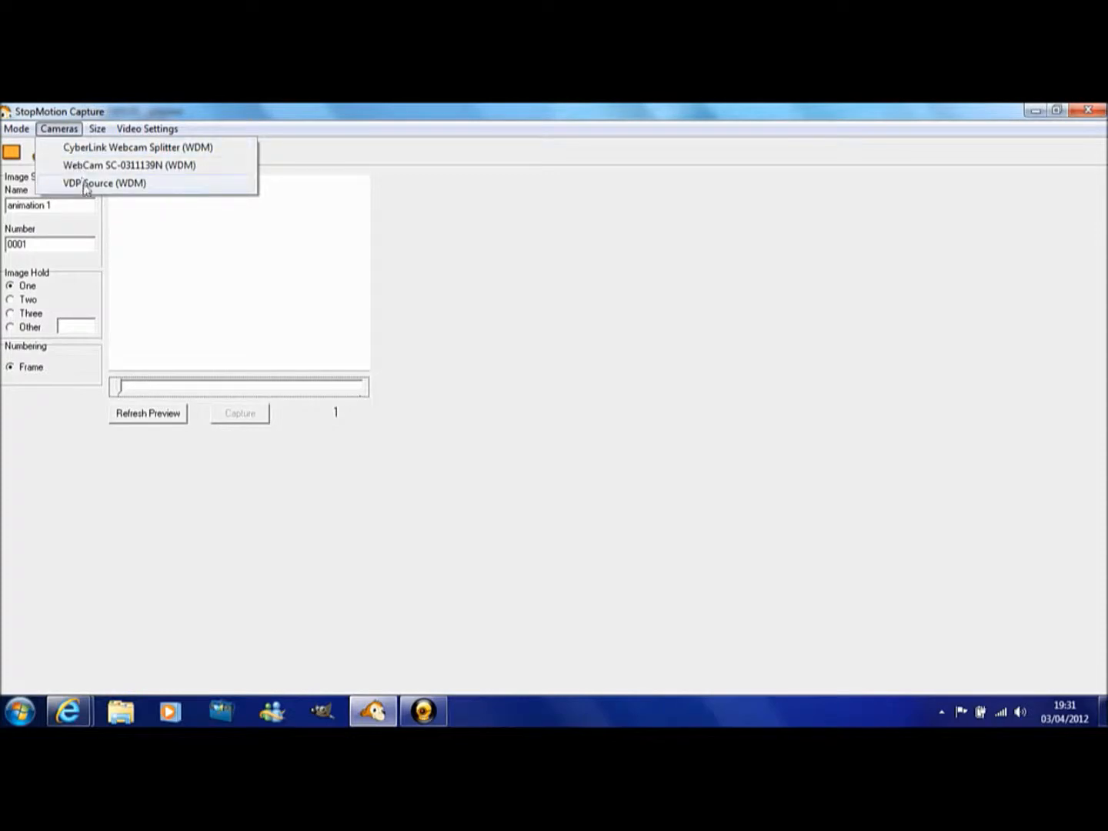
{"action": "mouse_move", "coordinate": [83, 166]}
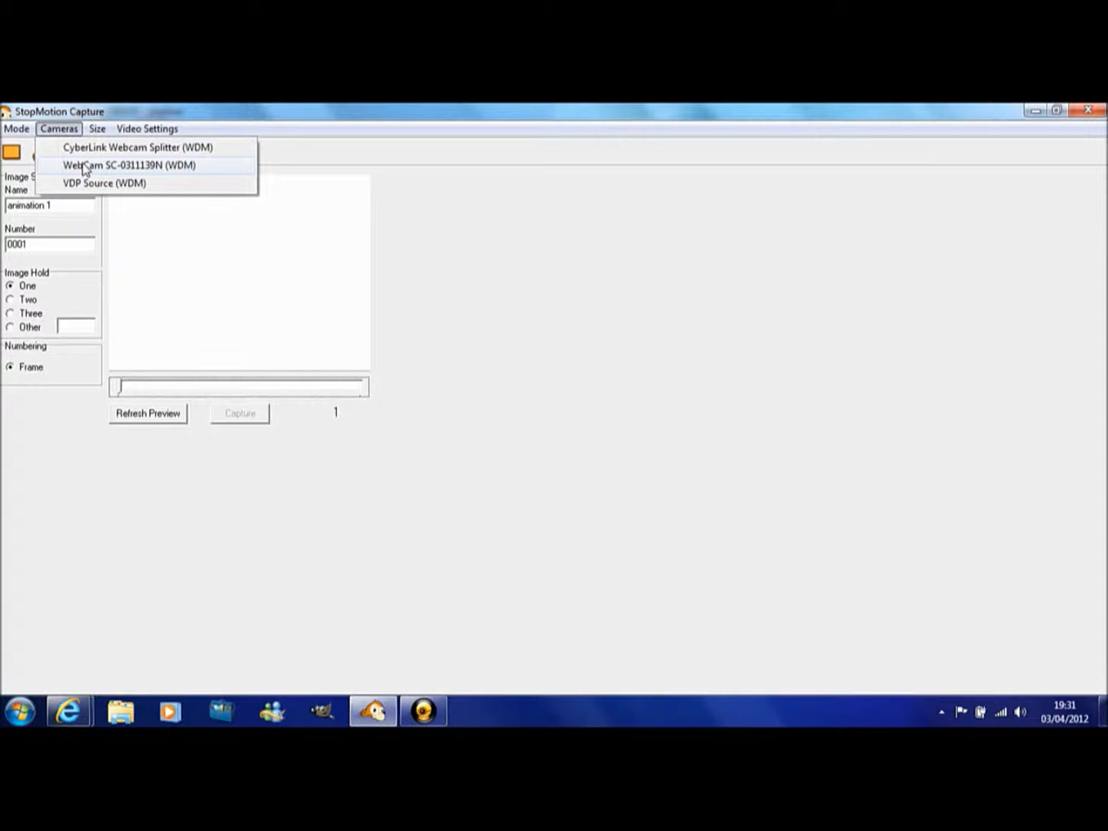
{"action": "left_click", "coordinate": [129, 164]}
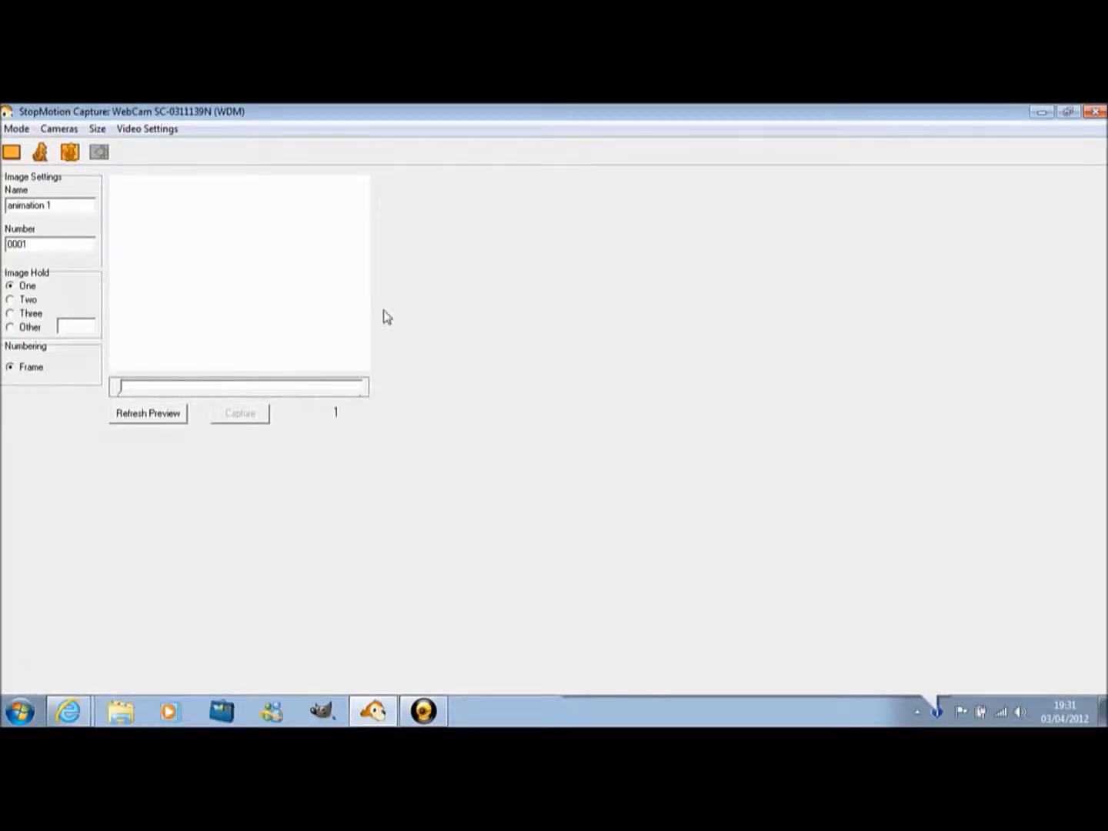
{"action": "mouse_move", "coordinate": [431, 431]}
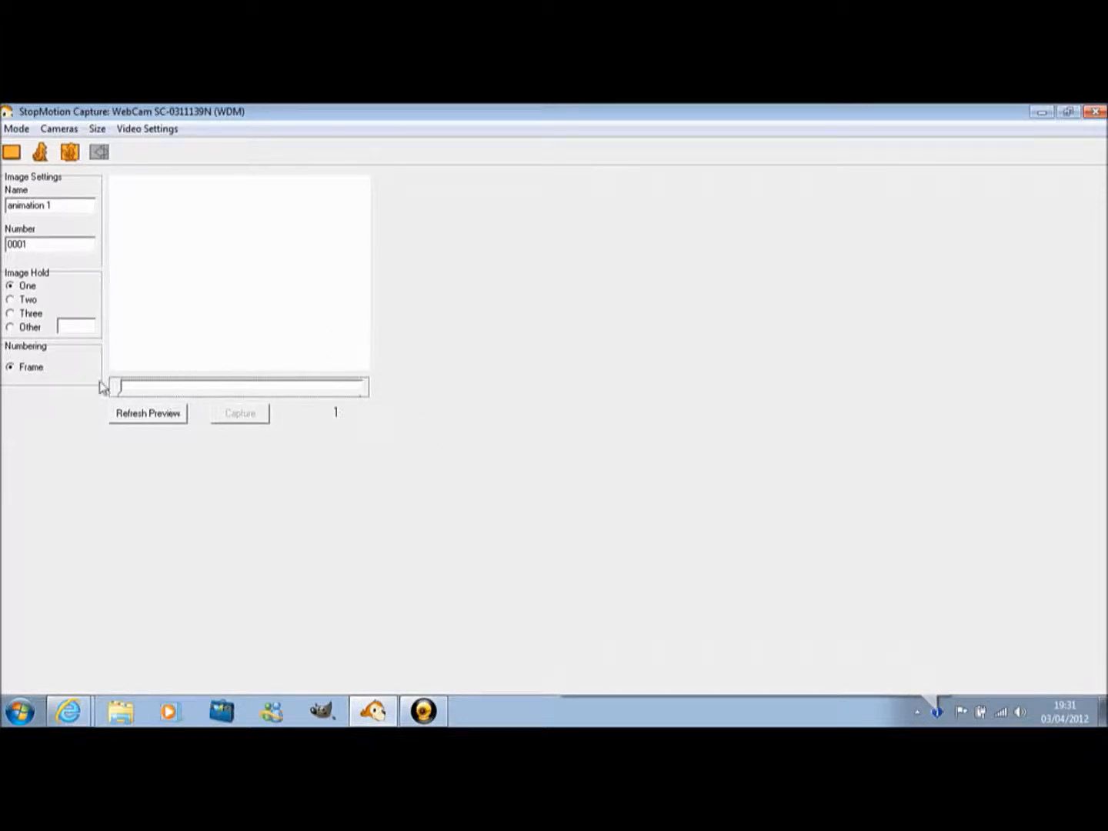
{"action": "left_click", "coordinate": [59, 129]}
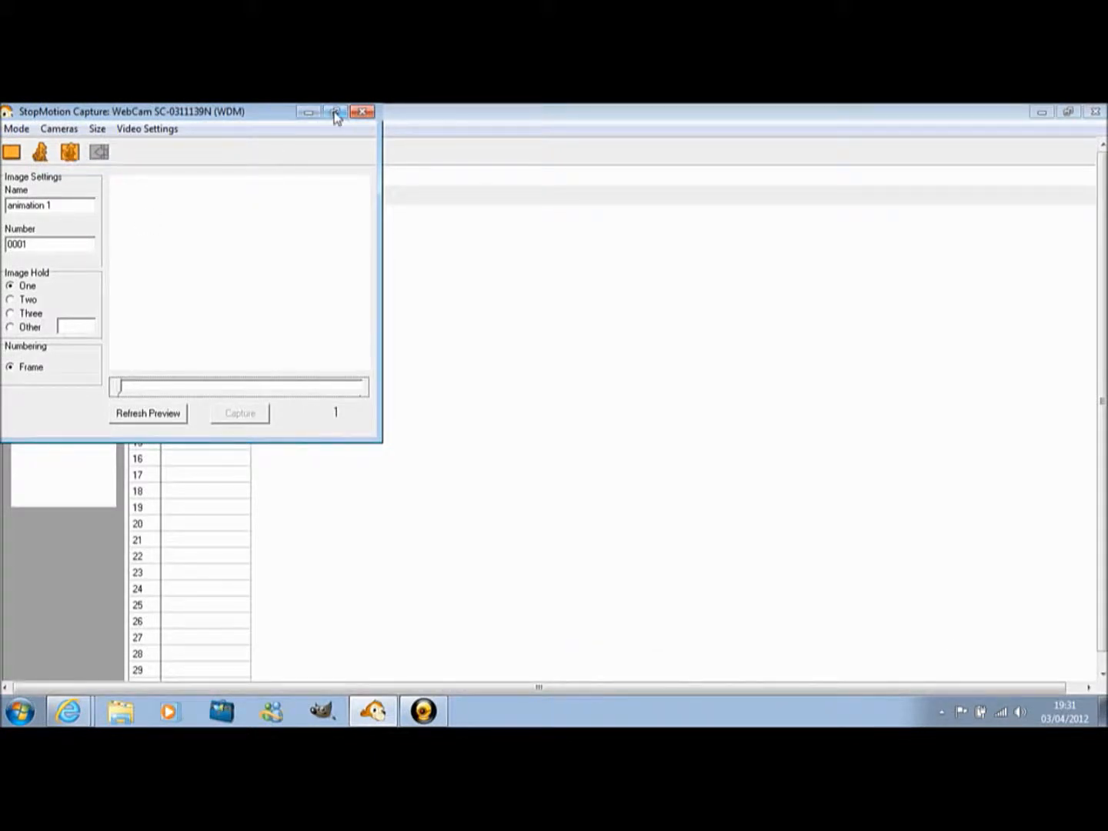
Step: Recheck the available cameras, then close the capture window back to the timeline
{"action": "left_click", "coordinate": [335, 113]}
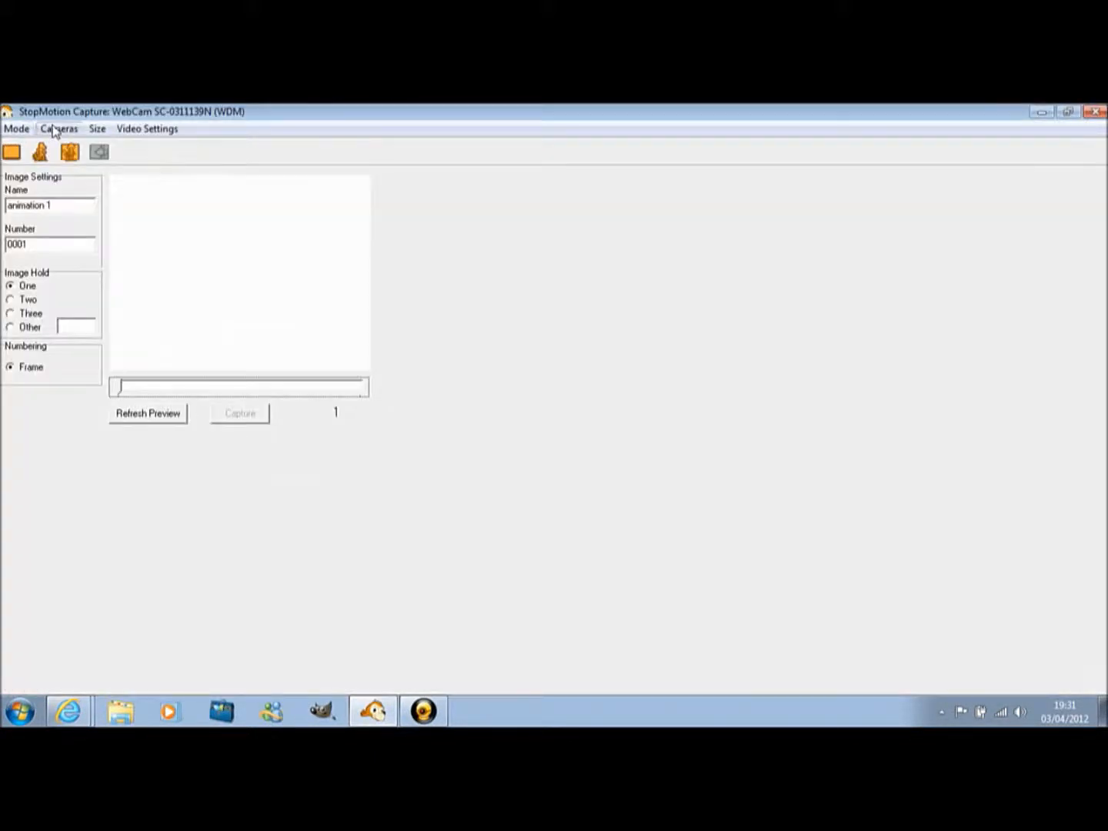
{"action": "left_click", "coordinate": [59, 129]}
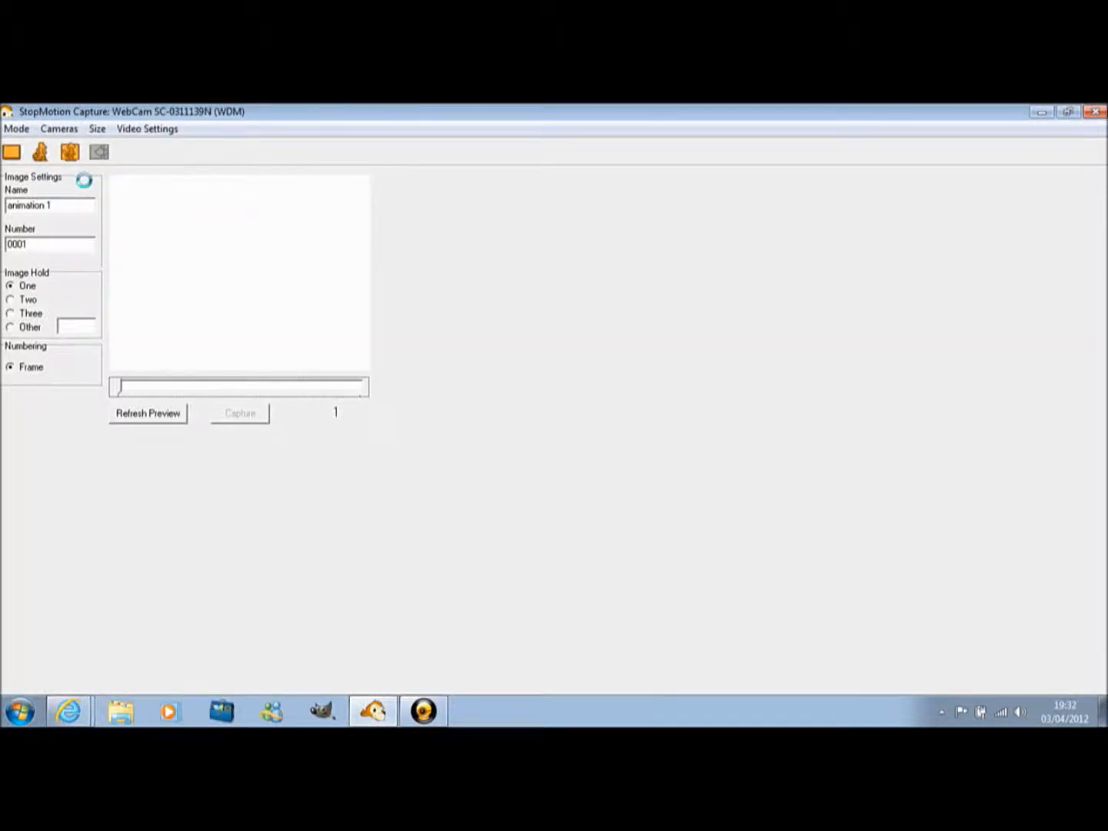
{"action": "left_click", "coordinate": [148, 413]}
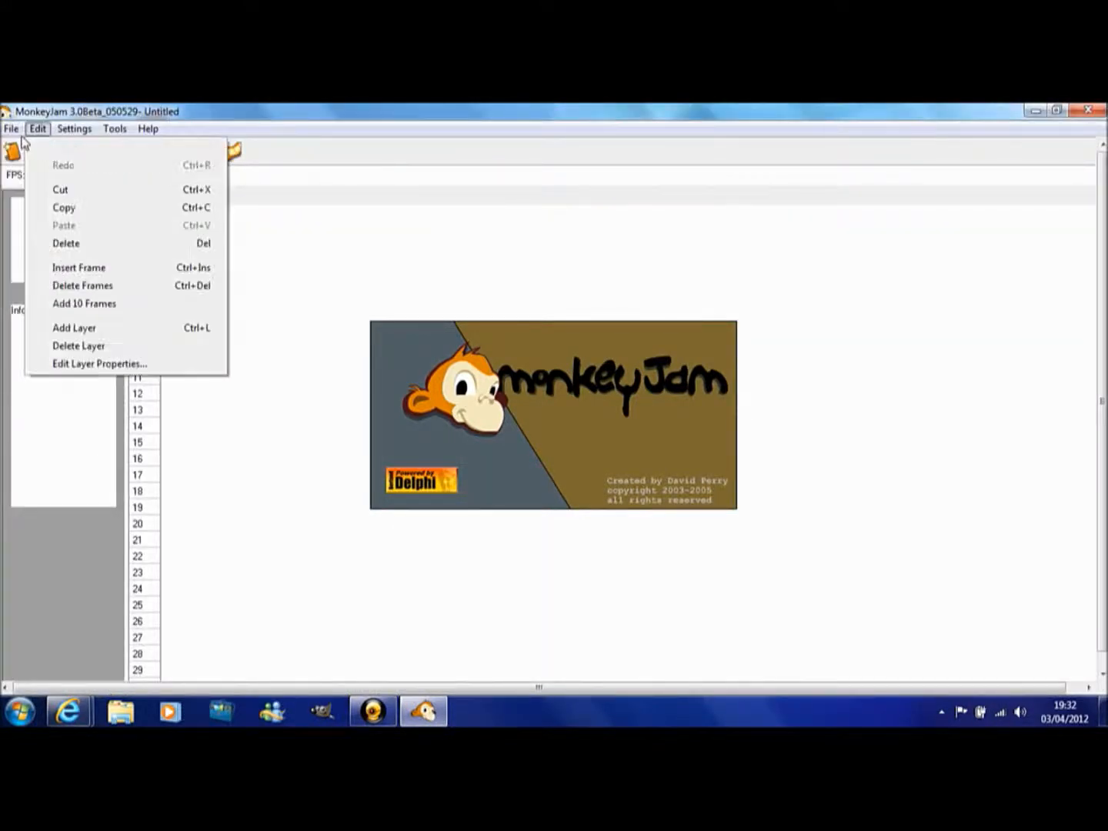
Step: Rename Layer 1 to animation 1 in the layer properties
{"action": "left_click", "coordinate": [98, 363]}
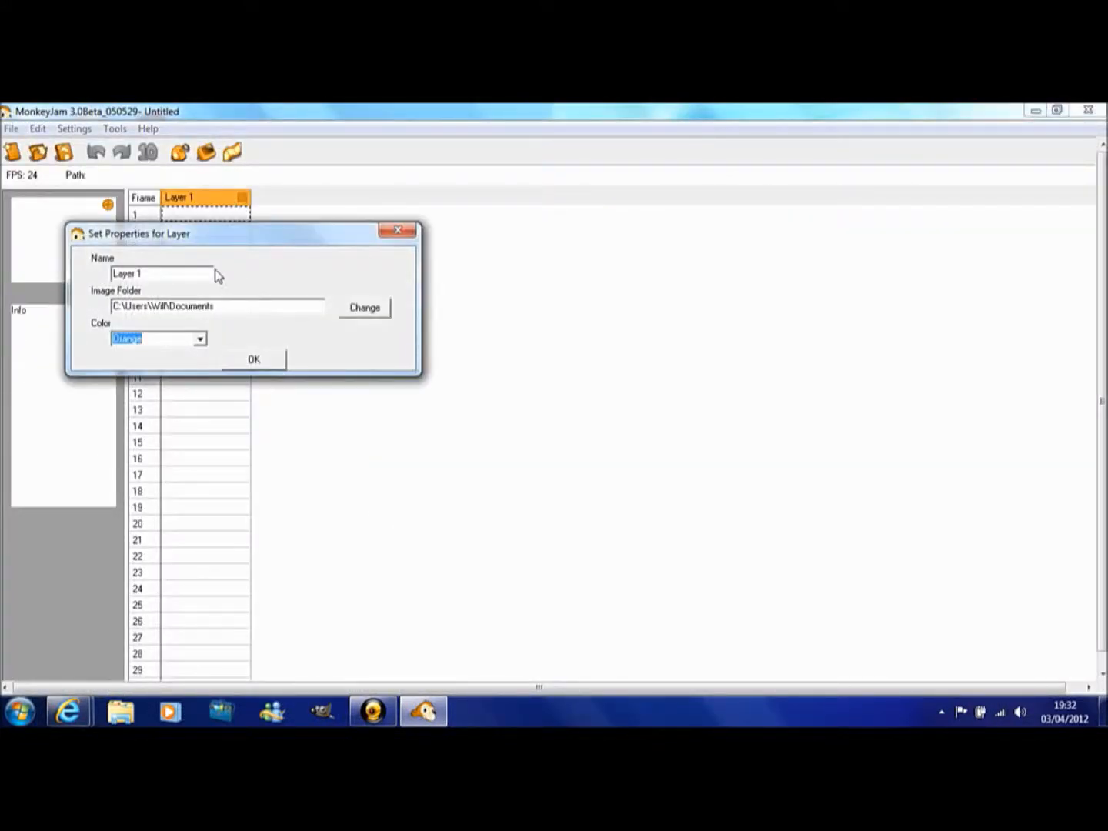
{"action": "type", "text": "a"}
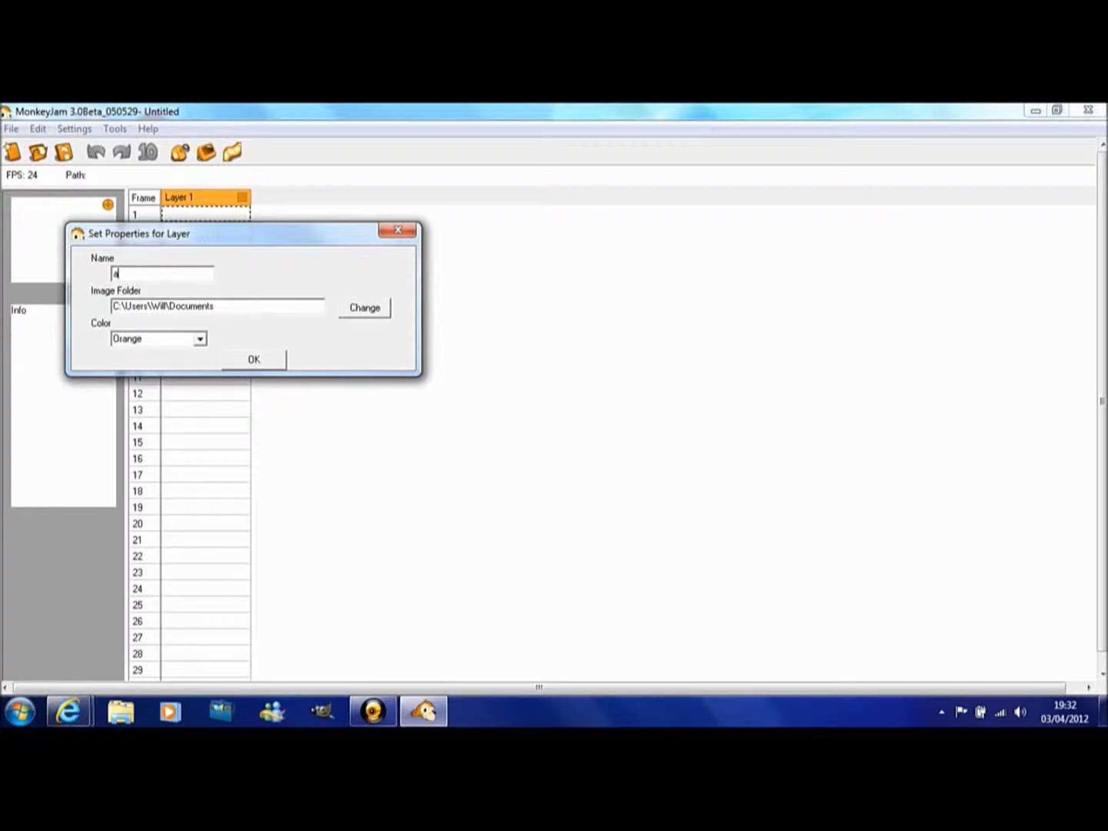
{"action": "type", "text": "nimation 1"}
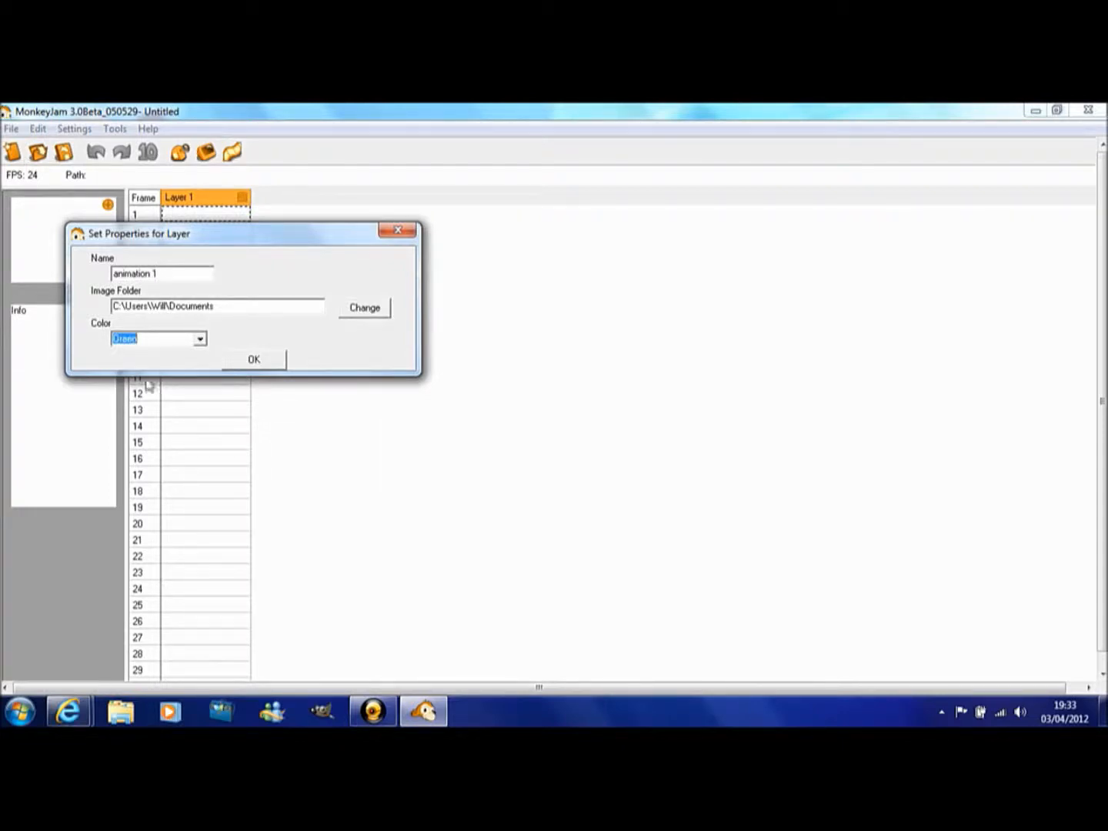
{"action": "left_click", "coordinate": [254, 360]}
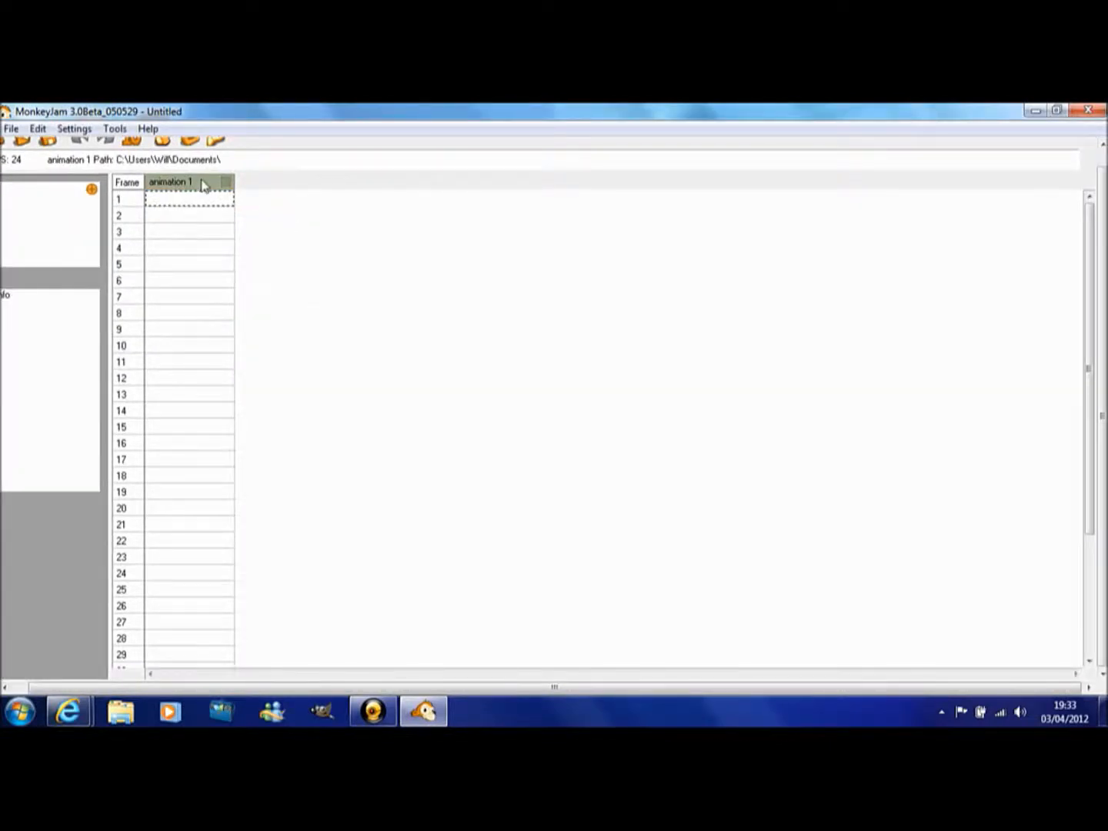
{"action": "mouse_move", "coordinate": [285, 209]}
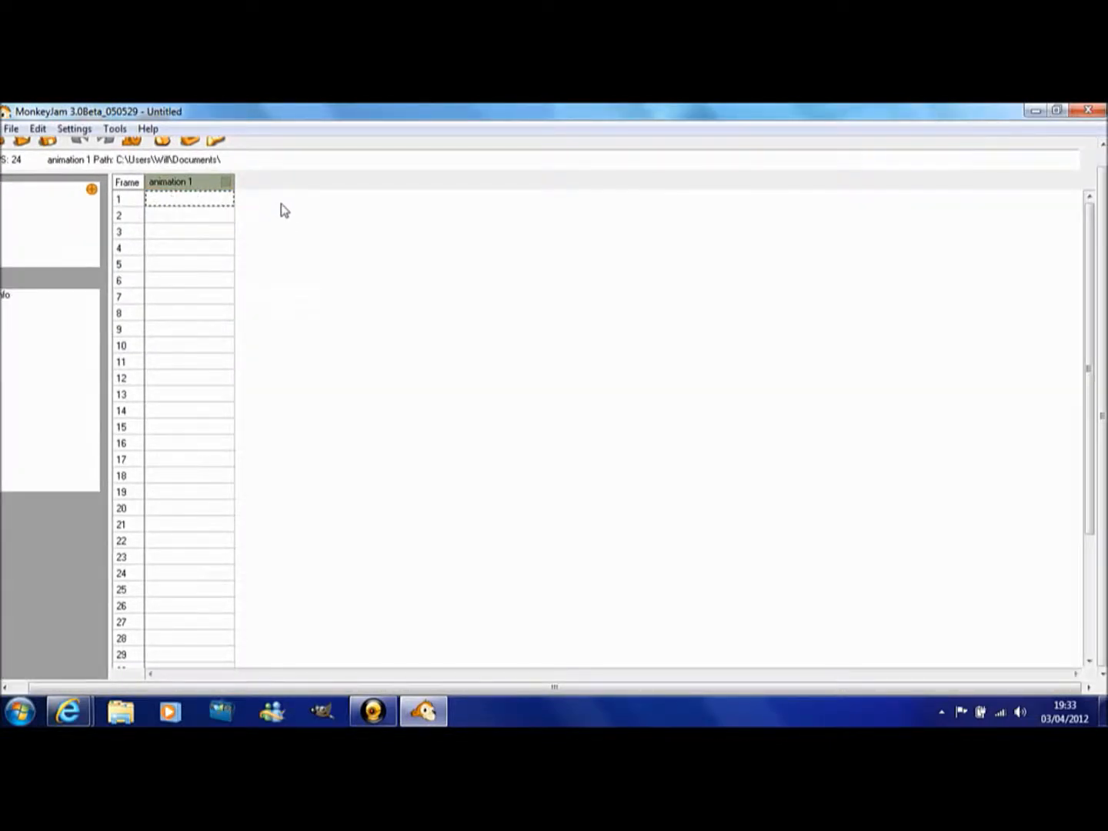
{"action": "mouse_move", "coordinate": [579, 252]}
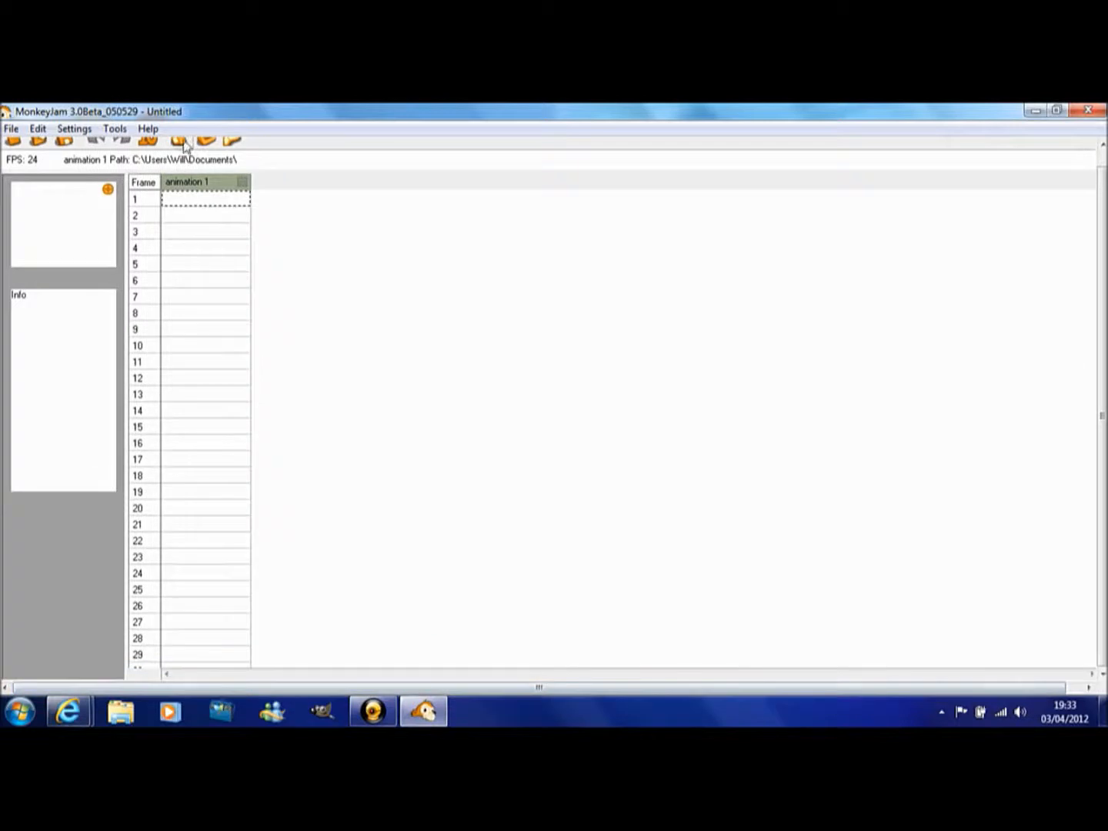
Step: Capture from U2 EE Cam (WDM) maximized, with Image Hold One and Stop Motion mode
{"action": "left_click", "coordinate": [177, 140]}
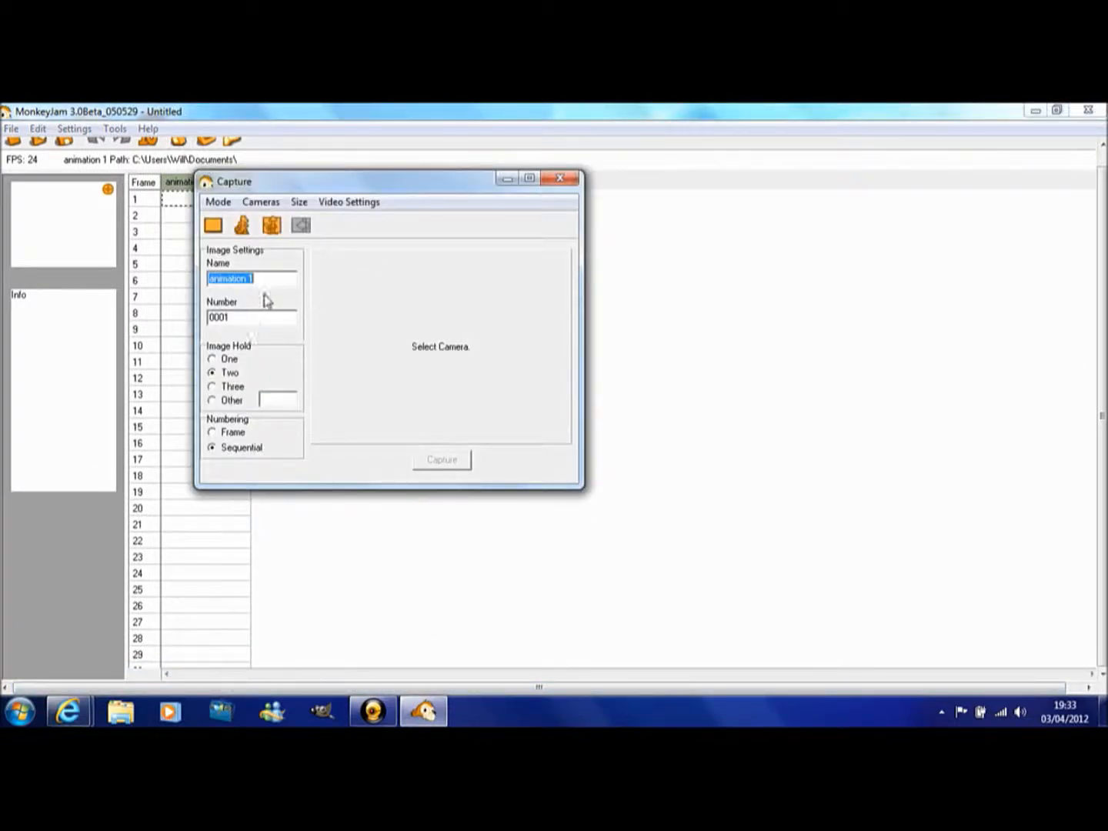
{"action": "left_click", "coordinate": [262, 202]}
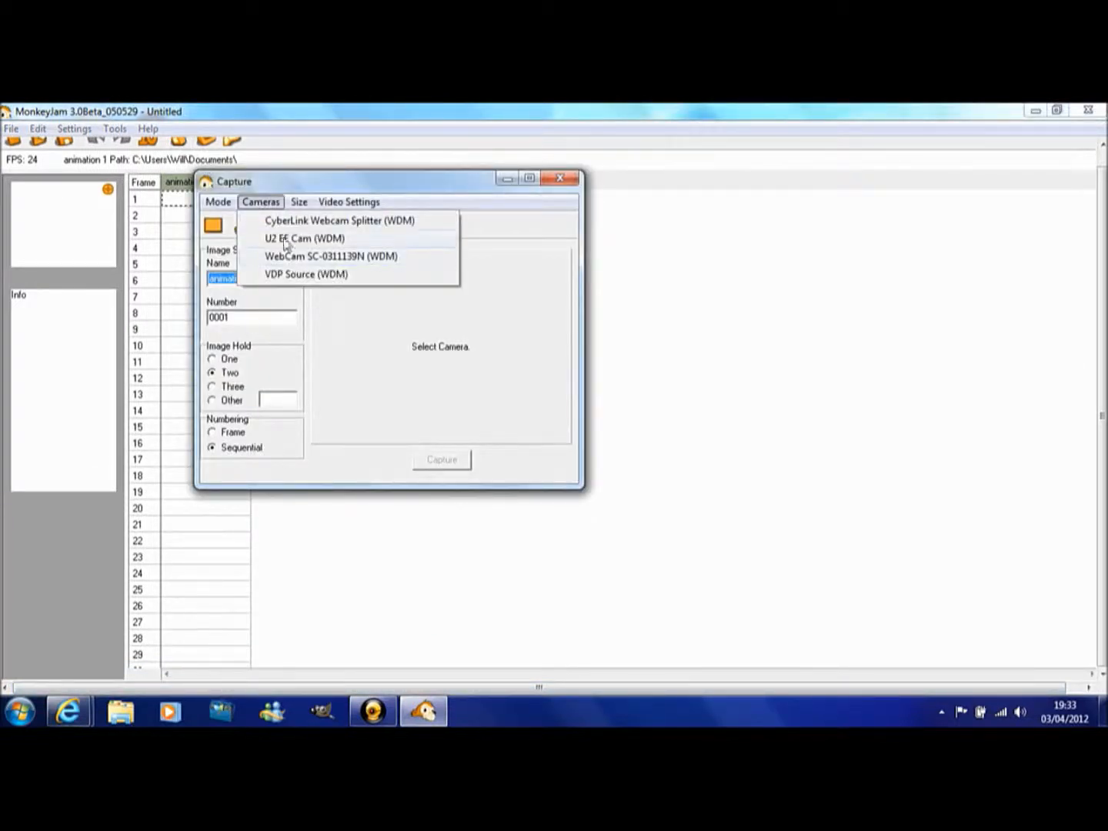
{"action": "left_click", "coordinate": [304, 237]}
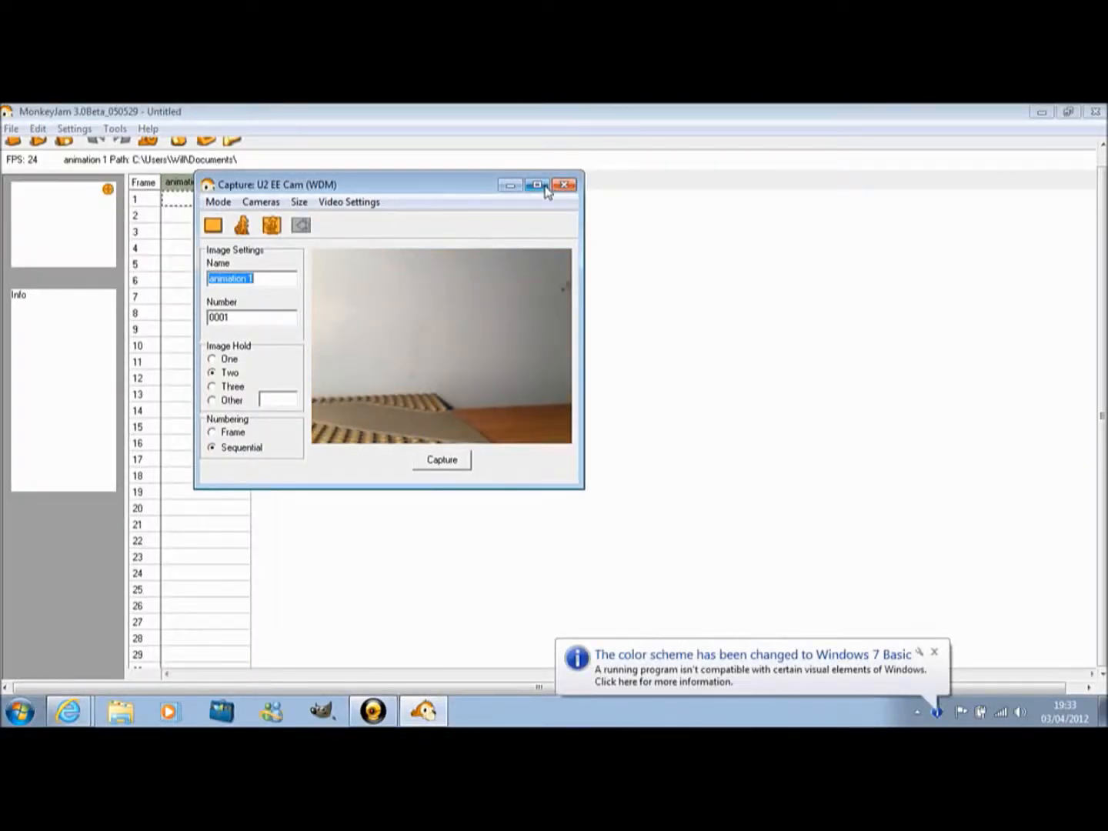
{"action": "left_click", "coordinate": [535, 185]}
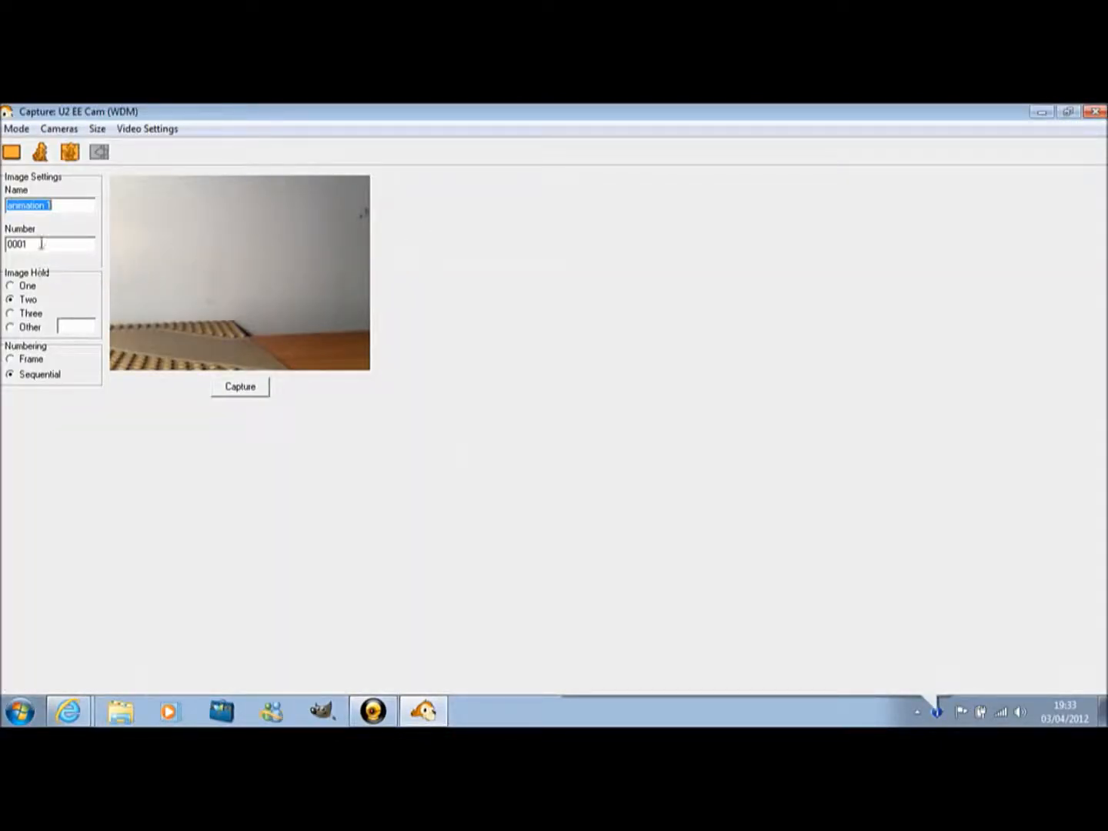
{"action": "left_click", "coordinate": [11, 286]}
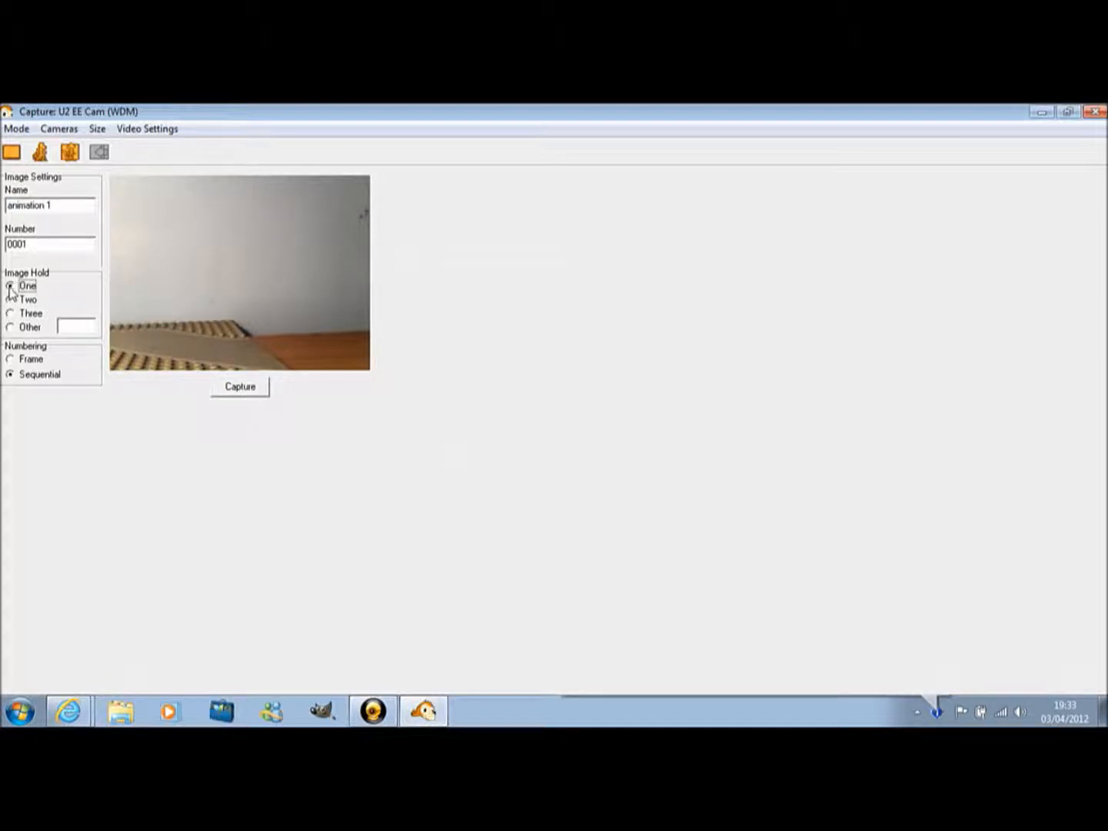
{"action": "left_click", "coordinate": [15, 130]}
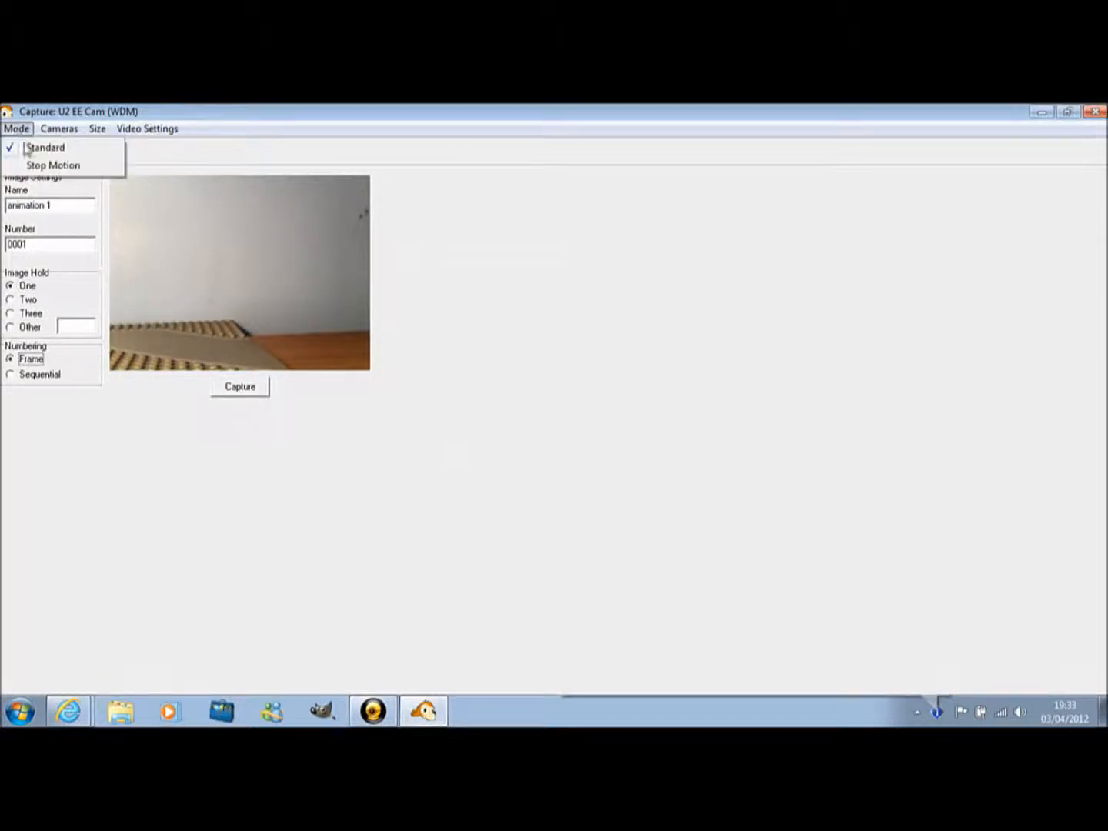
{"action": "left_click", "coordinate": [52, 165]}
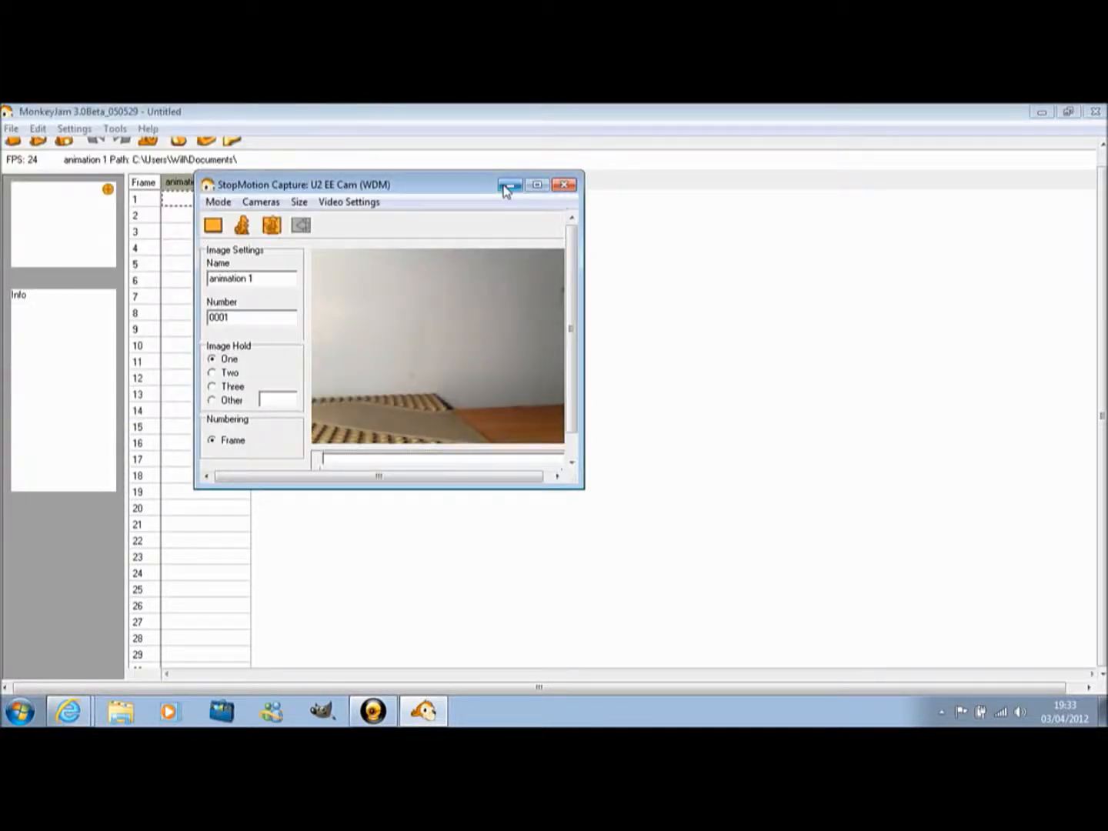
Step: Maximize the capture window, choose a larger capture size and refresh the live preview
{"action": "left_click", "coordinate": [97, 130]}
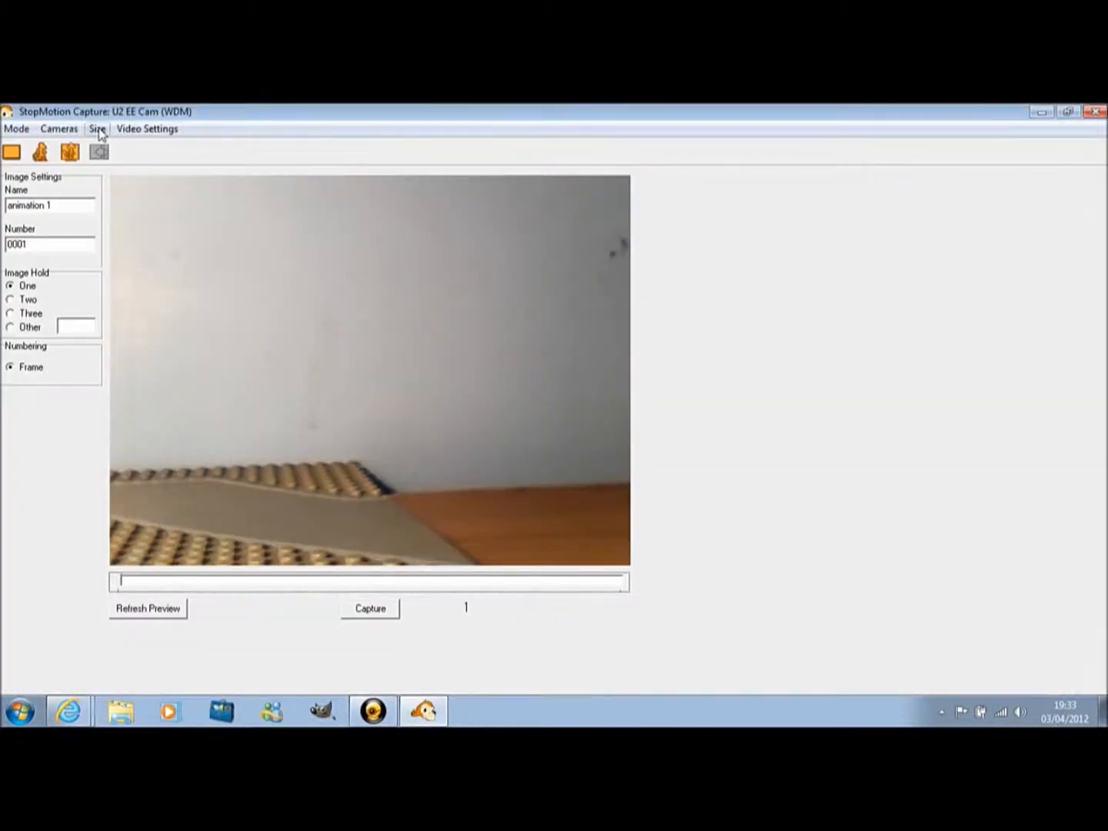
{"action": "left_click", "coordinate": [95, 129]}
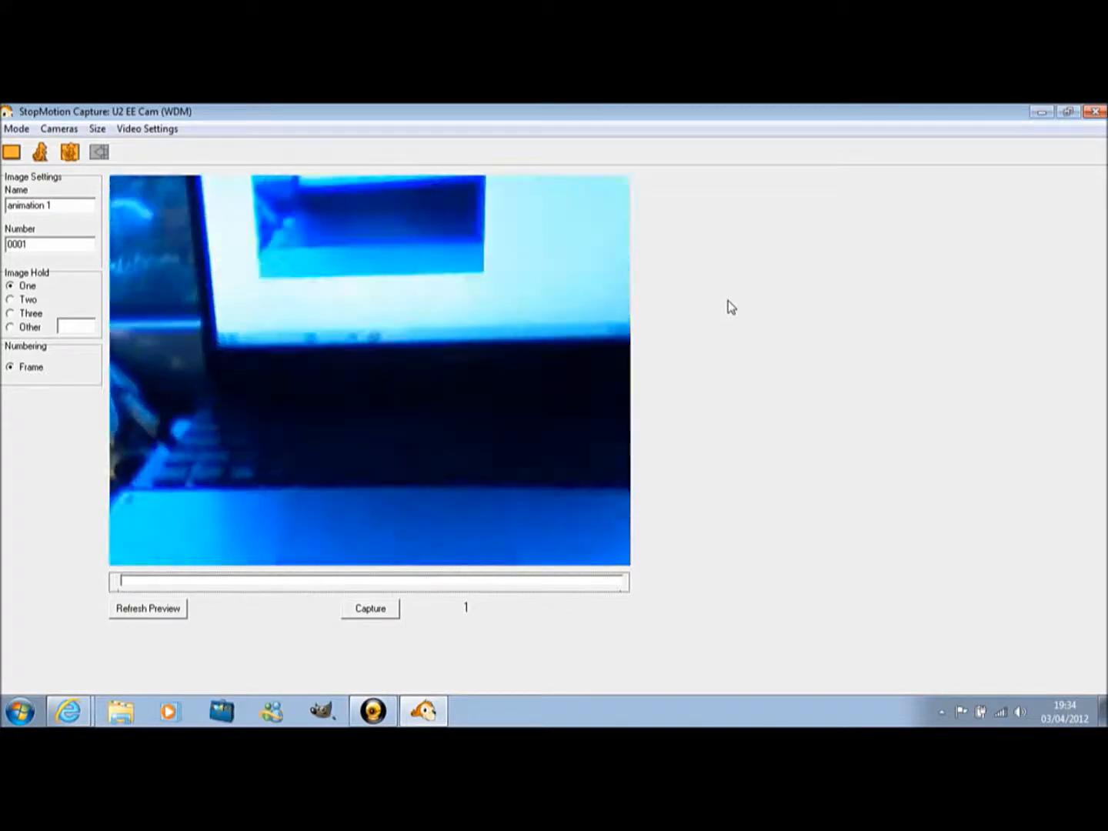
{"action": "left_click", "coordinate": [147, 608]}
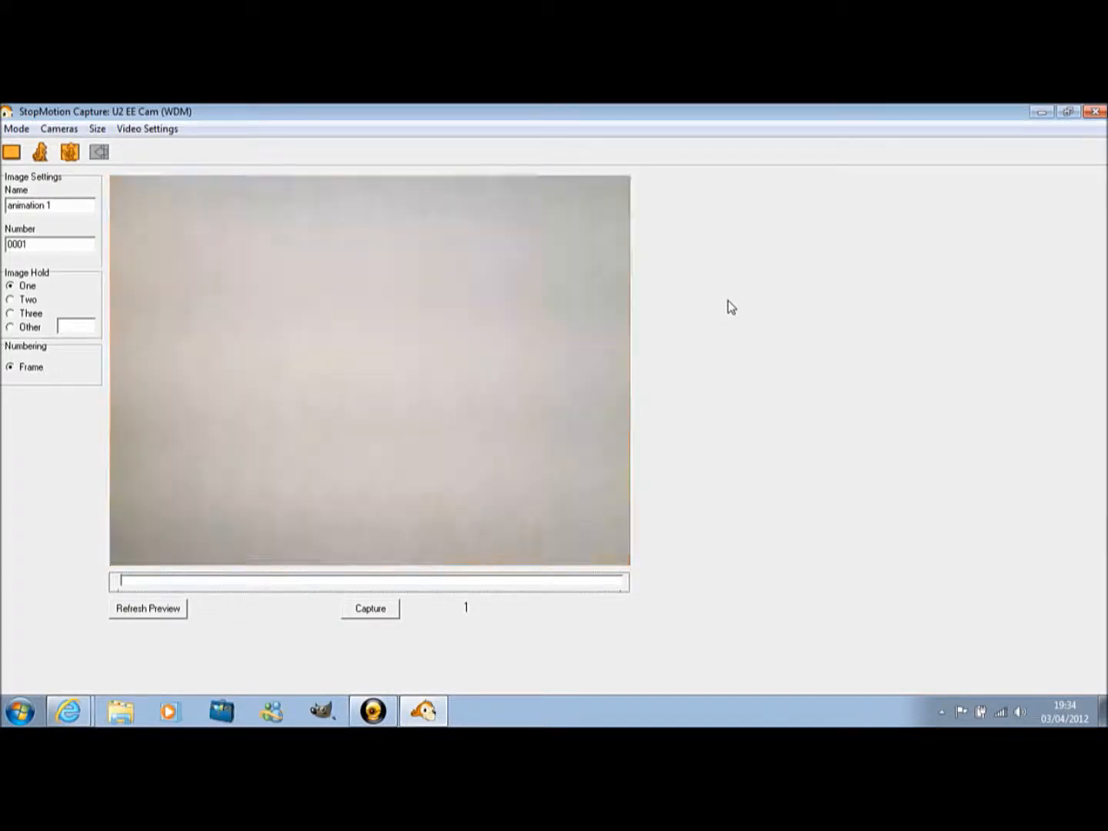
{"action": "left_click", "coordinate": [148, 608]}
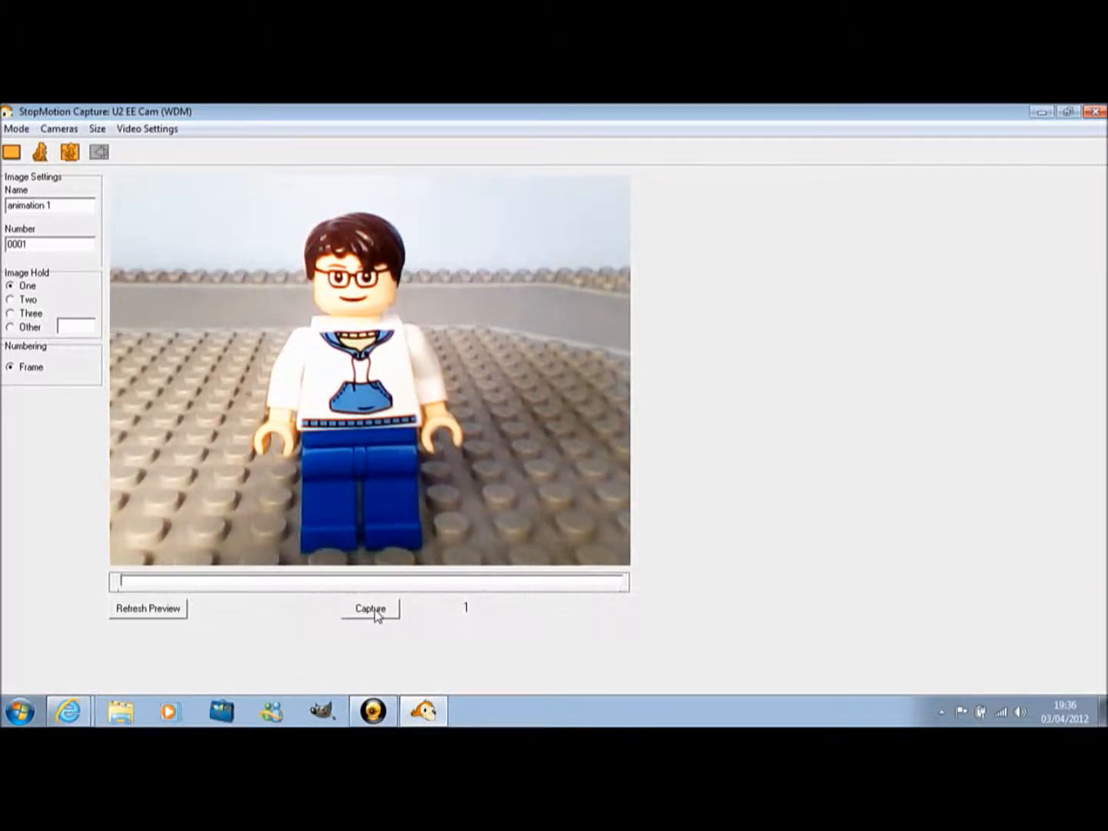
Step: Capture the opening frames of the minifigure standing still
{"action": "left_click", "coordinate": [370, 609]}
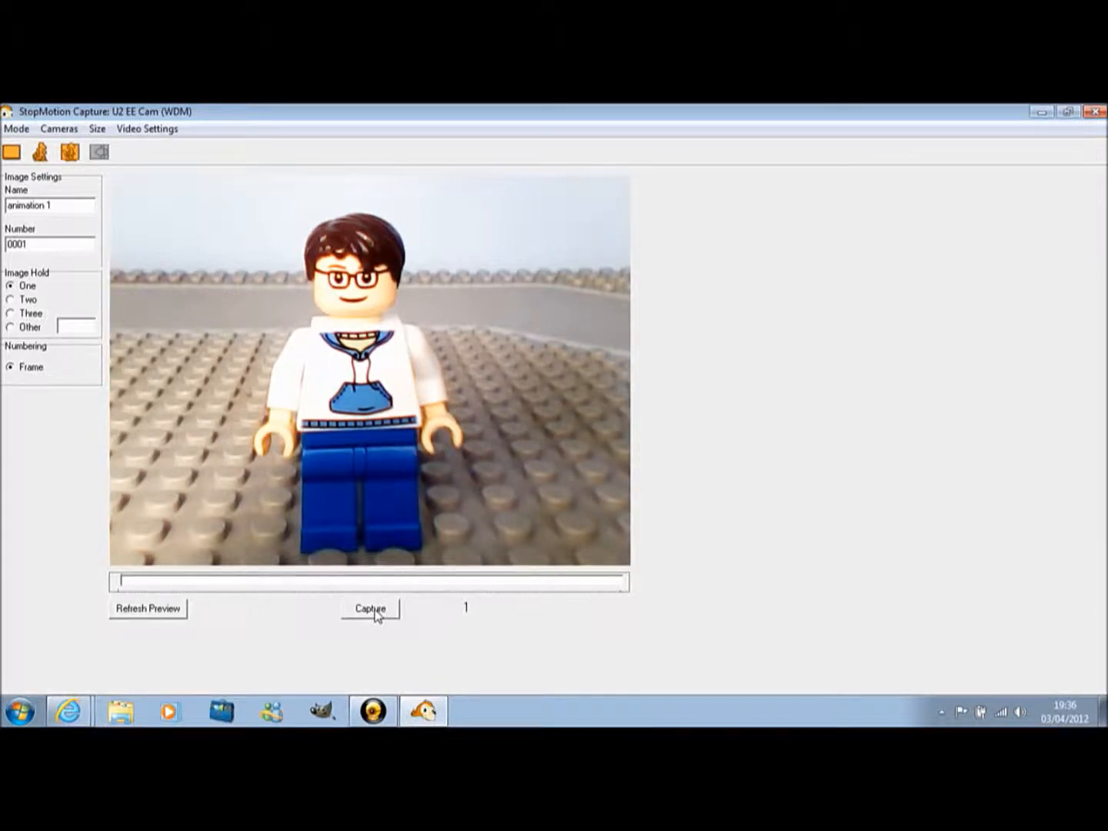
{"action": "left_click", "coordinate": [370, 609]}
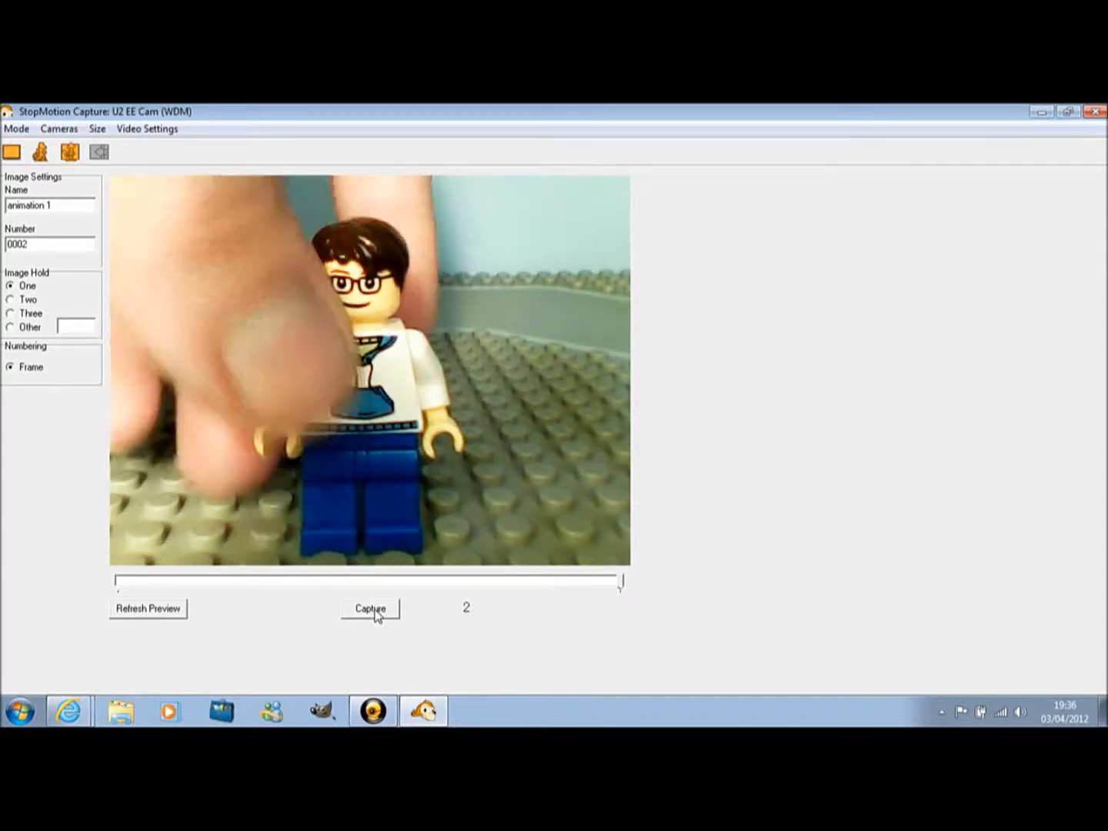
{"action": "left_click", "coordinate": [369, 608]}
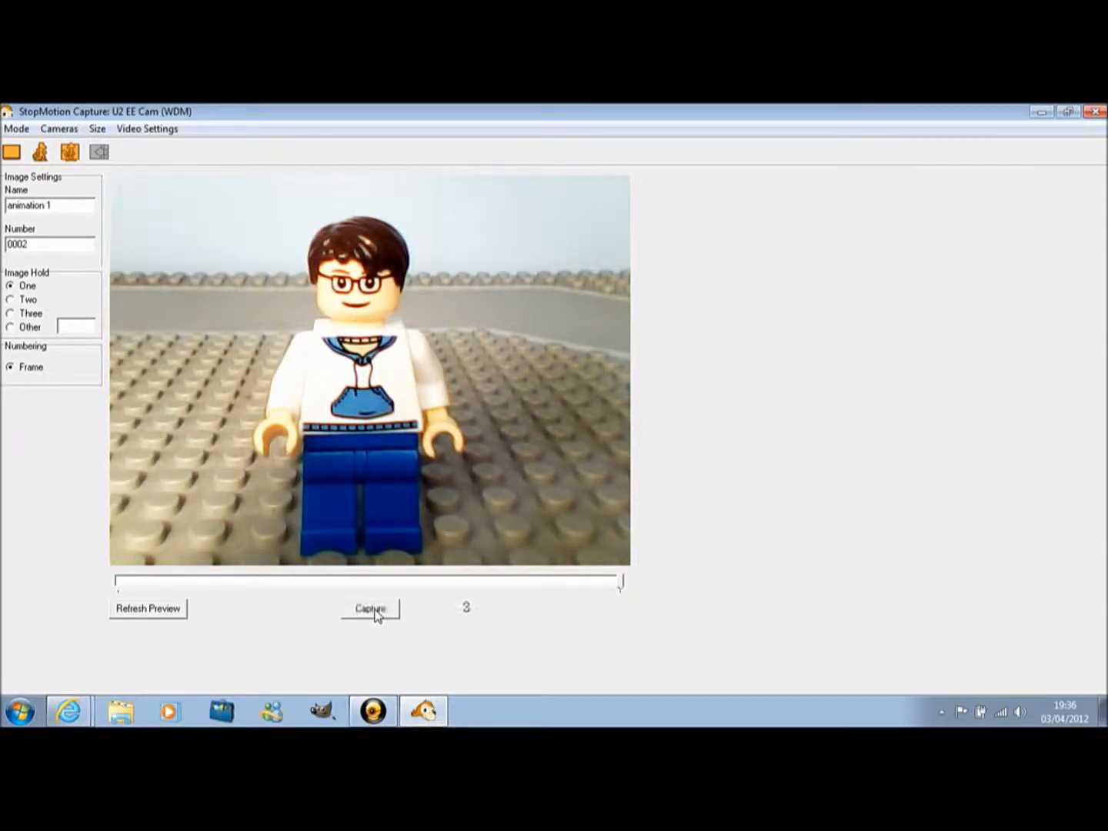
{"action": "left_click", "coordinate": [369, 608]}
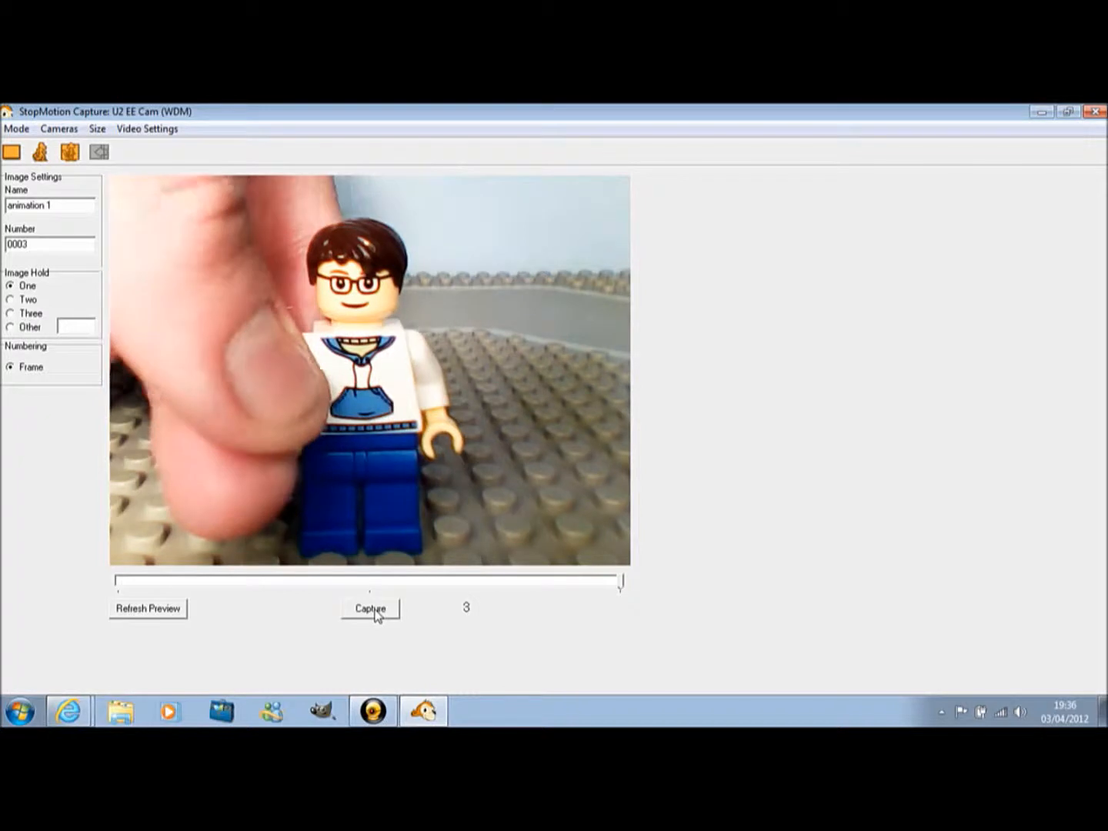
{"action": "left_click", "coordinate": [369, 609]}
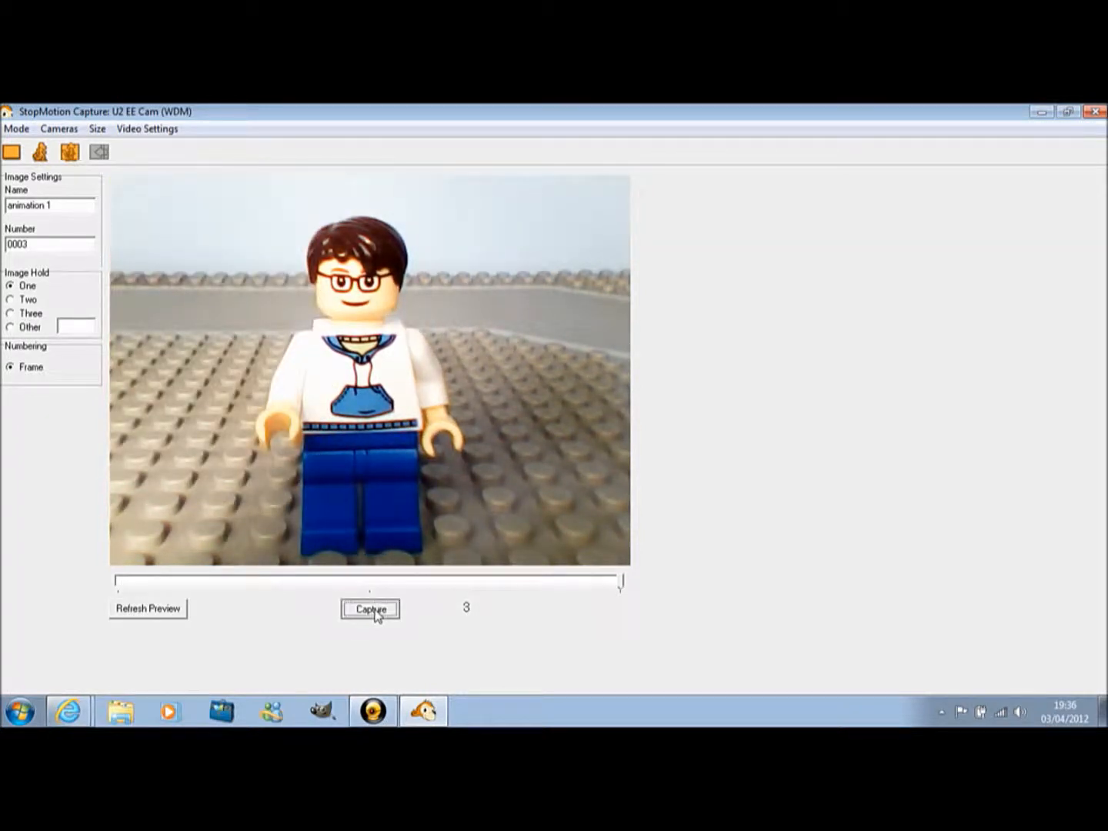
{"action": "left_click", "coordinate": [369, 609]}
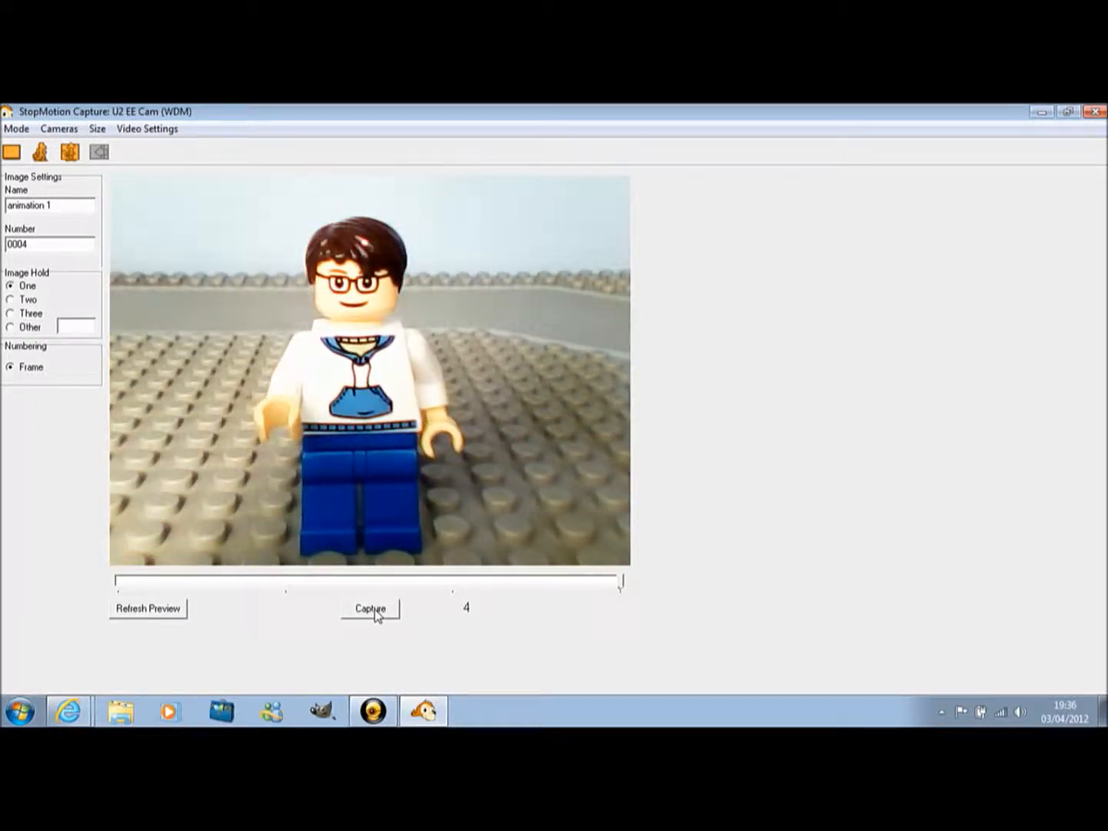
Step: Capture the frames of the arm rising and the raised-hand waving poses
{"action": "left_click", "coordinate": [369, 609]}
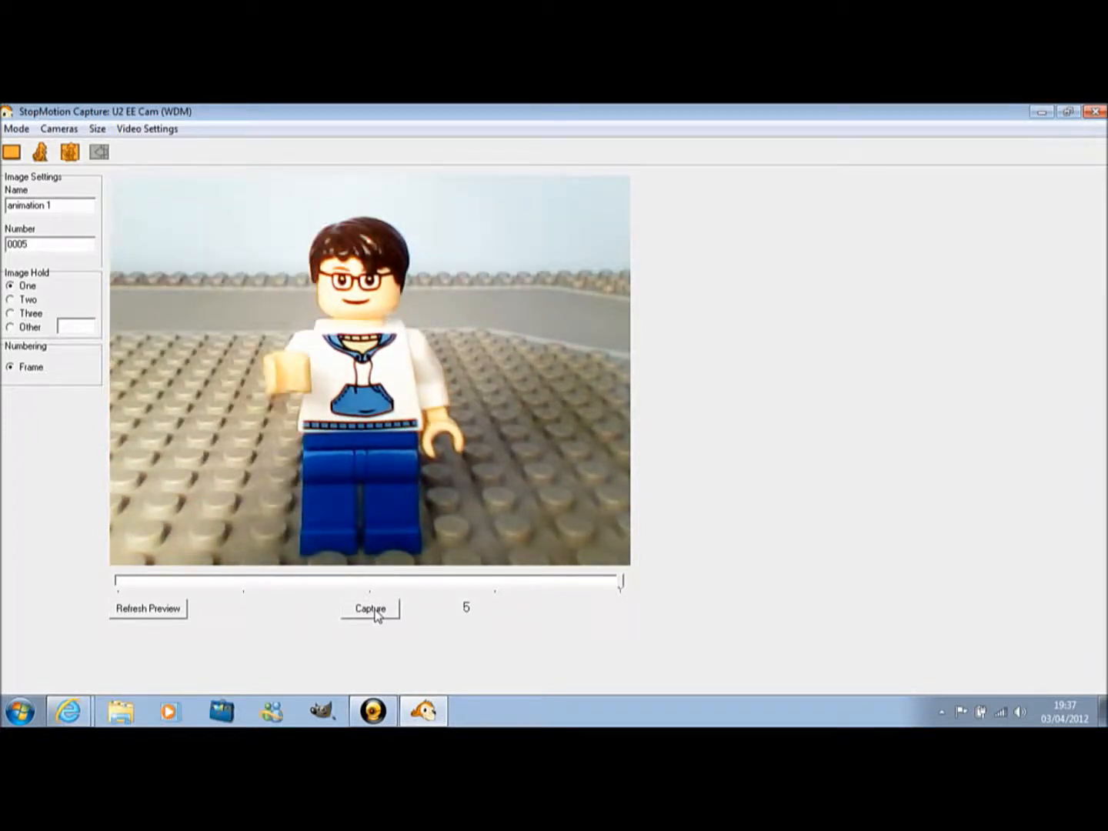
{"action": "left_click", "coordinate": [370, 609]}
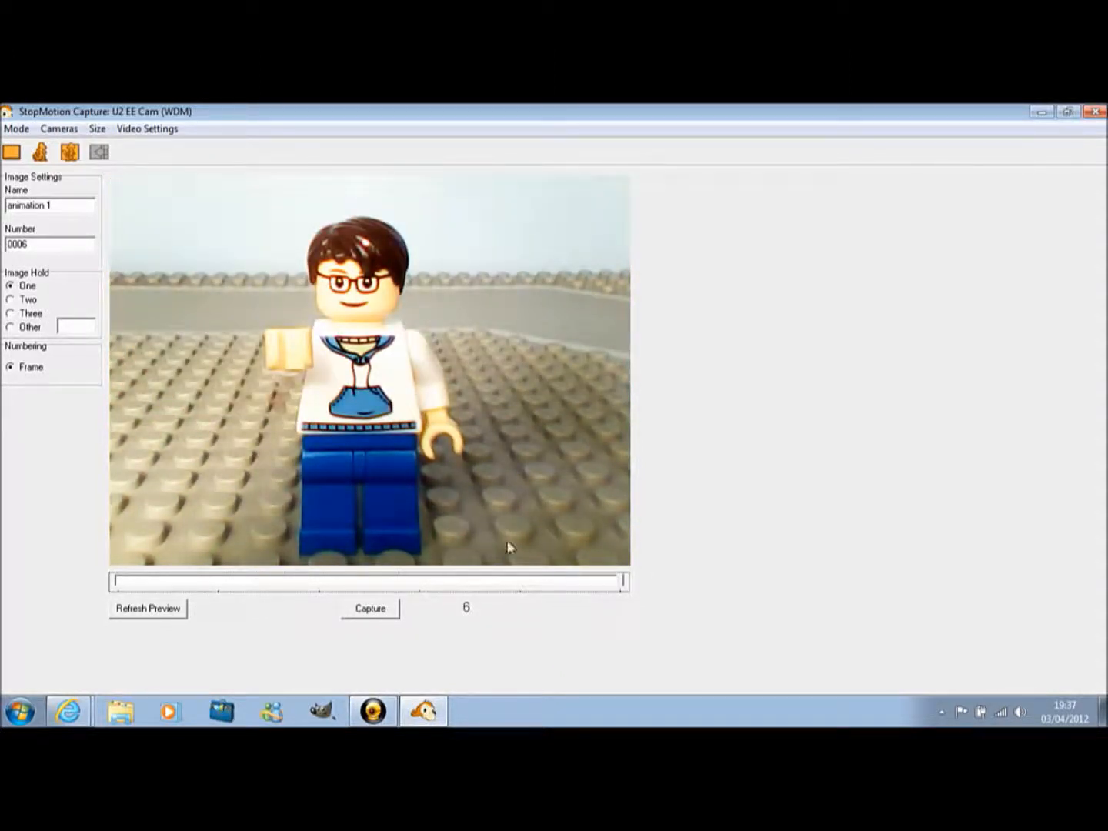
{"action": "left_click", "coordinate": [370, 608]}
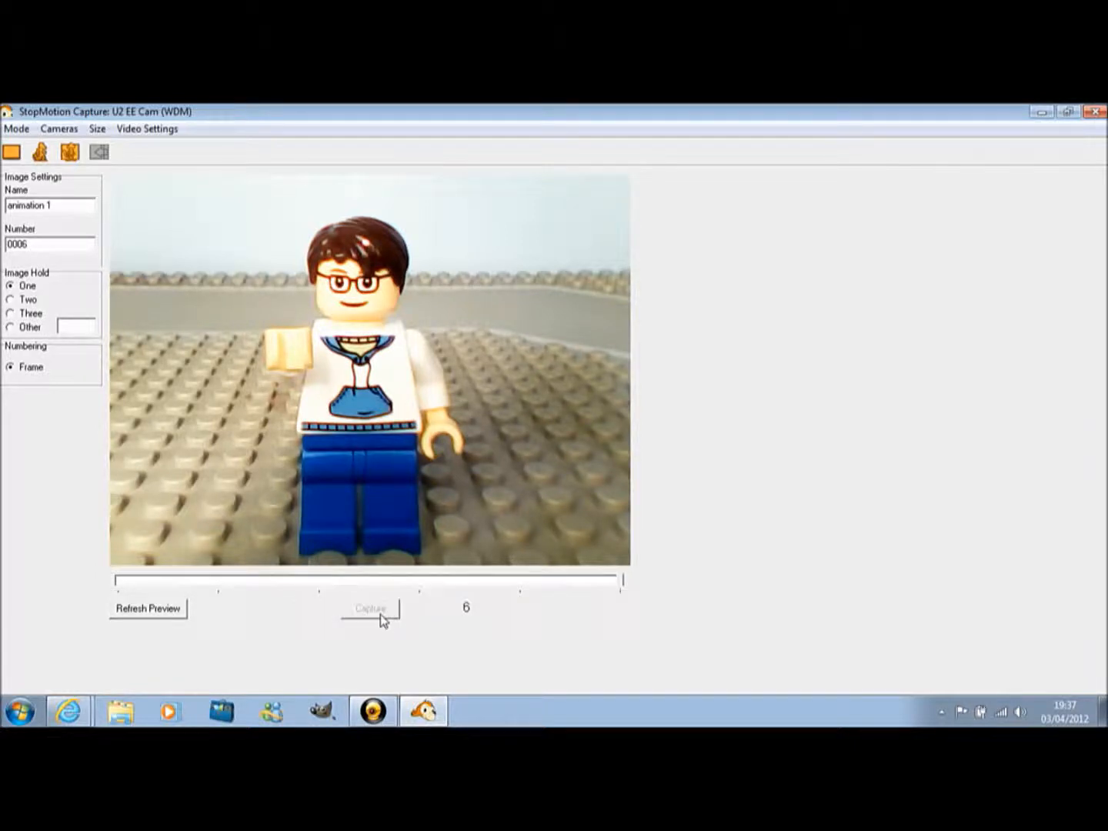
{"action": "left_click", "coordinate": [369, 609]}
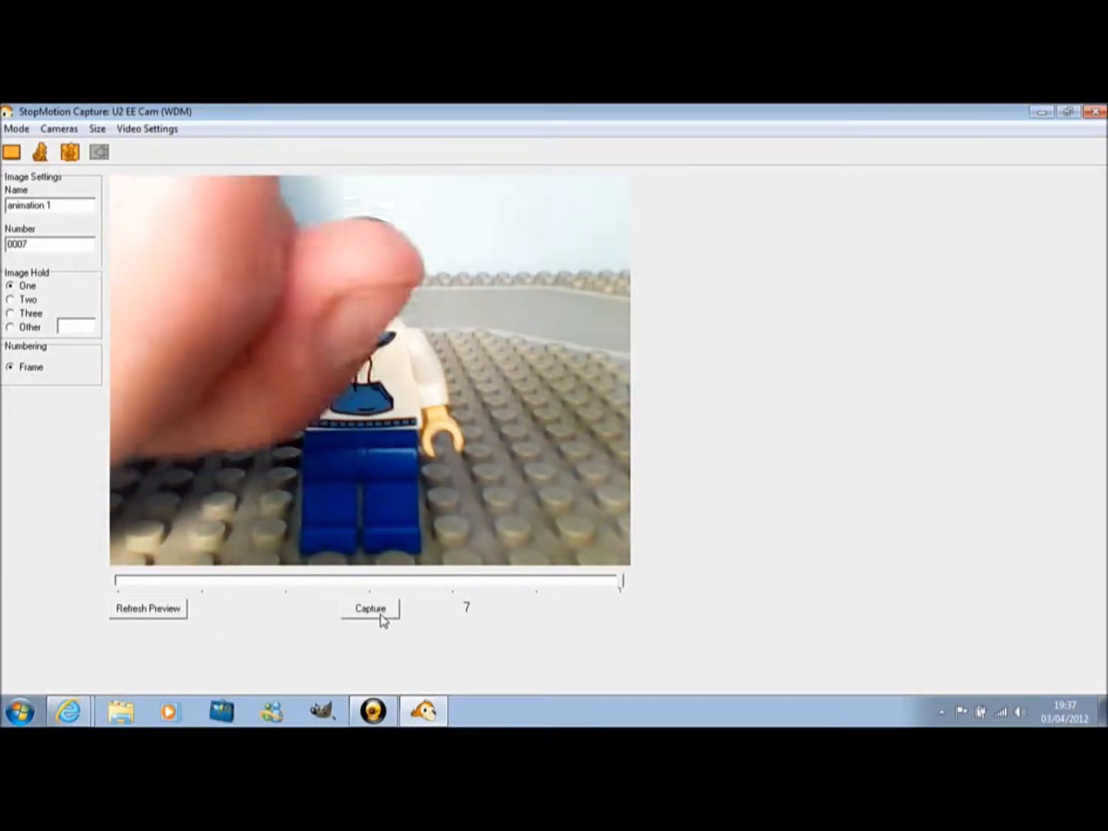
{"action": "left_click", "coordinate": [370, 610]}
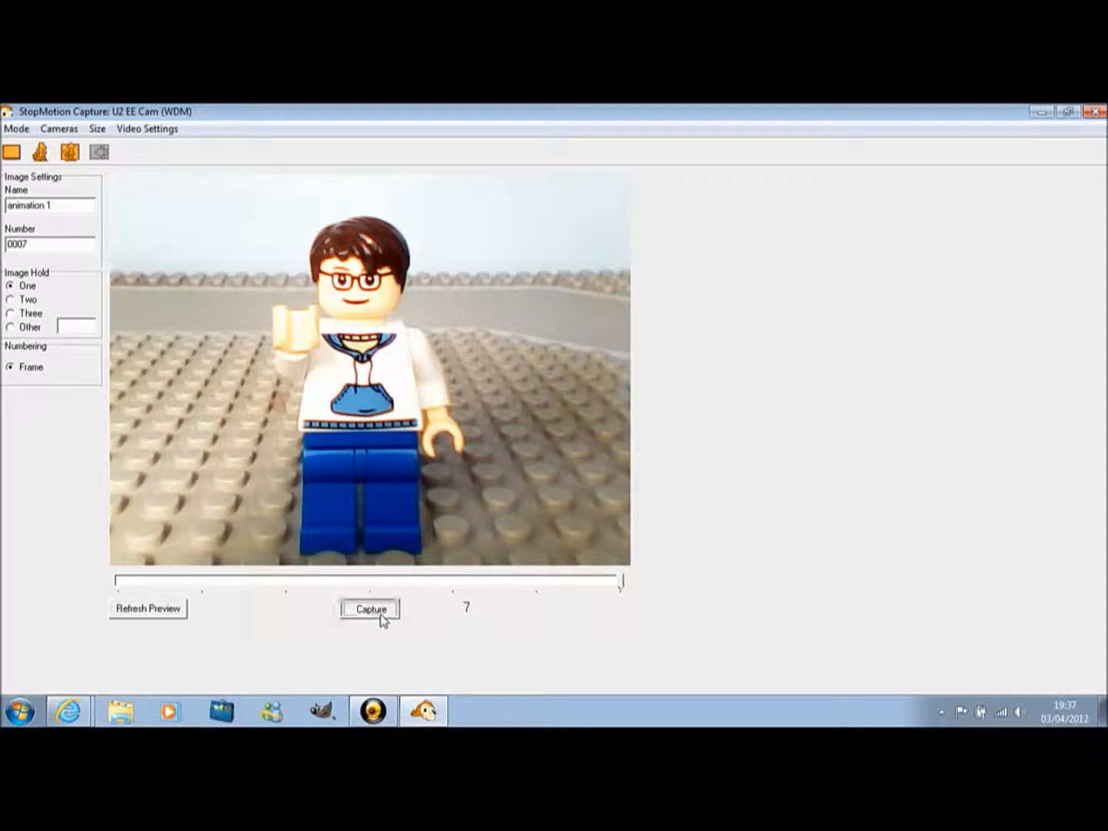
{"action": "left_click", "coordinate": [369, 610]}
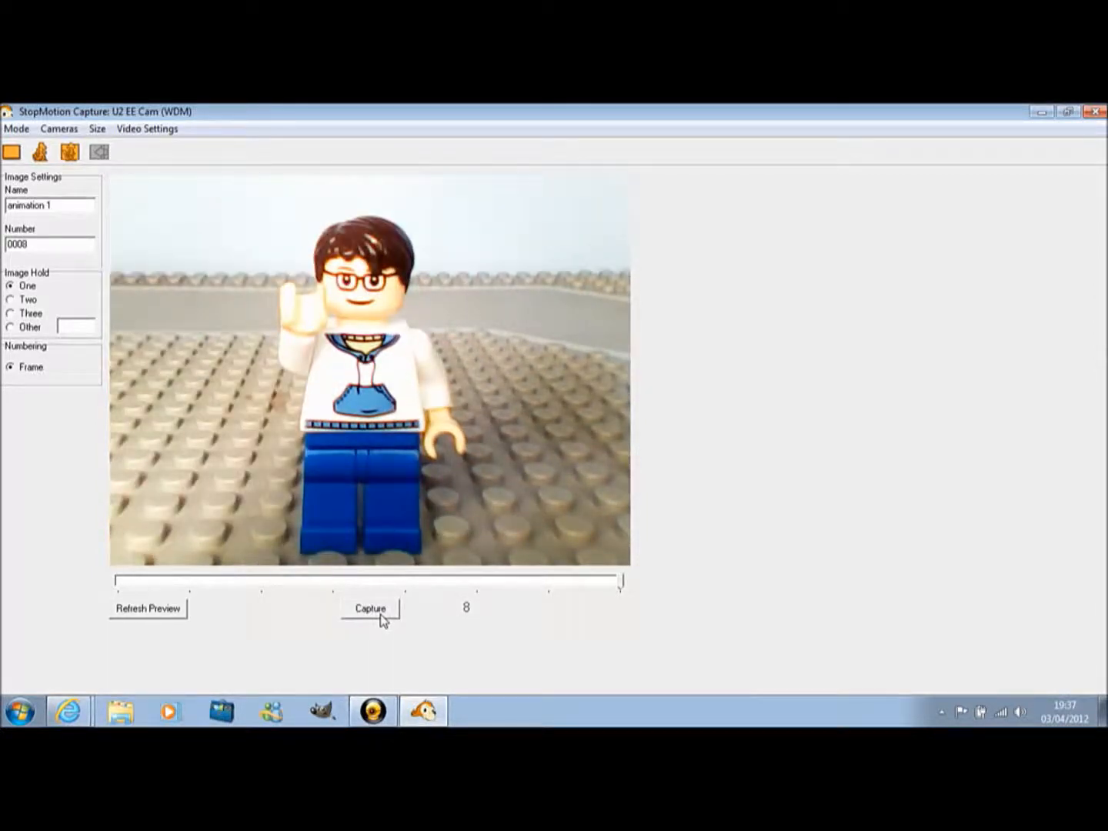
{"action": "left_click", "coordinate": [369, 608]}
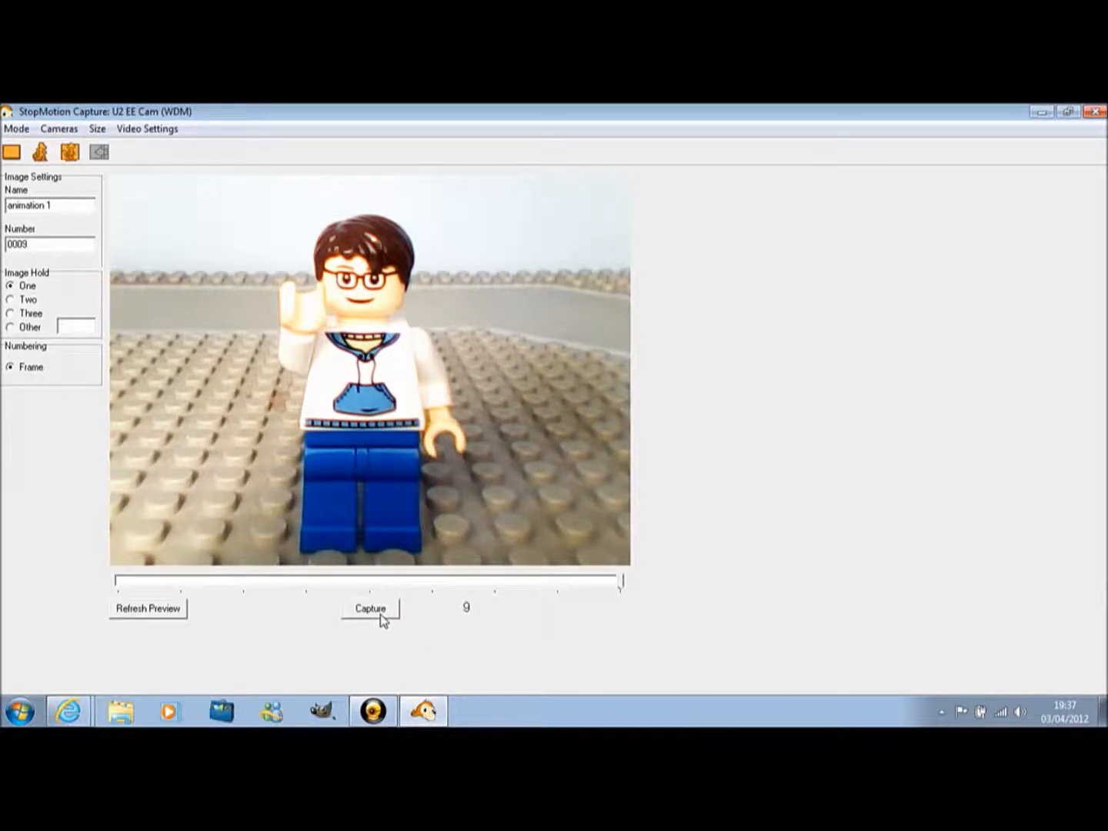
{"action": "left_click", "coordinate": [369, 610]}
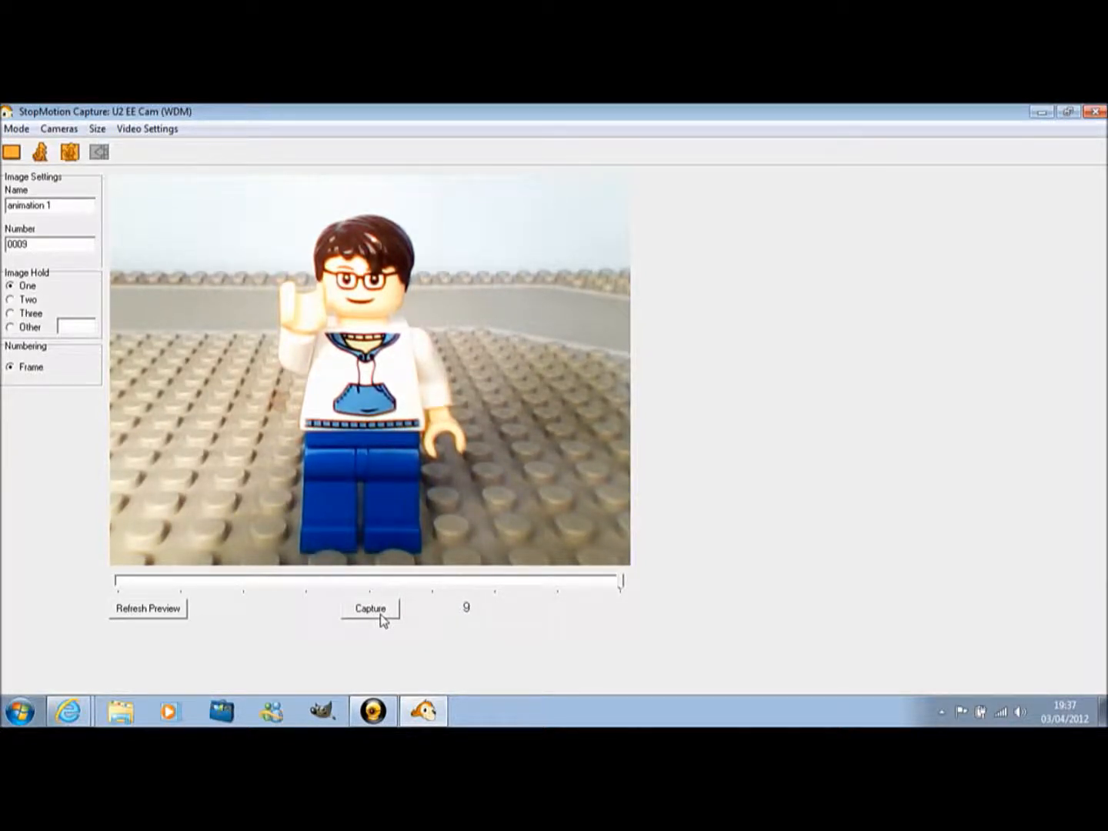
{"action": "left_click", "coordinate": [369, 609]}
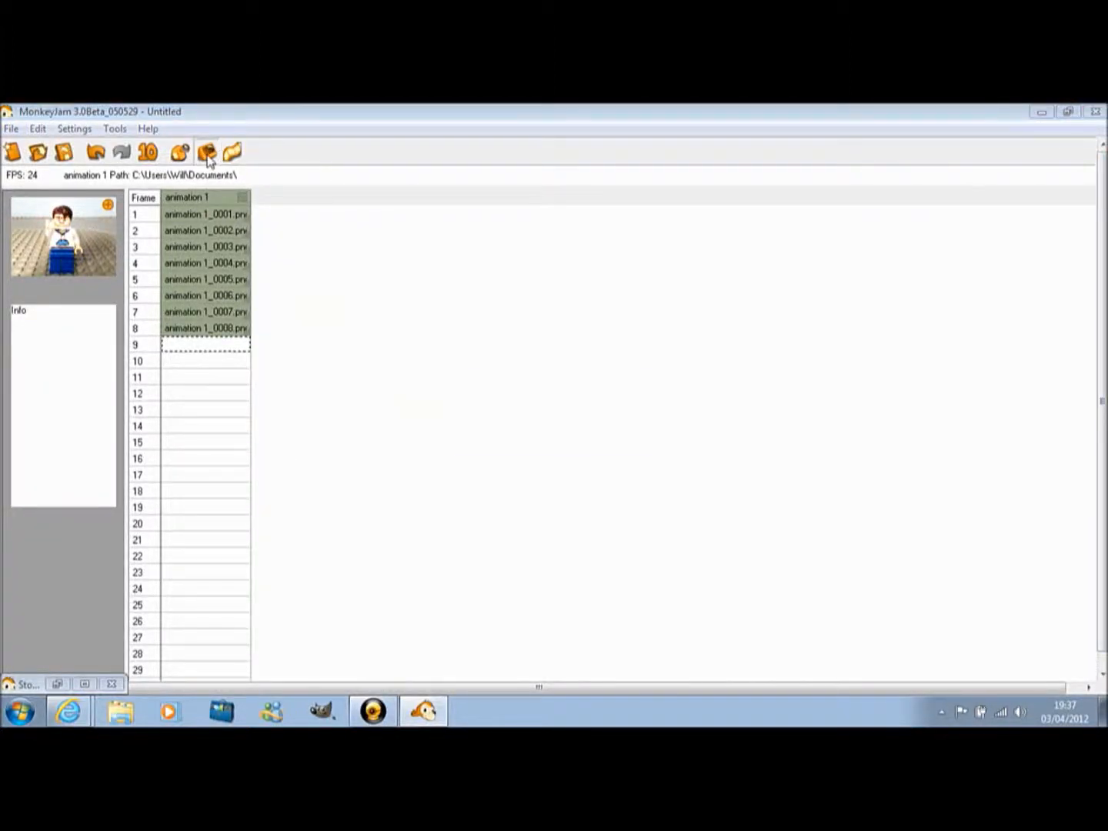
{"action": "left_click", "coordinate": [207, 151]}
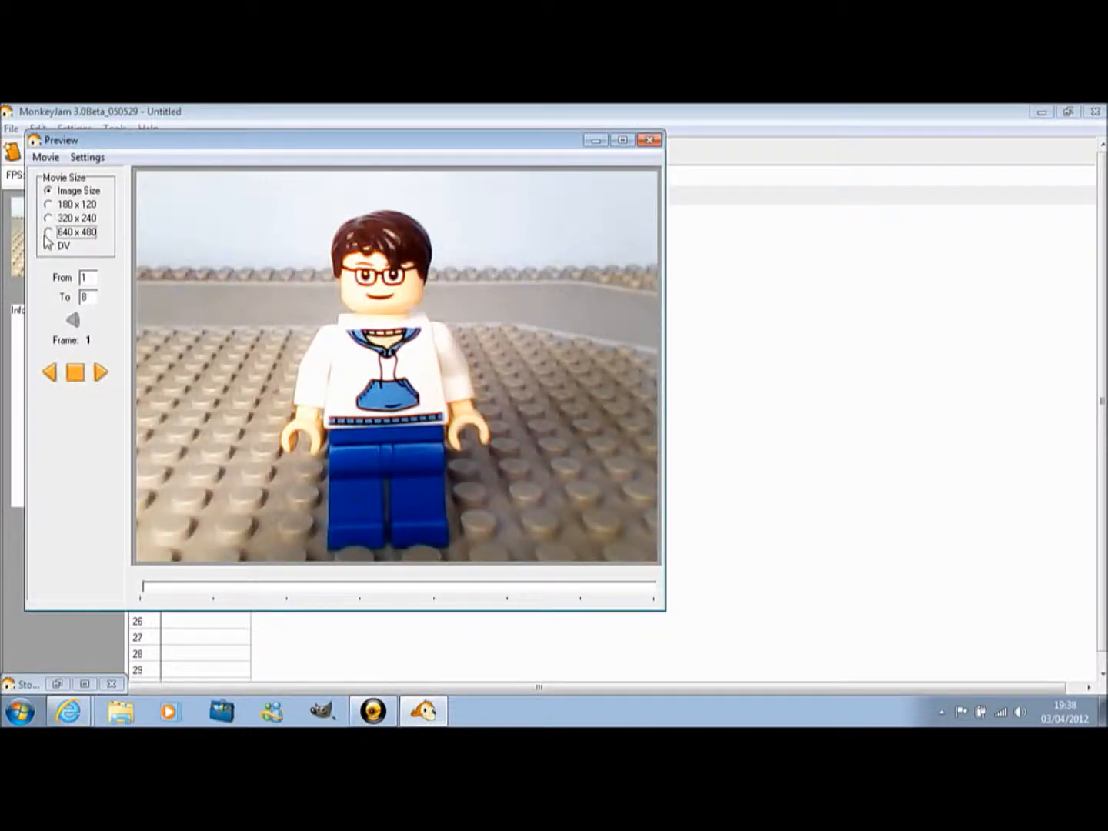
{"action": "left_click", "coordinate": [48, 232]}
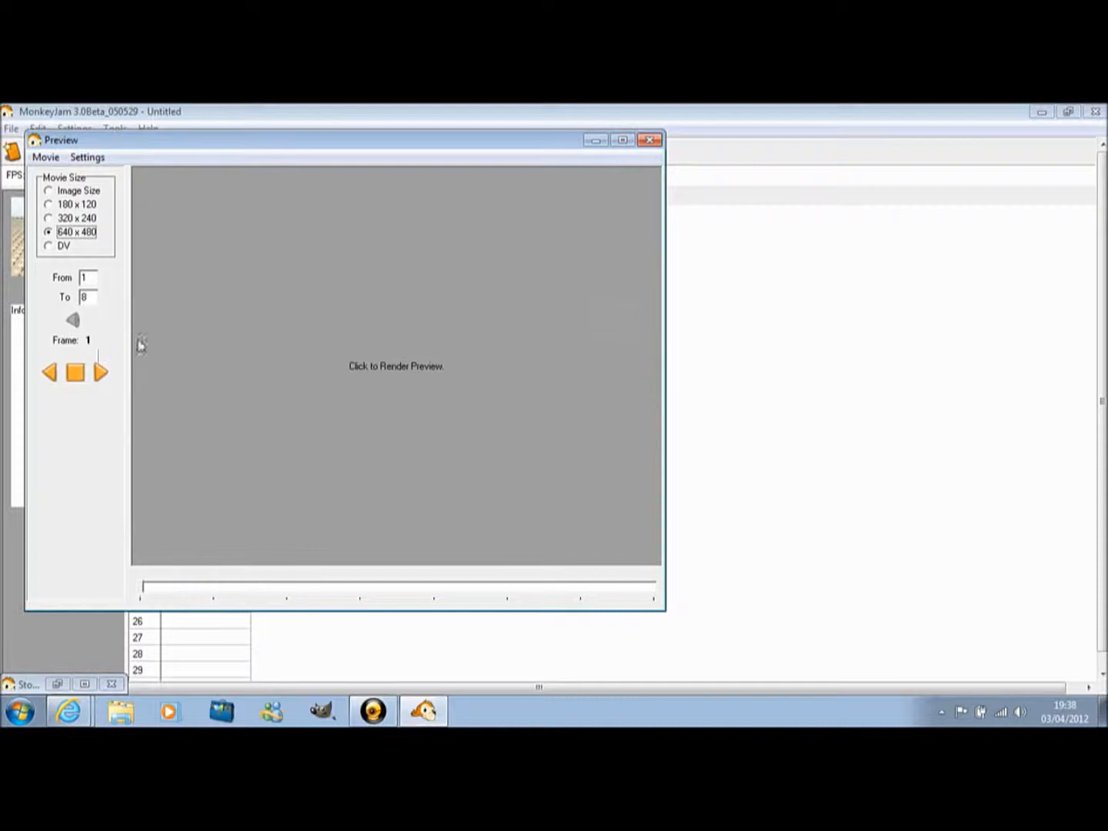
{"action": "left_click", "coordinate": [102, 373]}
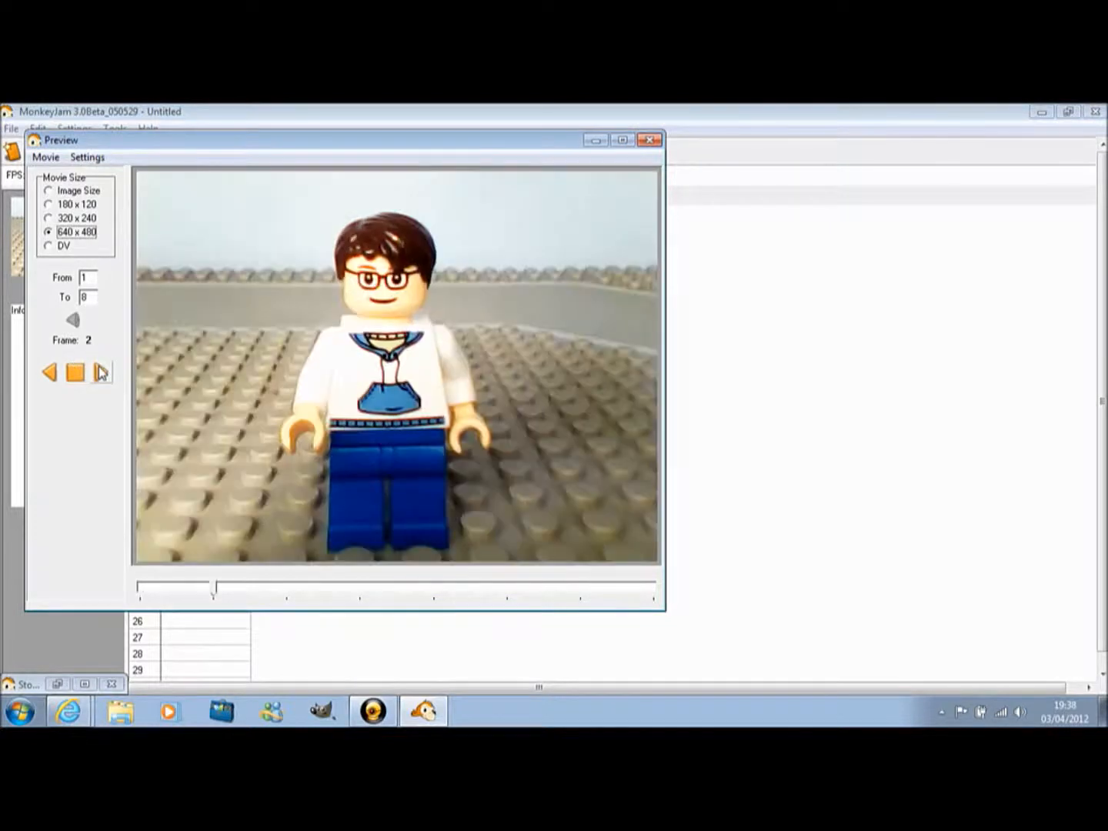
{"action": "left_click", "coordinate": [102, 372]}
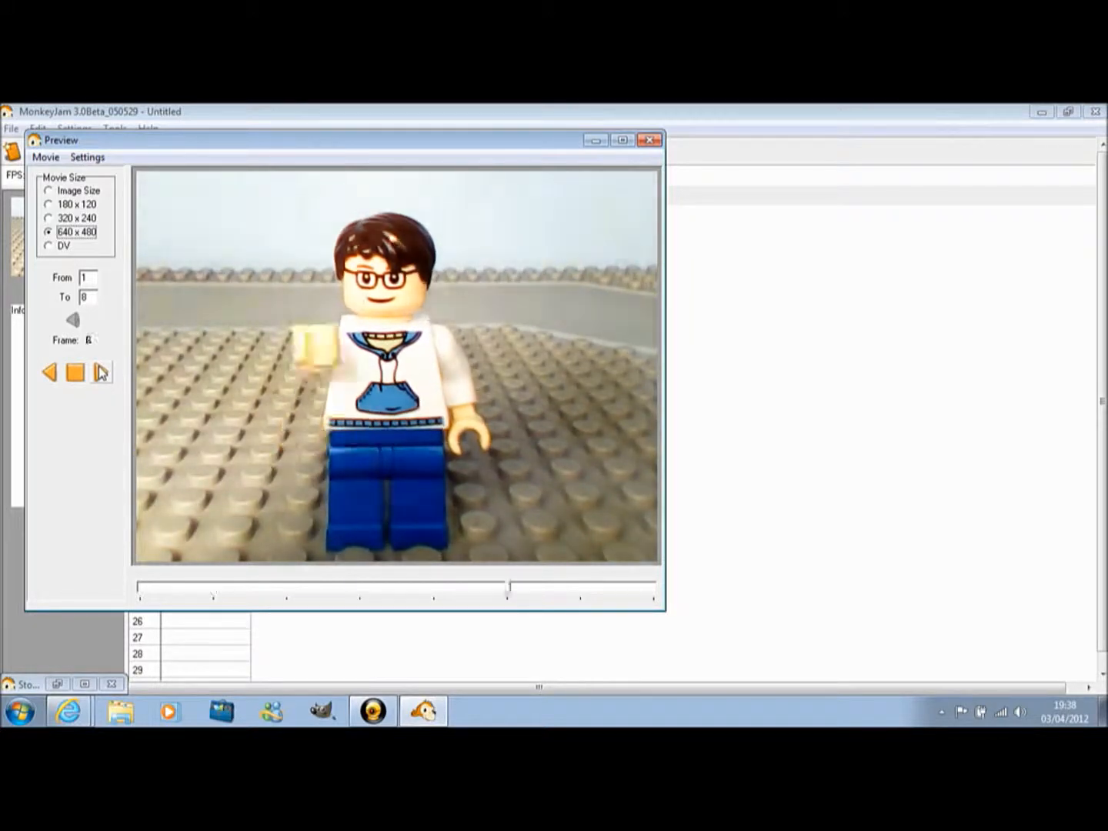
{"action": "left_click", "coordinate": [86, 157]}
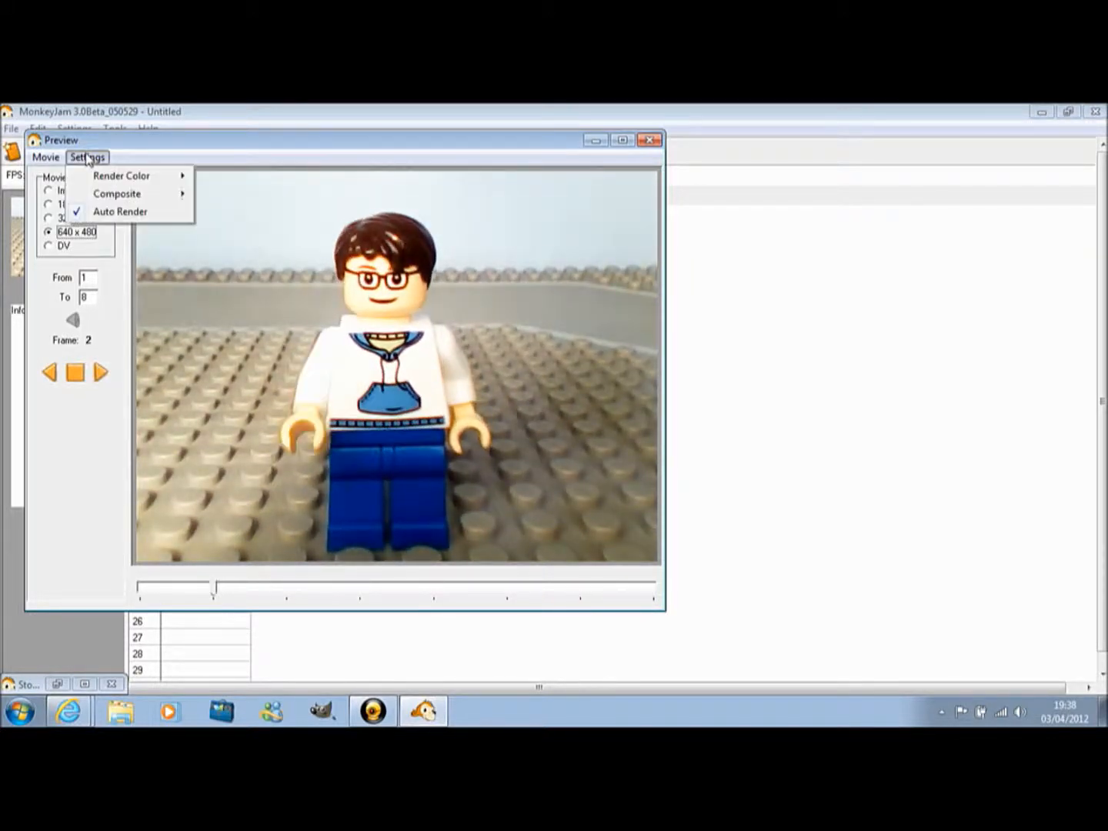
{"action": "left_click", "coordinate": [44, 157]}
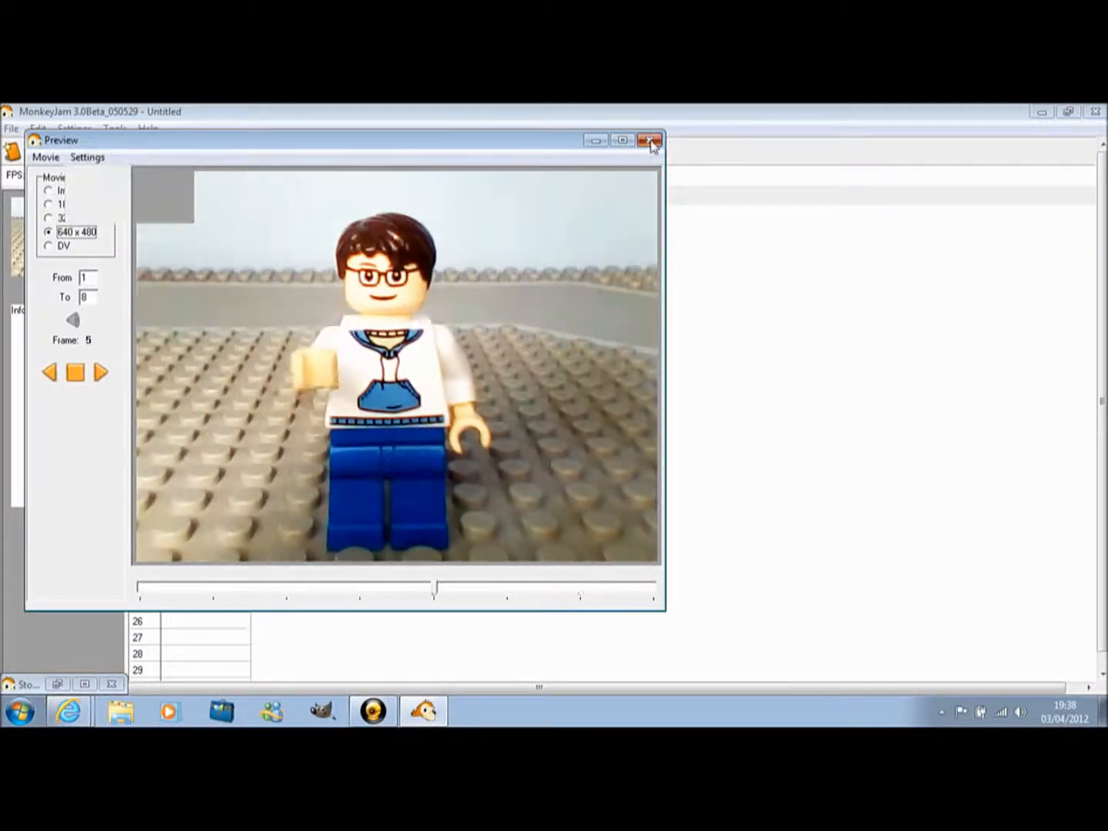
{"action": "left_click", "coordinate": [649, 140]}
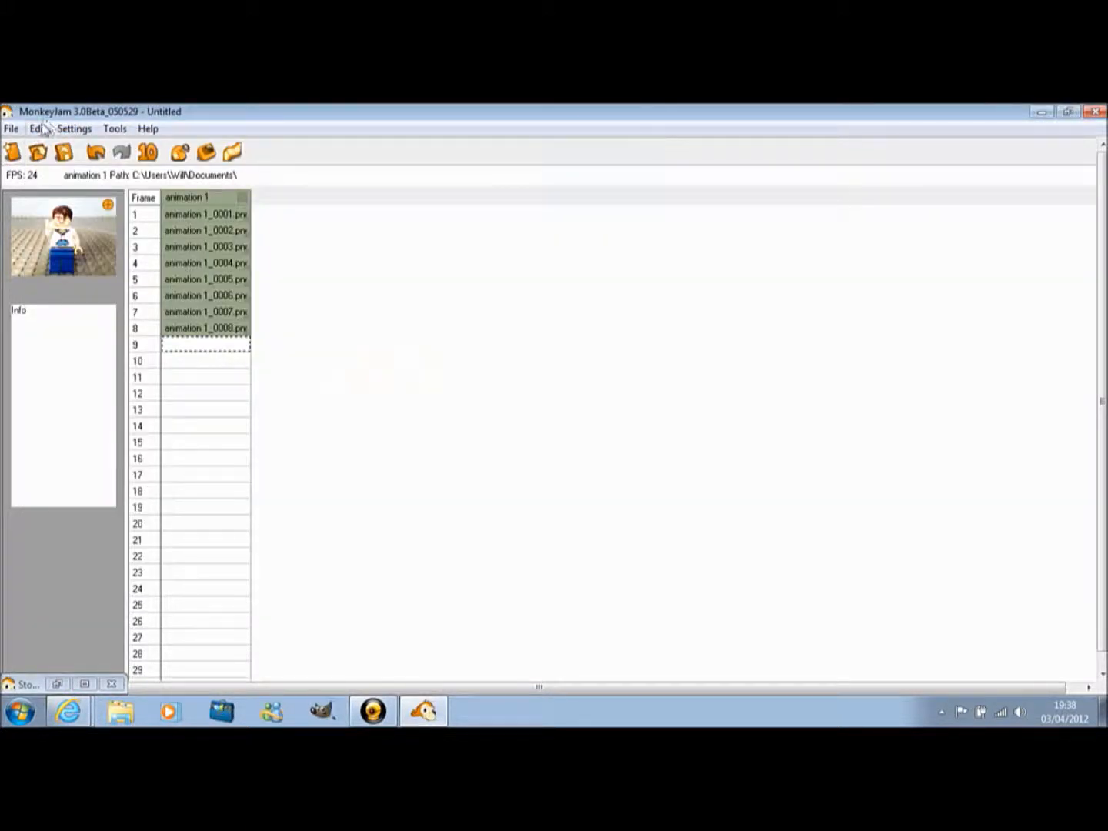
Step: Set the frame rate to 15 FPS via Settings and reopen the animation preview
{"action": "left_click", "coordinate": [74, 130]}
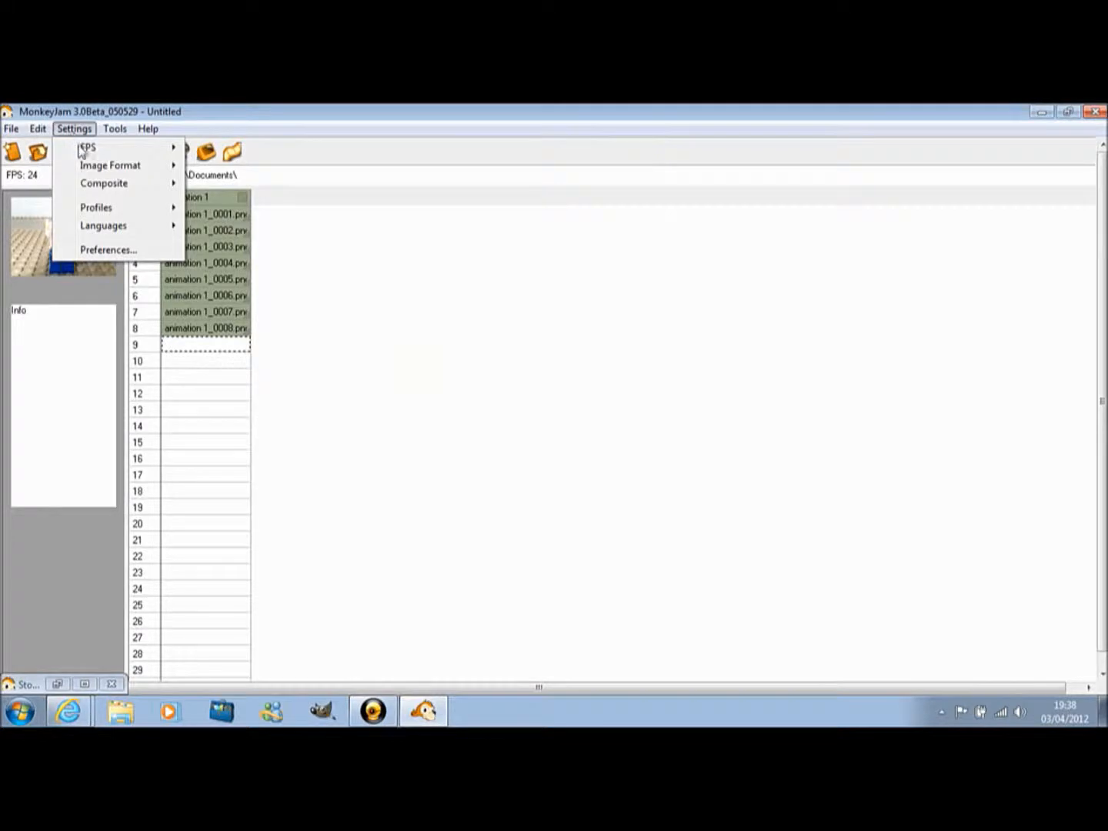
{"action": "left_click", "coordinate": [86, 148]}
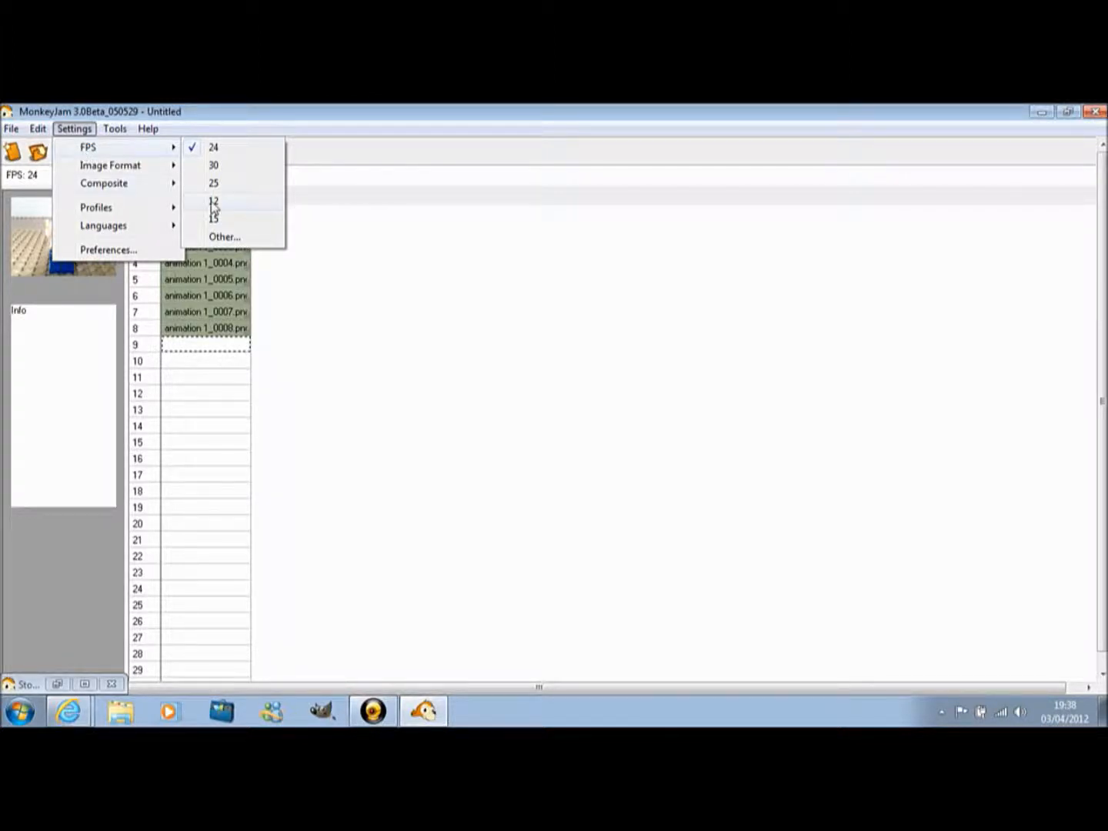
{"action": "left_click", "coordinate": [213, 218]}
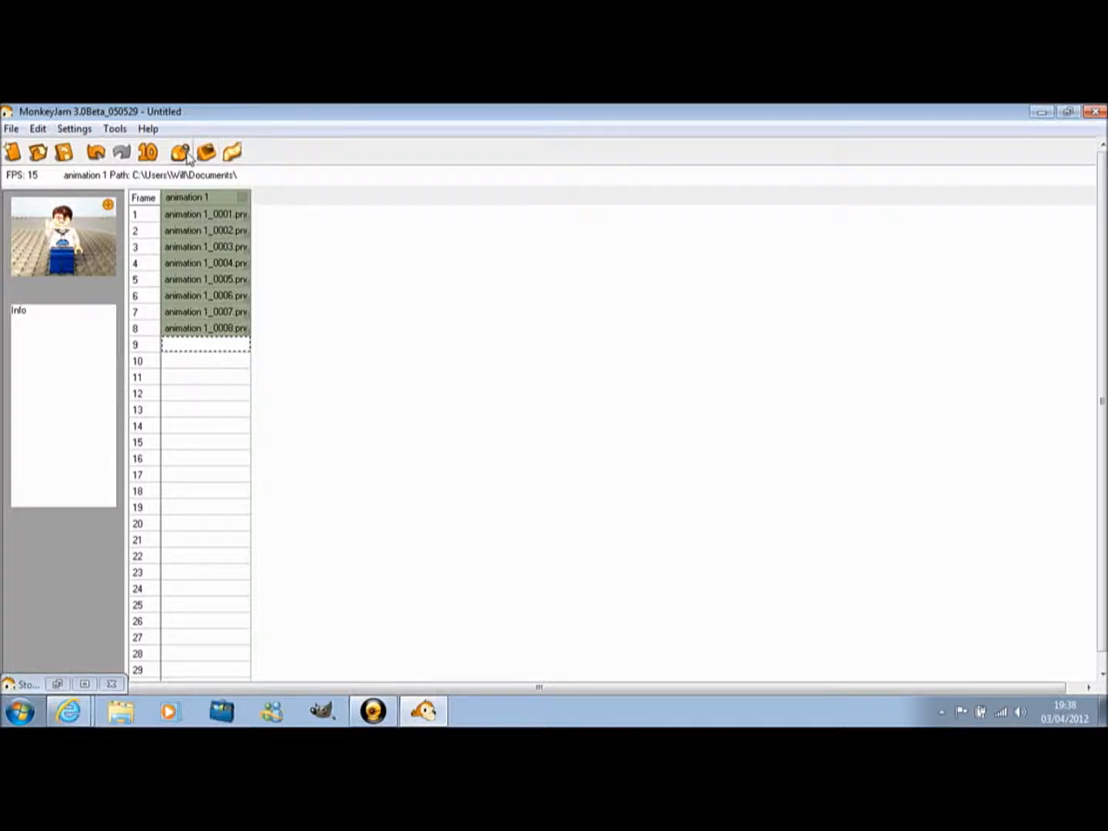
{"action": "left_click", "coordinate": [206, 151]}
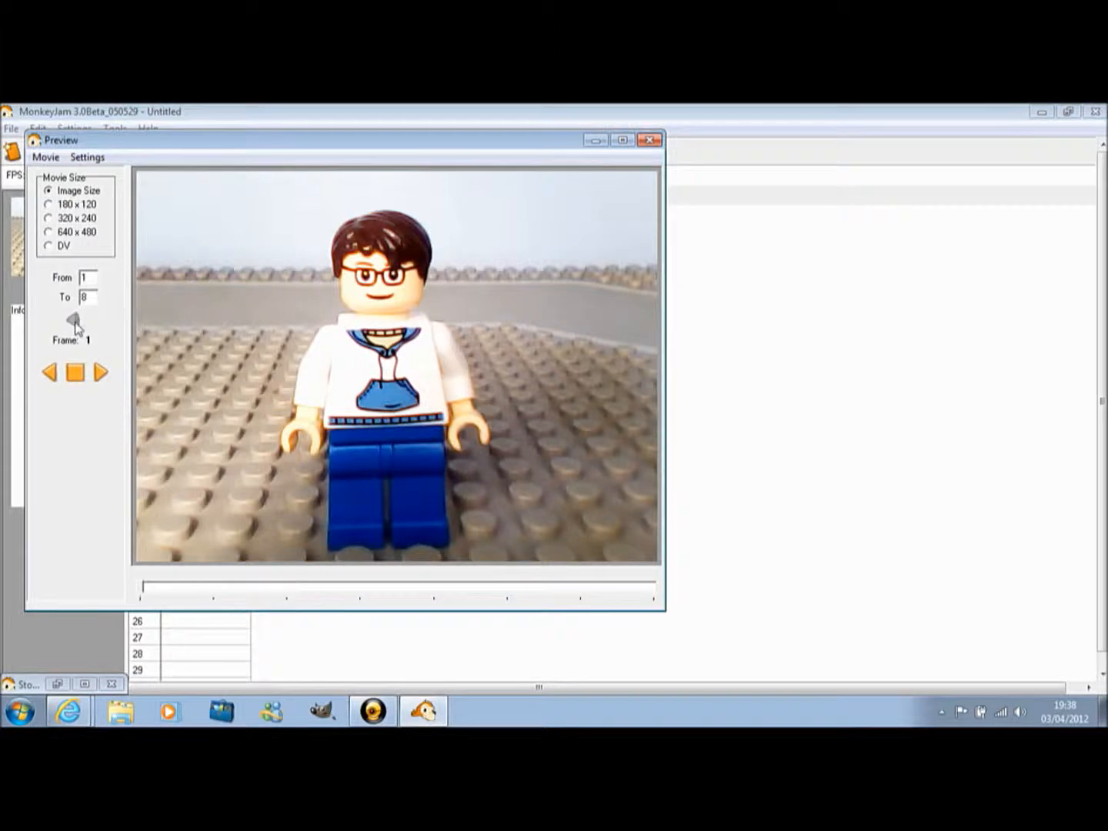
{"action": "left_click", "coordinate": [100, 372]}
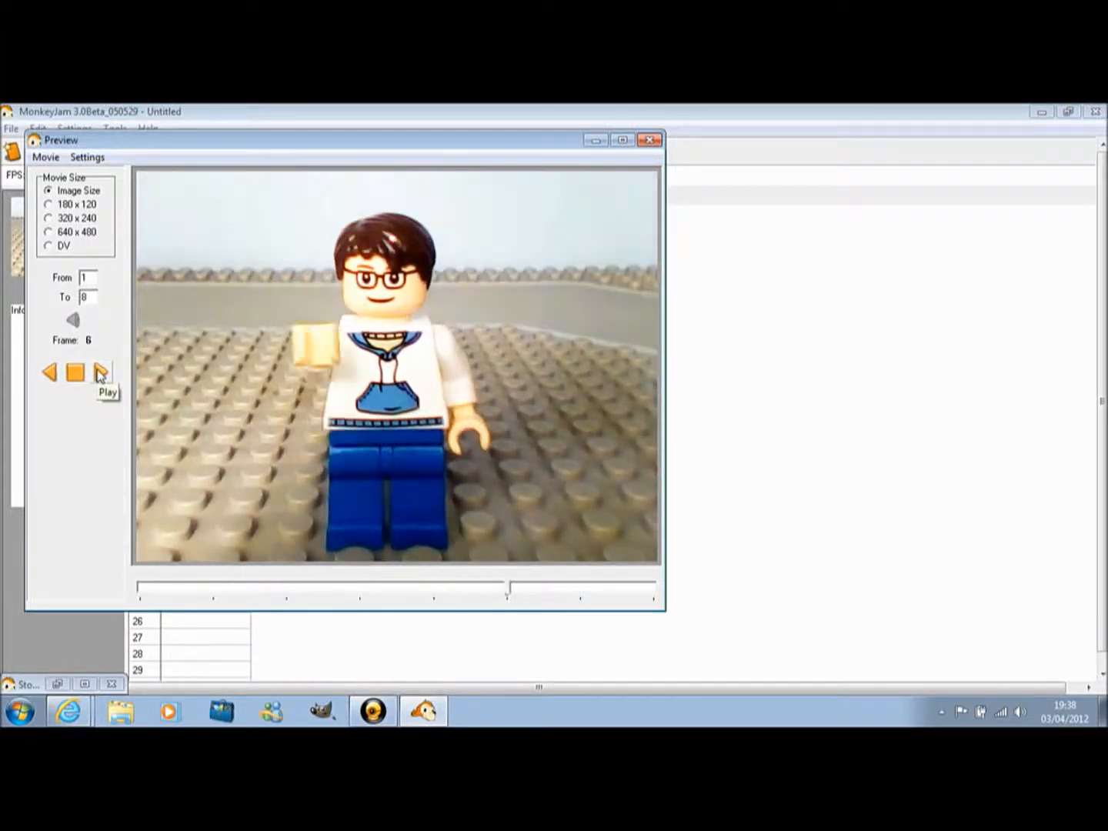
{"action": "left_click", "coordinate": [100, 373]}
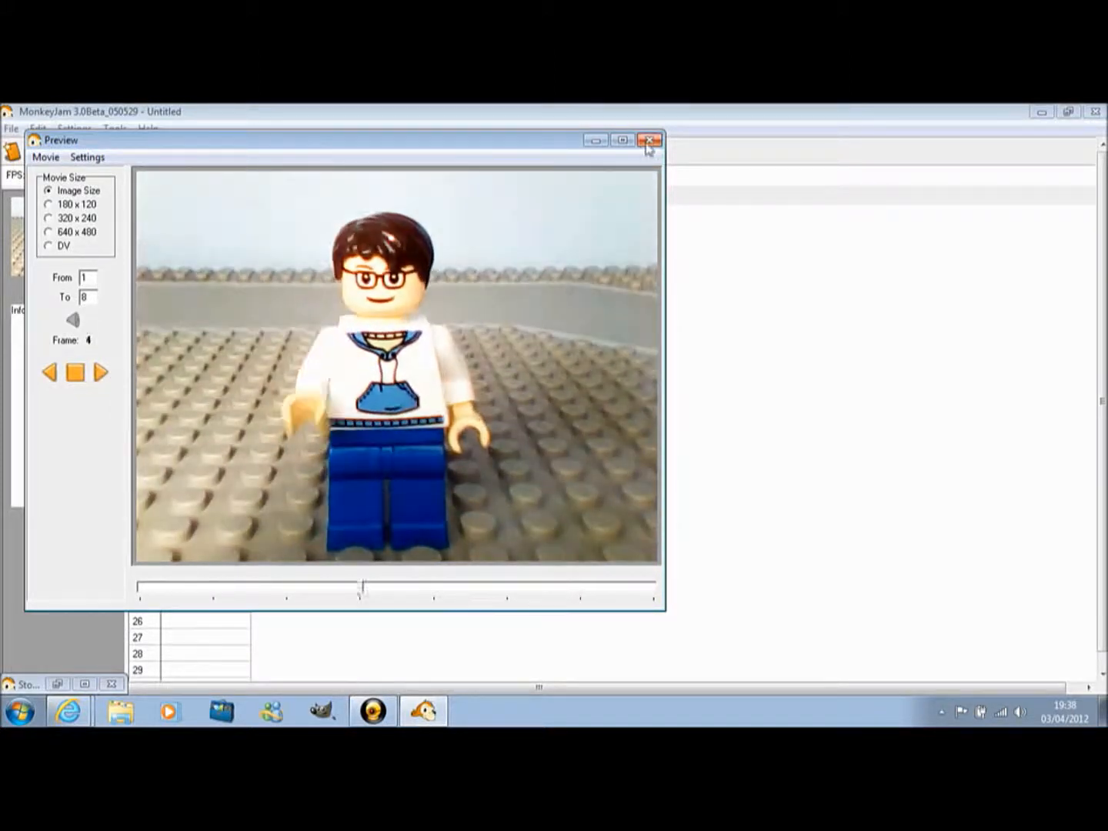
{"action": "left_click", "coordinate": [650, 140]}
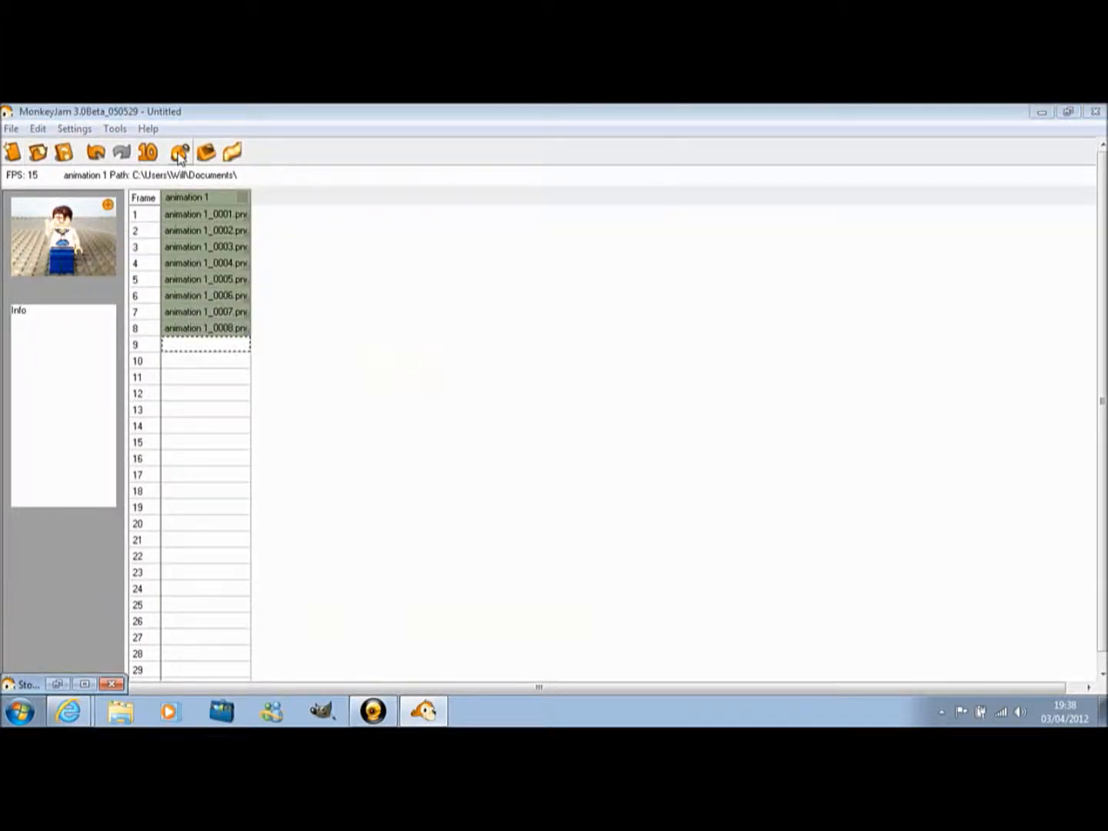
{"action": "mouse_move", "coordinate": [180, 151]}
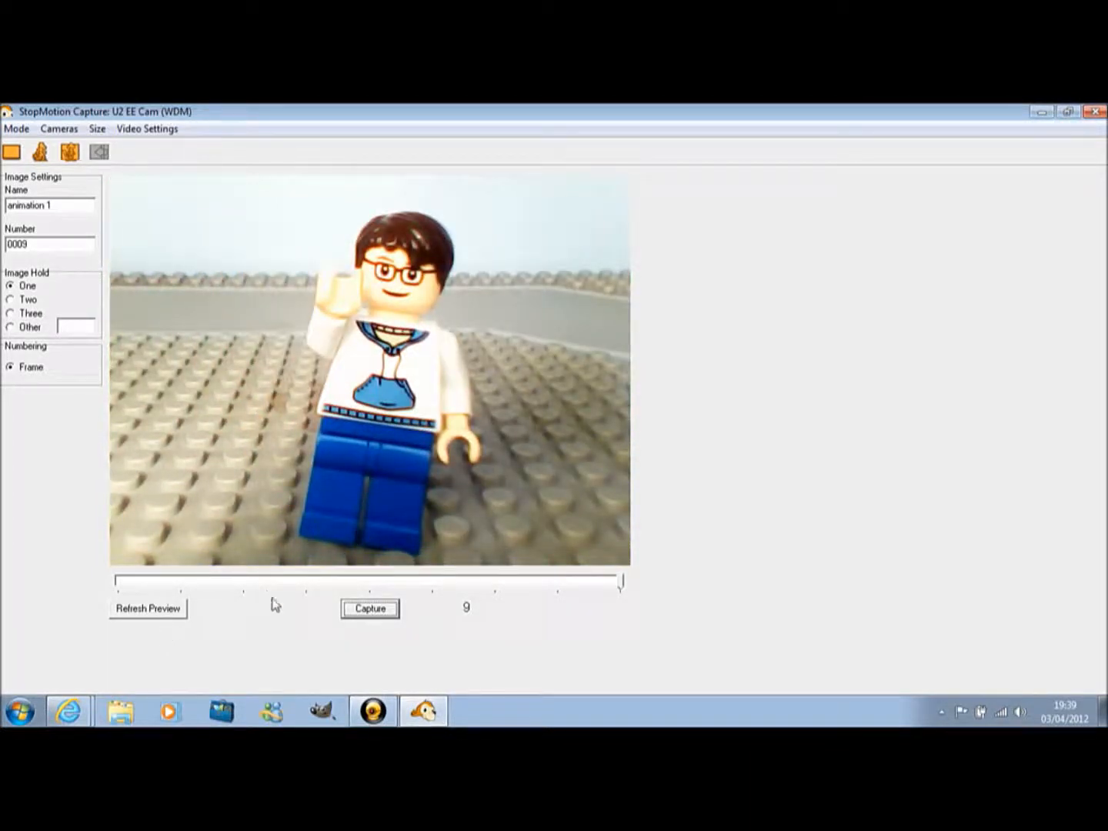
Step: Capture waving frames 9 and 10, bringing the capture numbering to 0011
{"action": "left_click", "coordinate": [370, 609]}
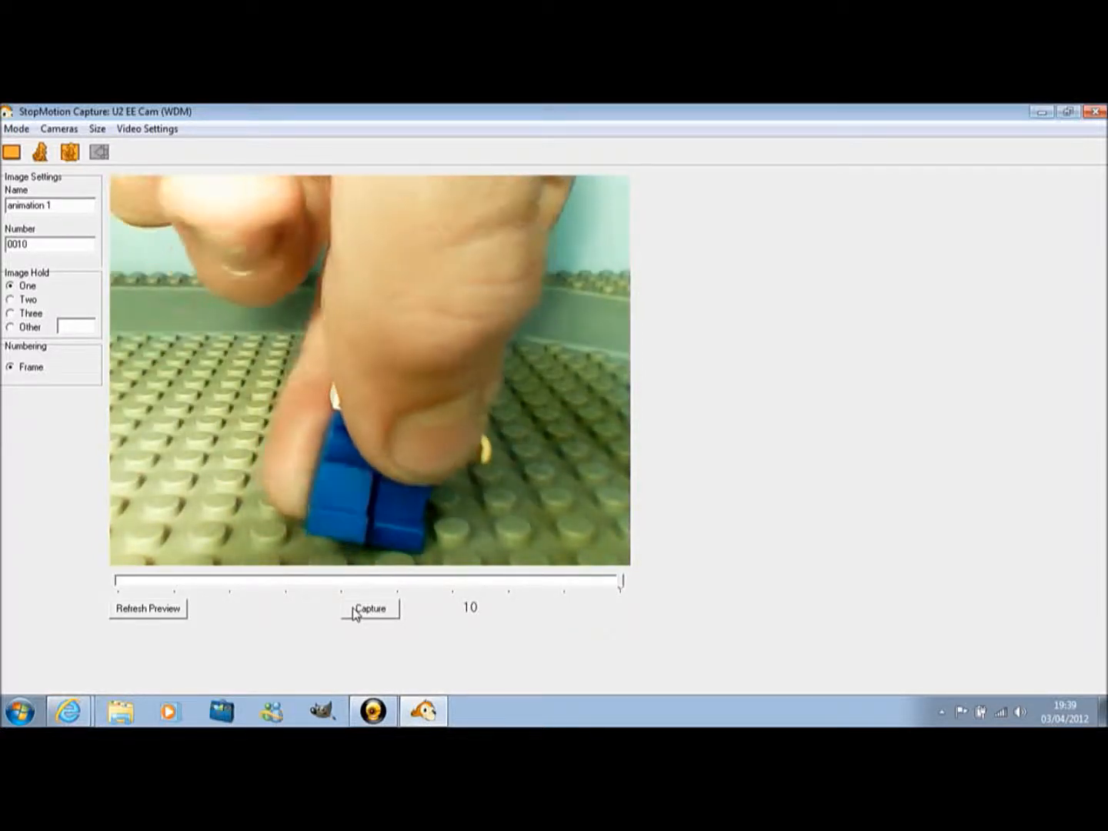
{"action": "left_click", "coordinate": [370, 608]}
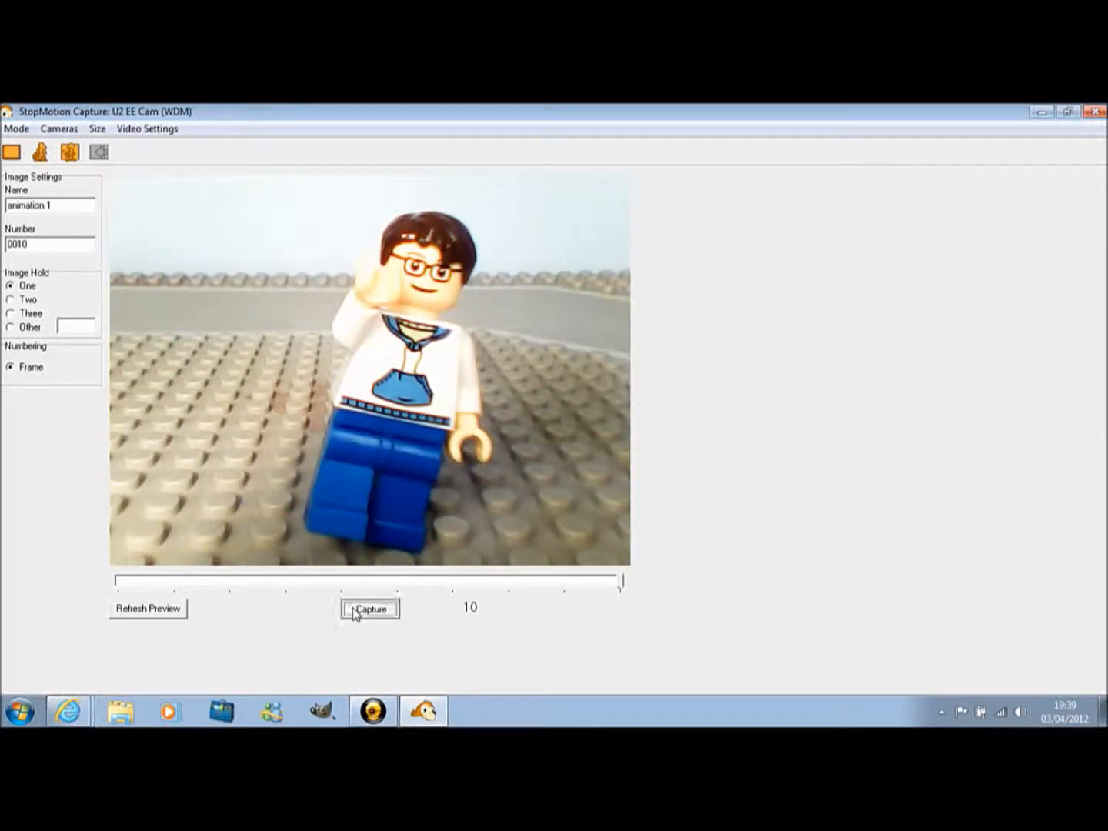
{"action": "left_click", "coordinate": [369, 610]}
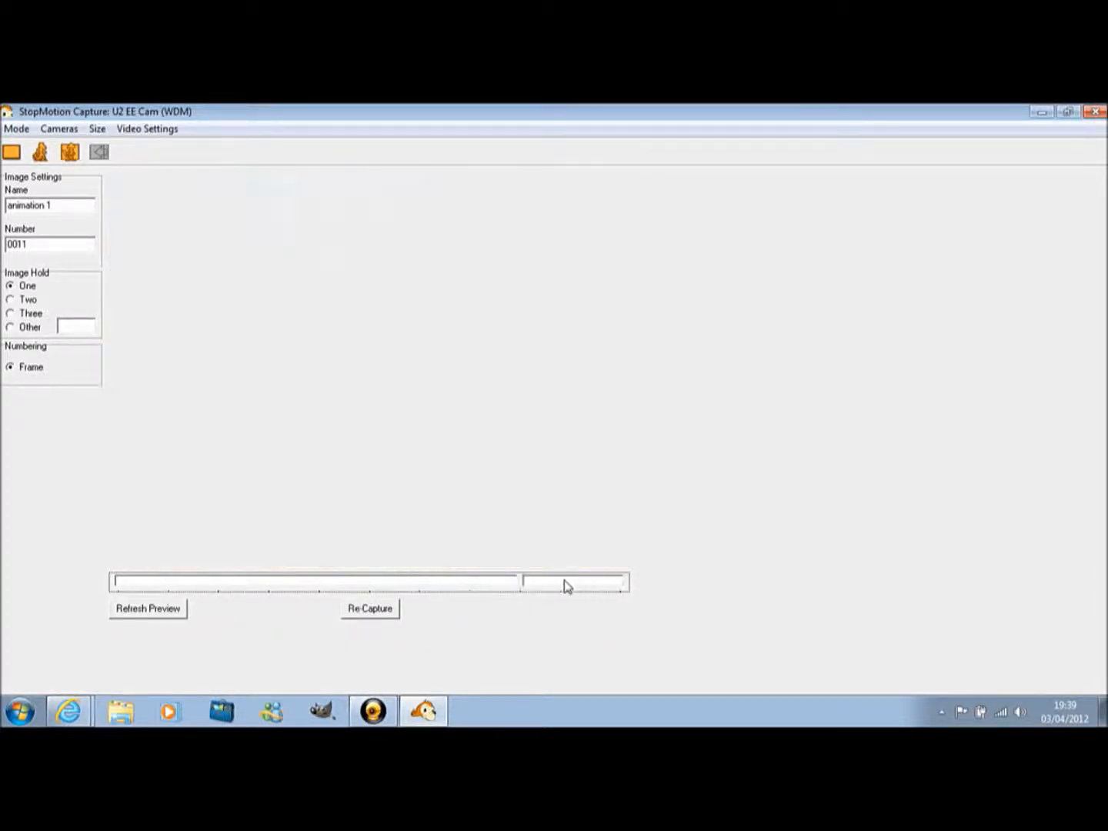
Step: Capture four frames of the figure lowering its hand and turning sideways, up to 0015
{"action": "left_click", "coordinate": [148, 608]}
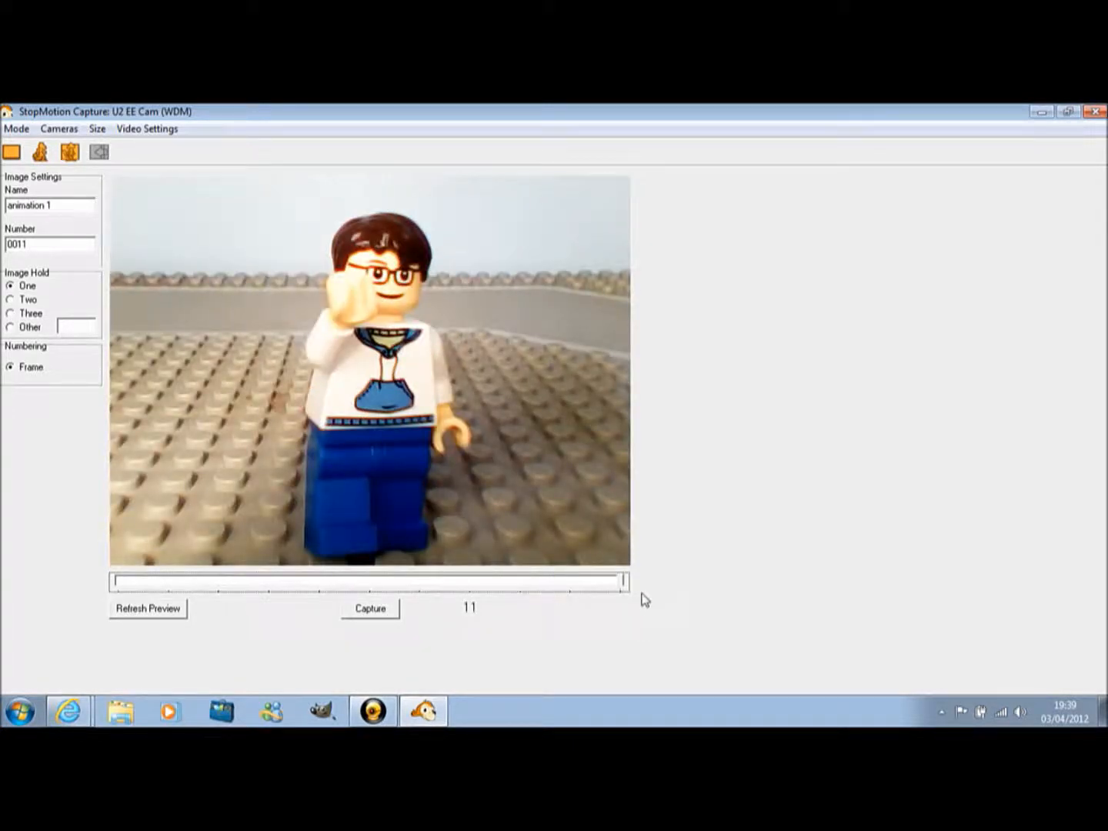
{"action": "left_click", "coordinate": [370, 608]}
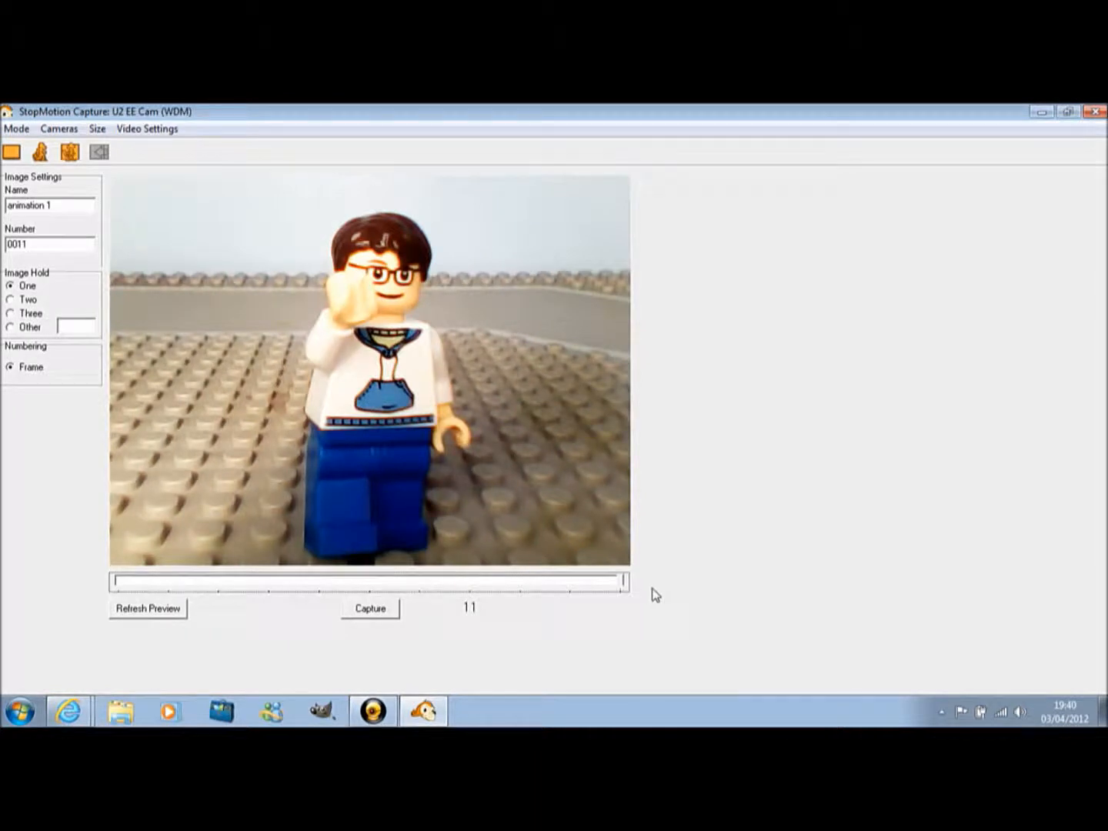
{"action": "left_click", "coordinate": [370, 608]}
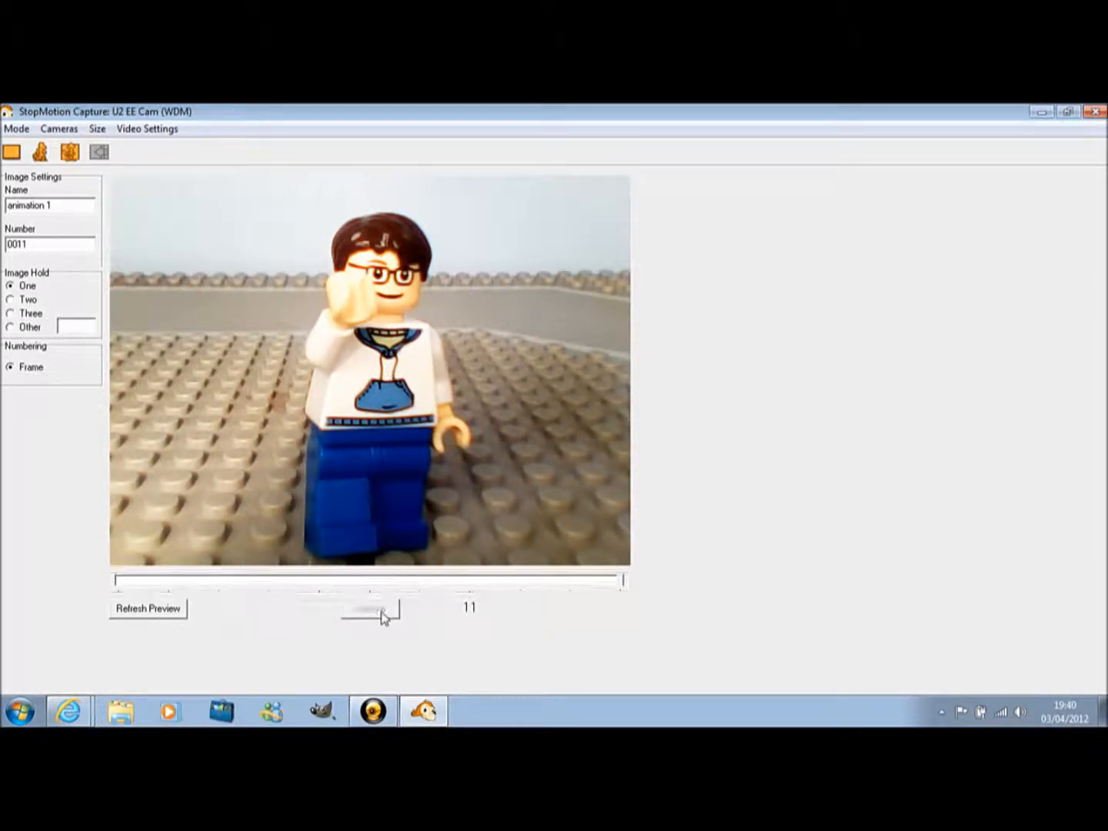
{"action": "left_click", "coordinate": [369, 610]}
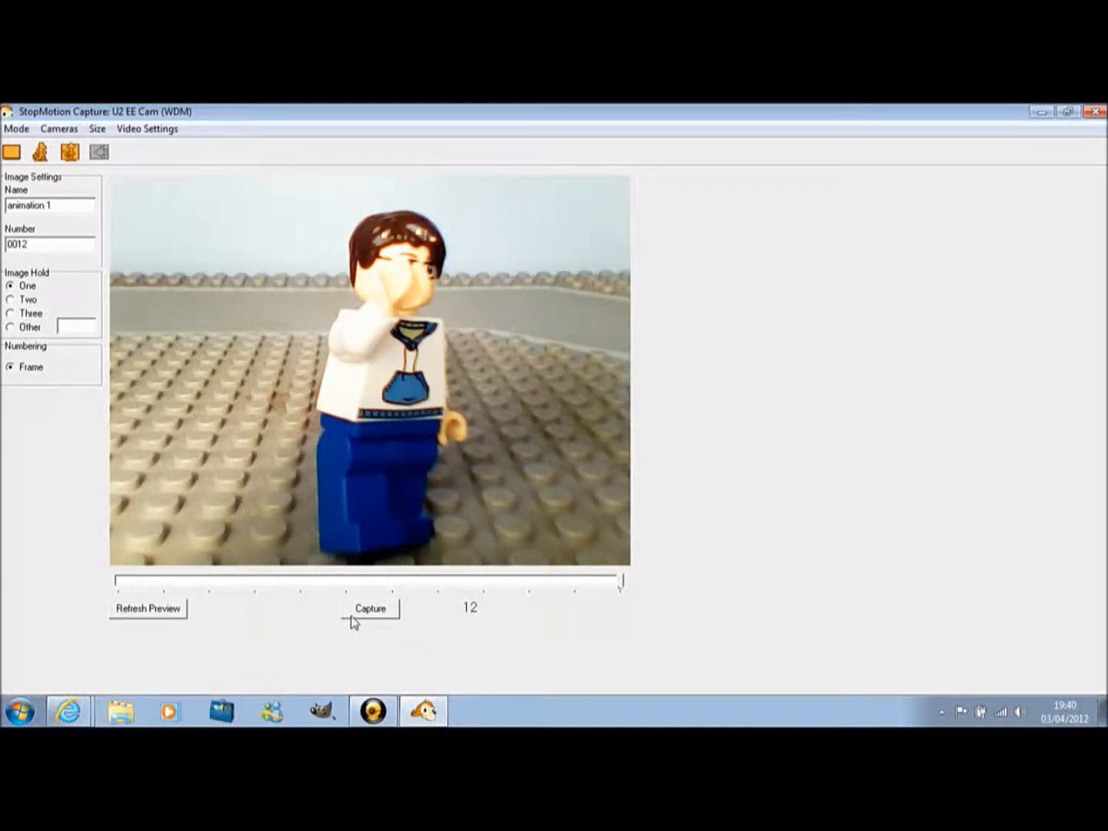
{"action": "left_click", "coordinate": [369, 608]}
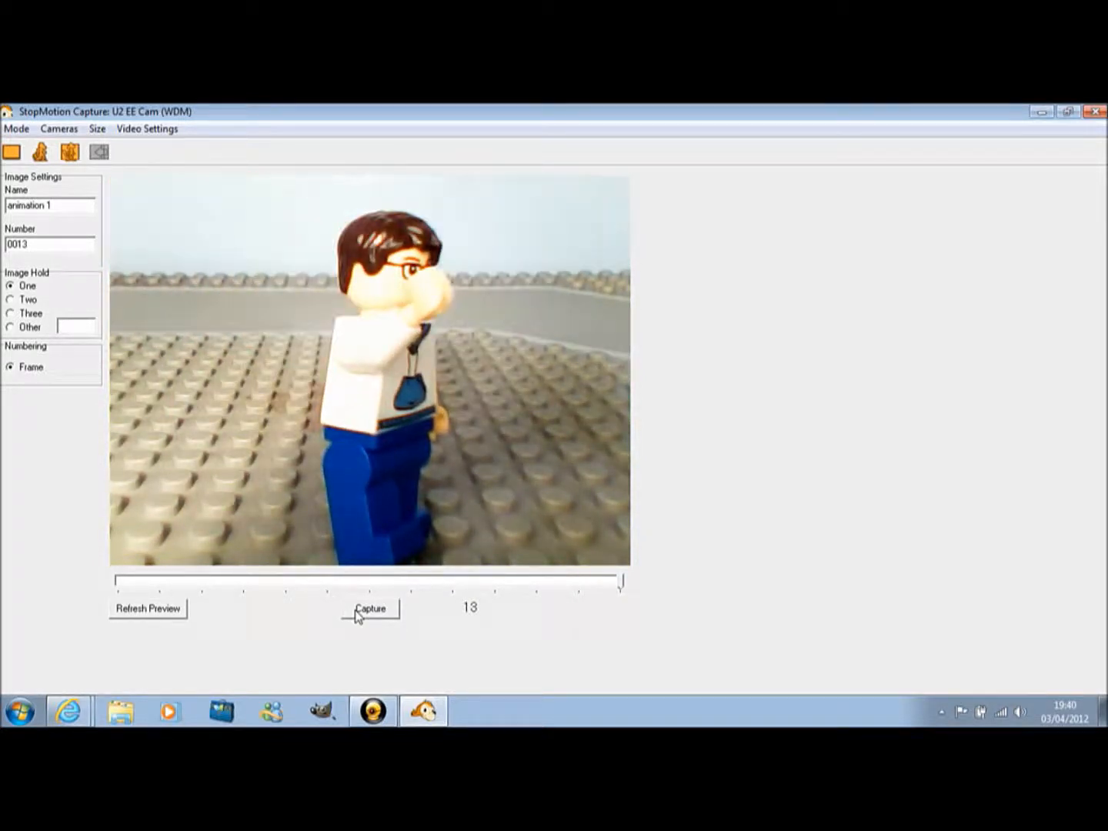
{"action": "left_click", "coordinate": [369, 608]}
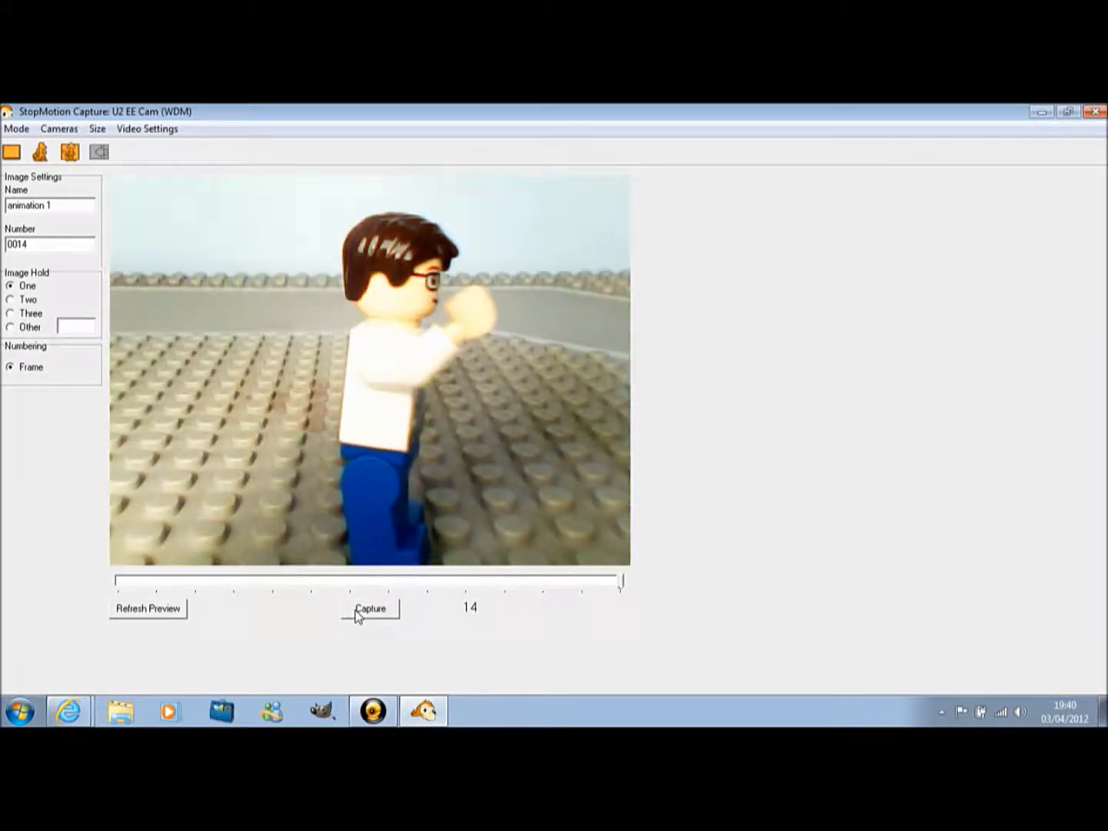
{"action": "left_click", "coordinate": [370, 608]}
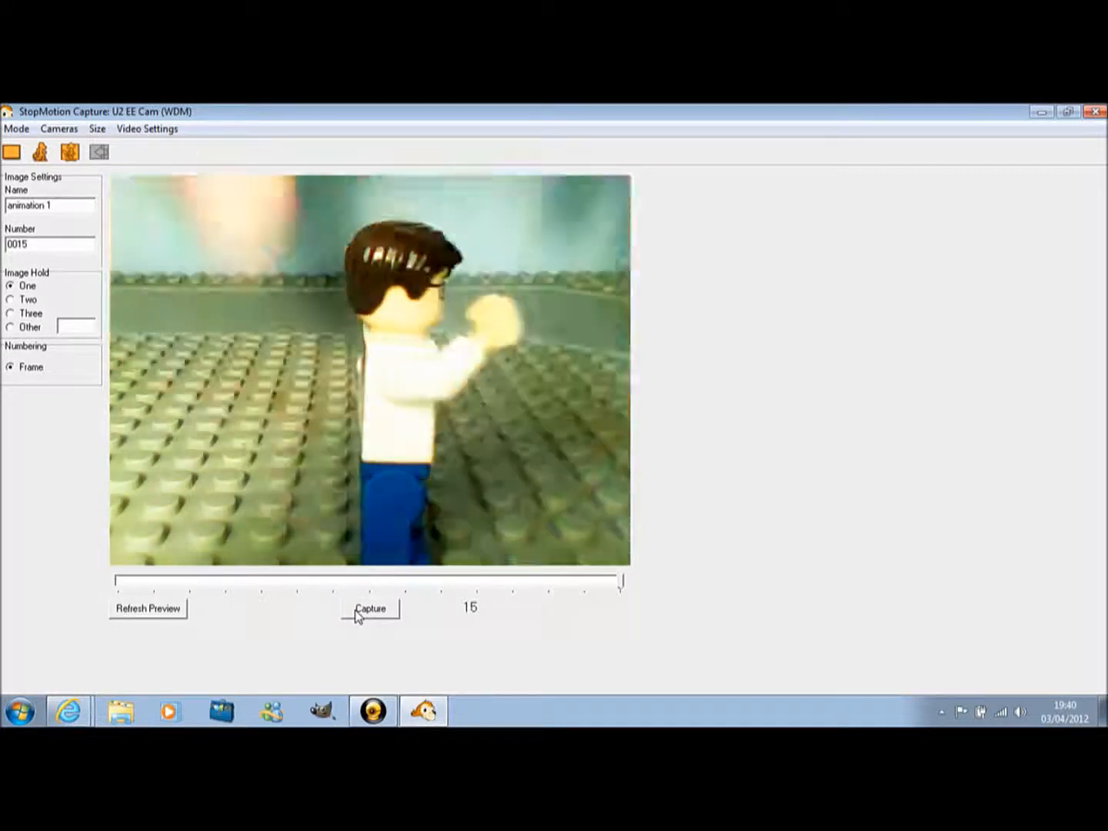
Step: Capture the sideways and raised-arms poses as frames up to 16, numbering at 0017
{"action": "left_click", "coordinate": [369, 608]}
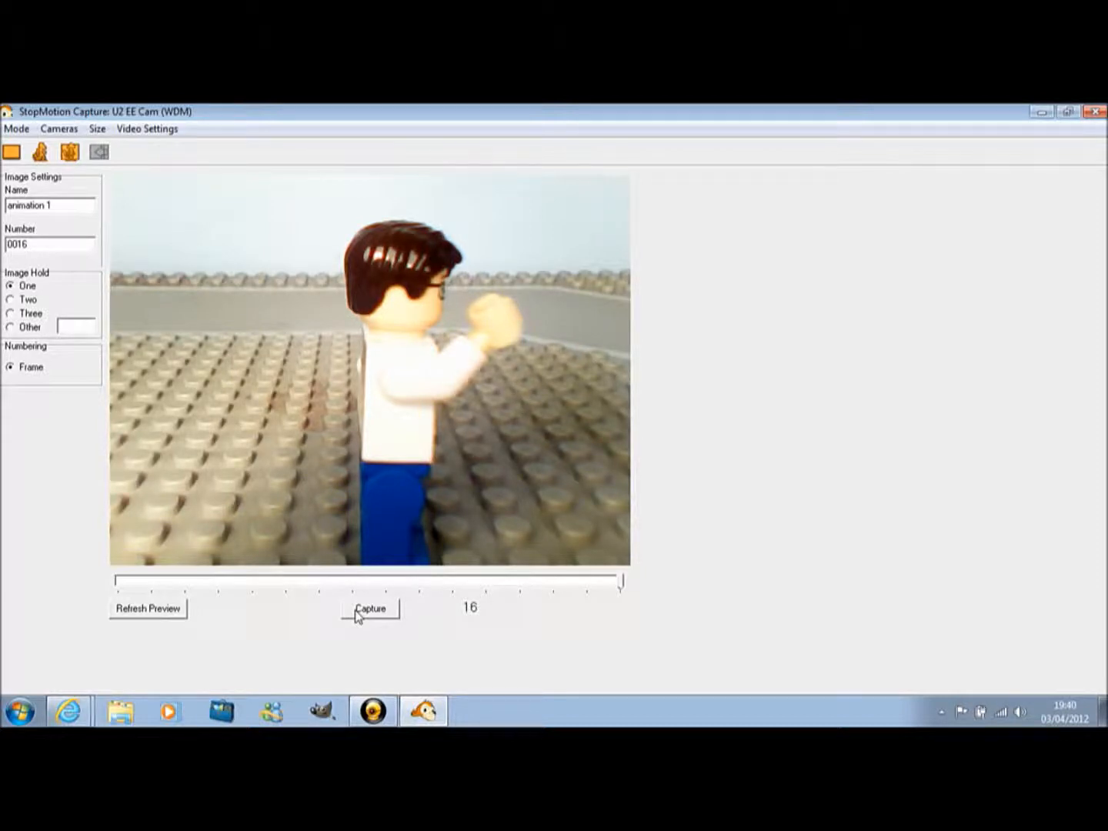
{"action": "left_click", "coordinate": [369, 608]}
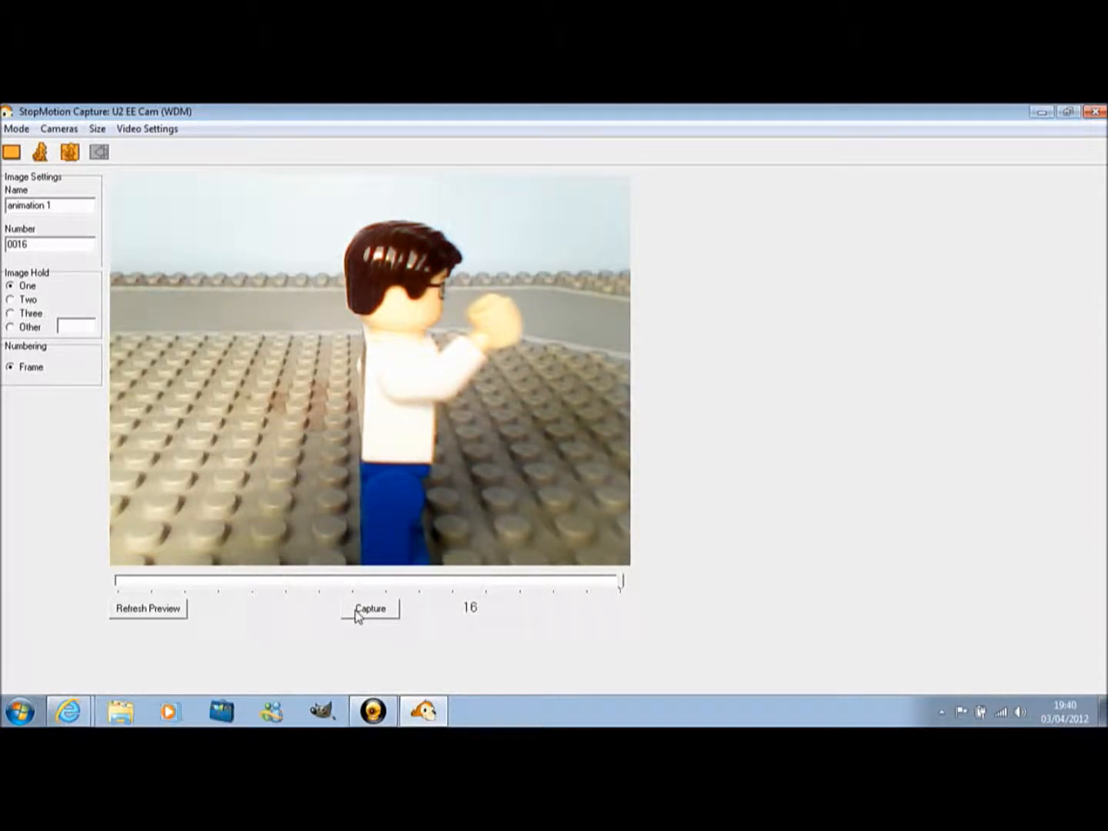
{"action": "left_click", "coordinate": [369, 608]}
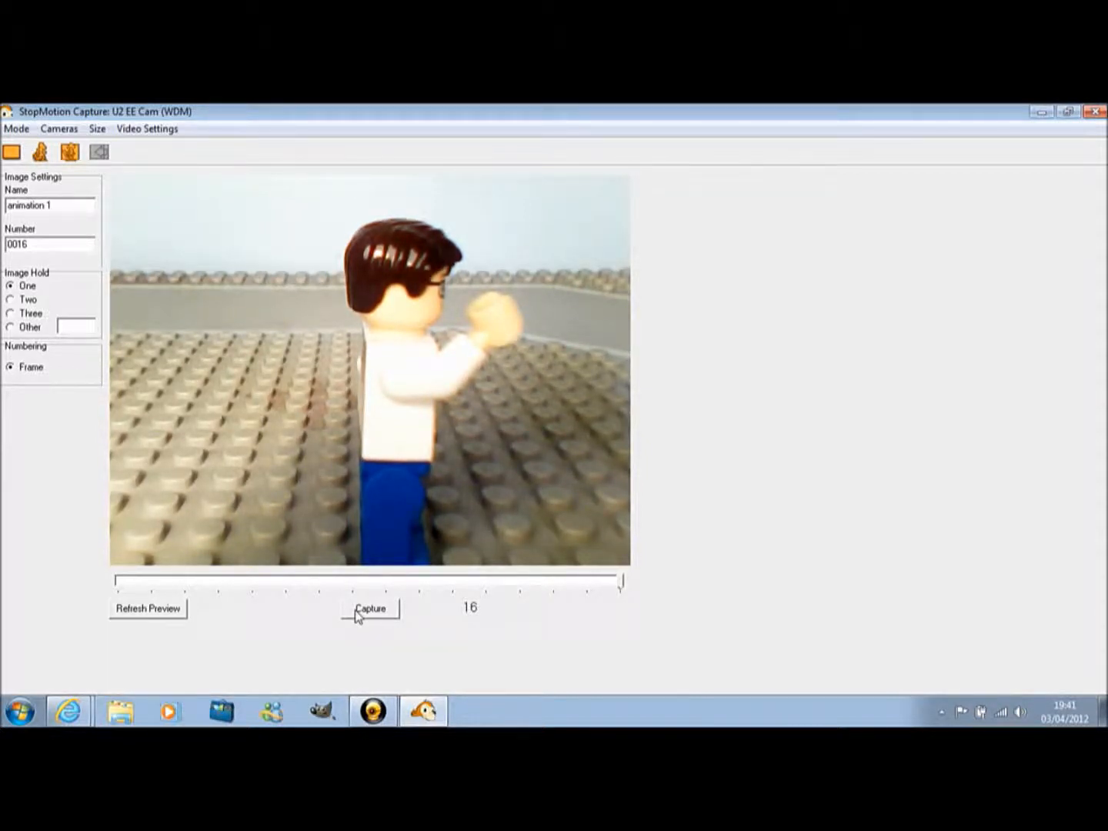
{"action": "left_click", "coordinate": [369, 610]}
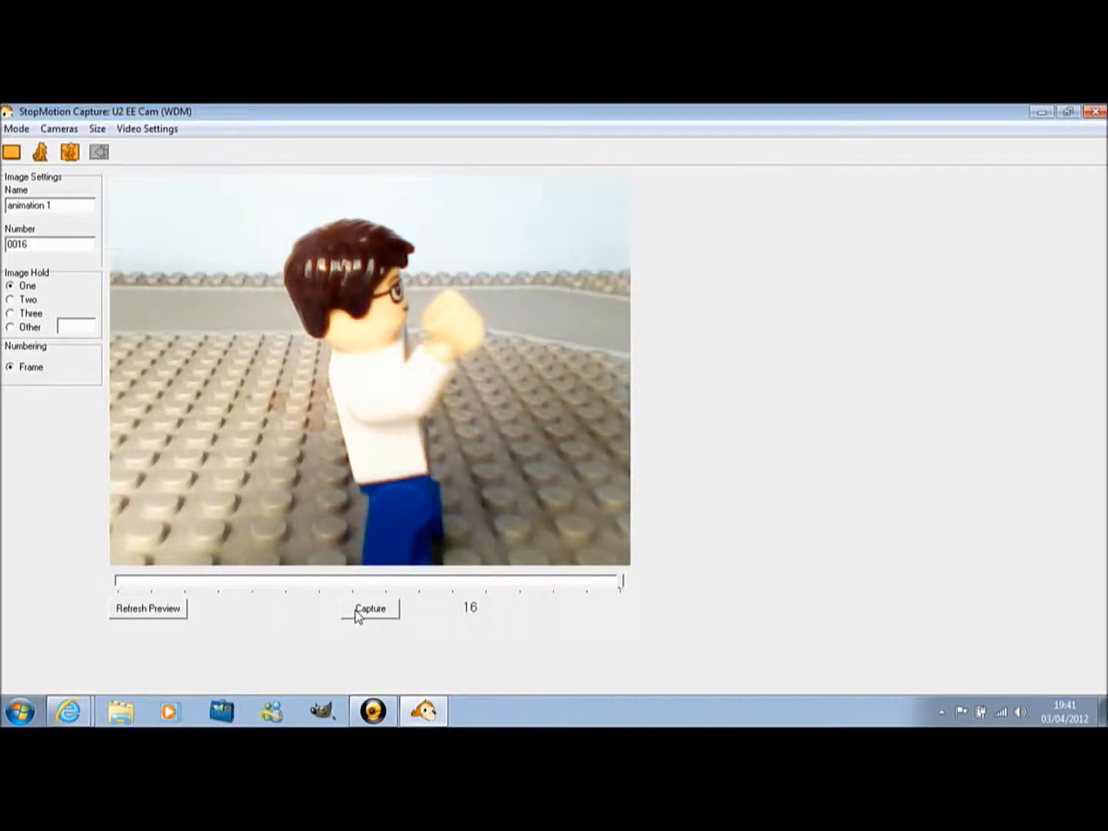
{"action": "left_click", "coordinate": [369, 608]}
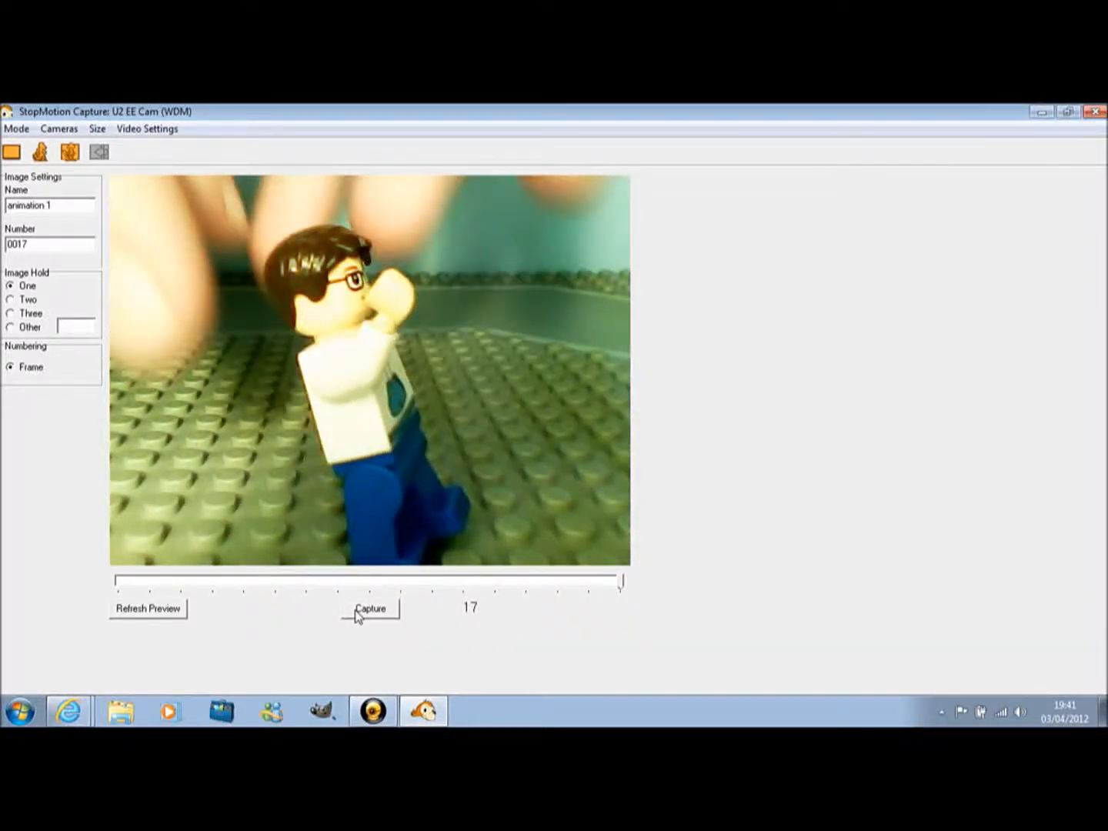
Step: Capture frames 17 to 20 as the minifigure keeps turning toward the right
{"action": "left_click", "coordinate": [370, 608]}
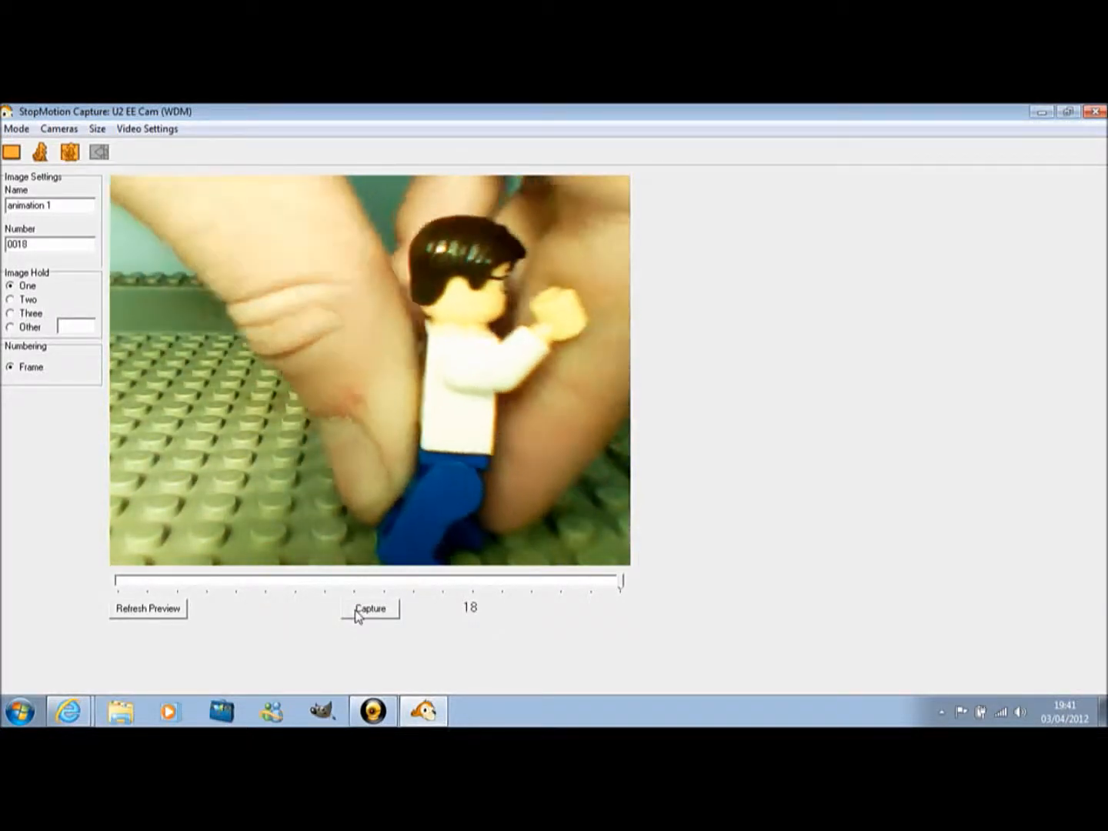
{"action": "left_click", "coordinate": [369, 608]}
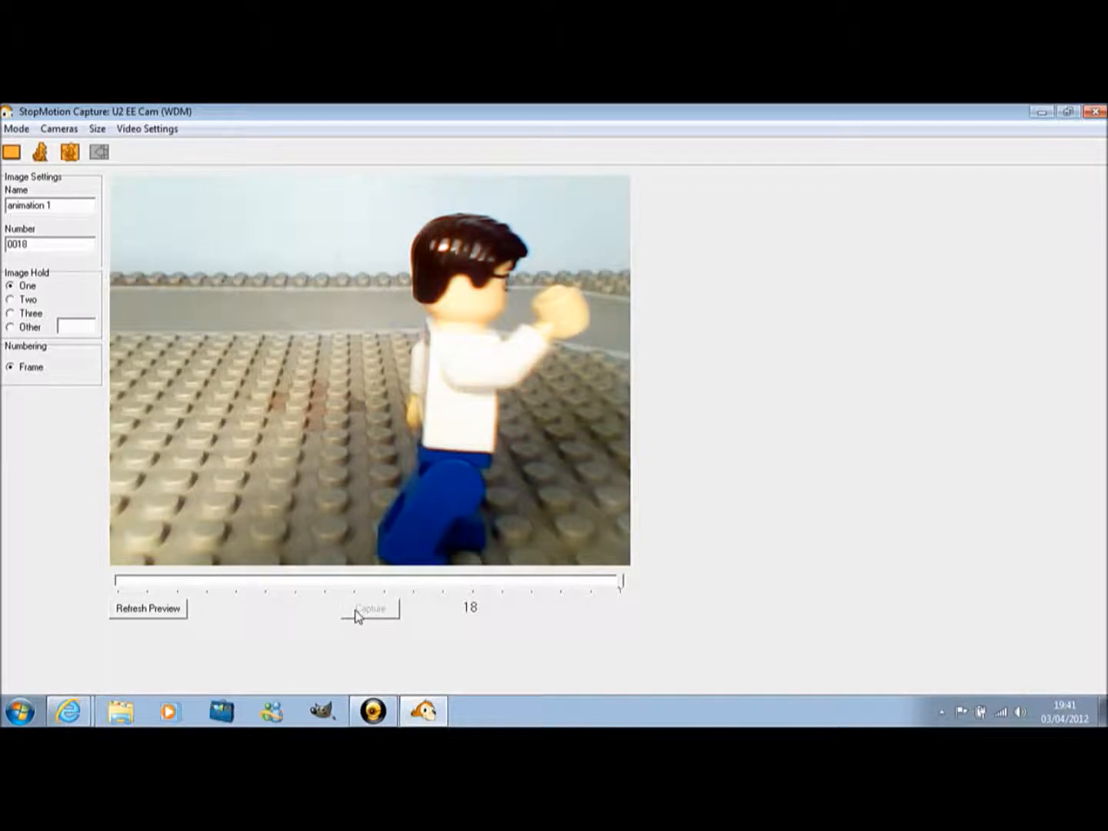
{"action": "left_click", "coordinate": [369, 608]}
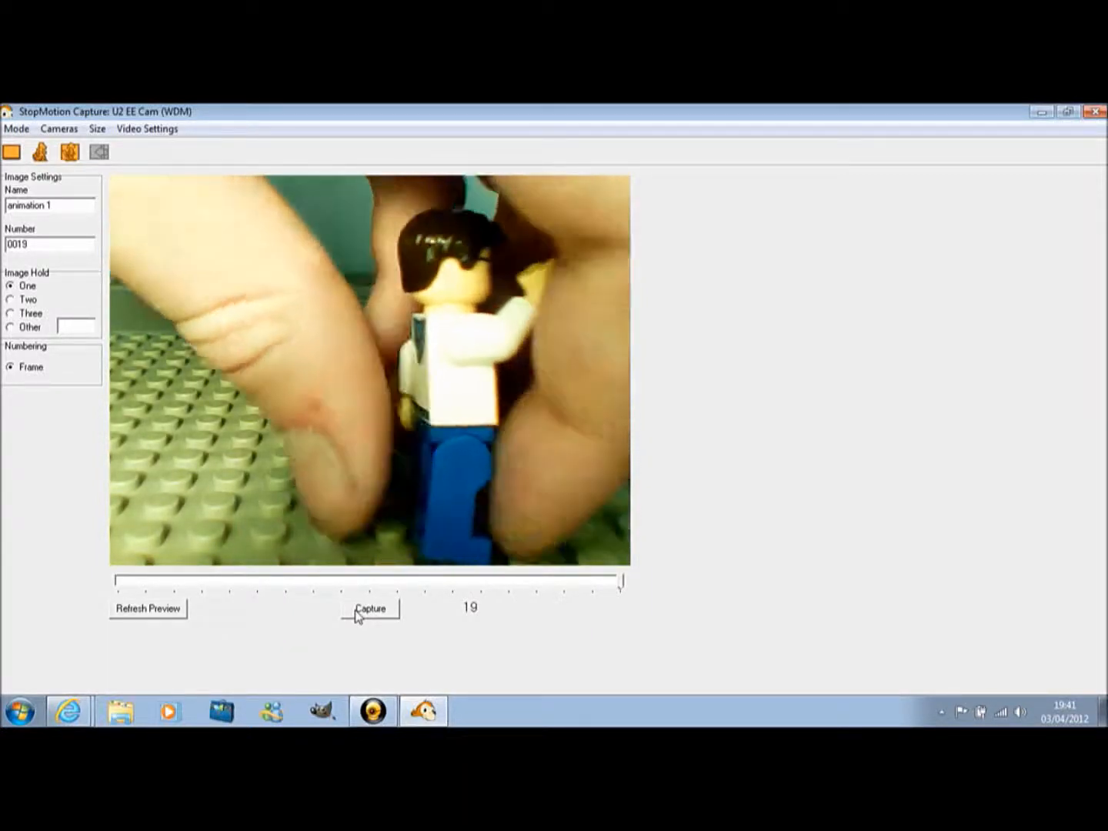
{"action": "left_click", "coordinate": [369, 608]}
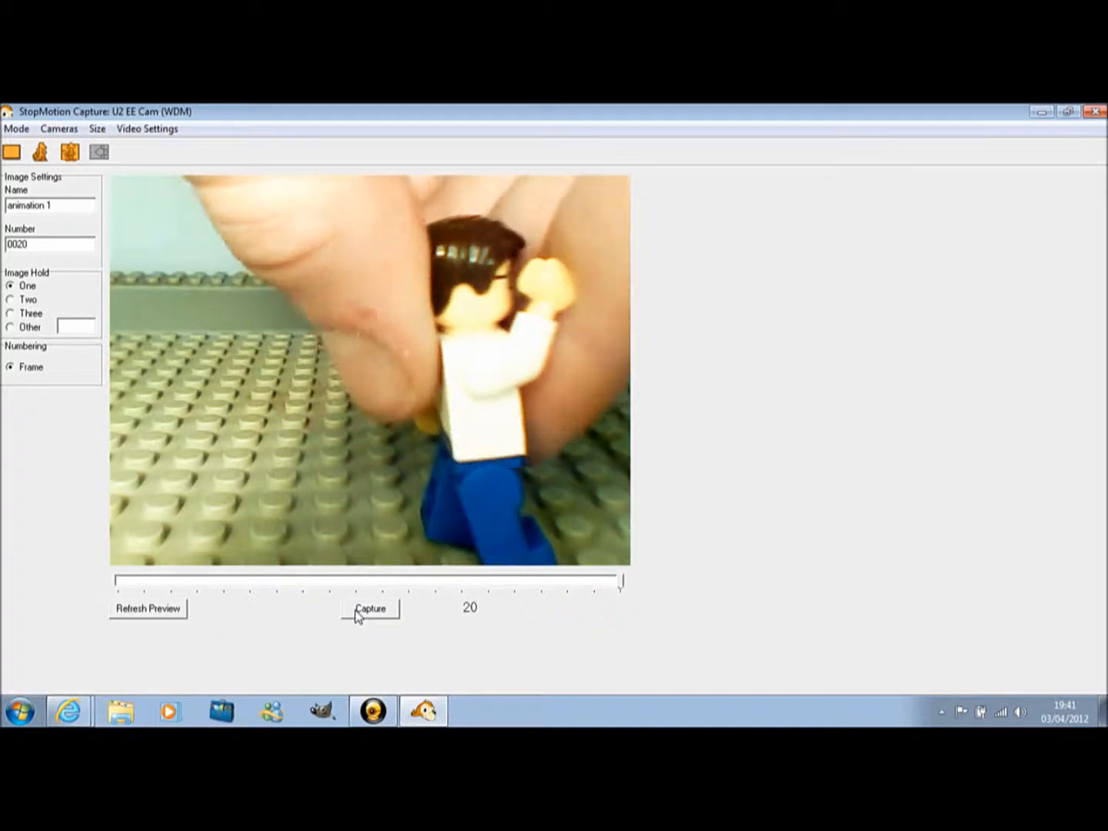
{"action": "left_click", "coordinate": [370, 608]}
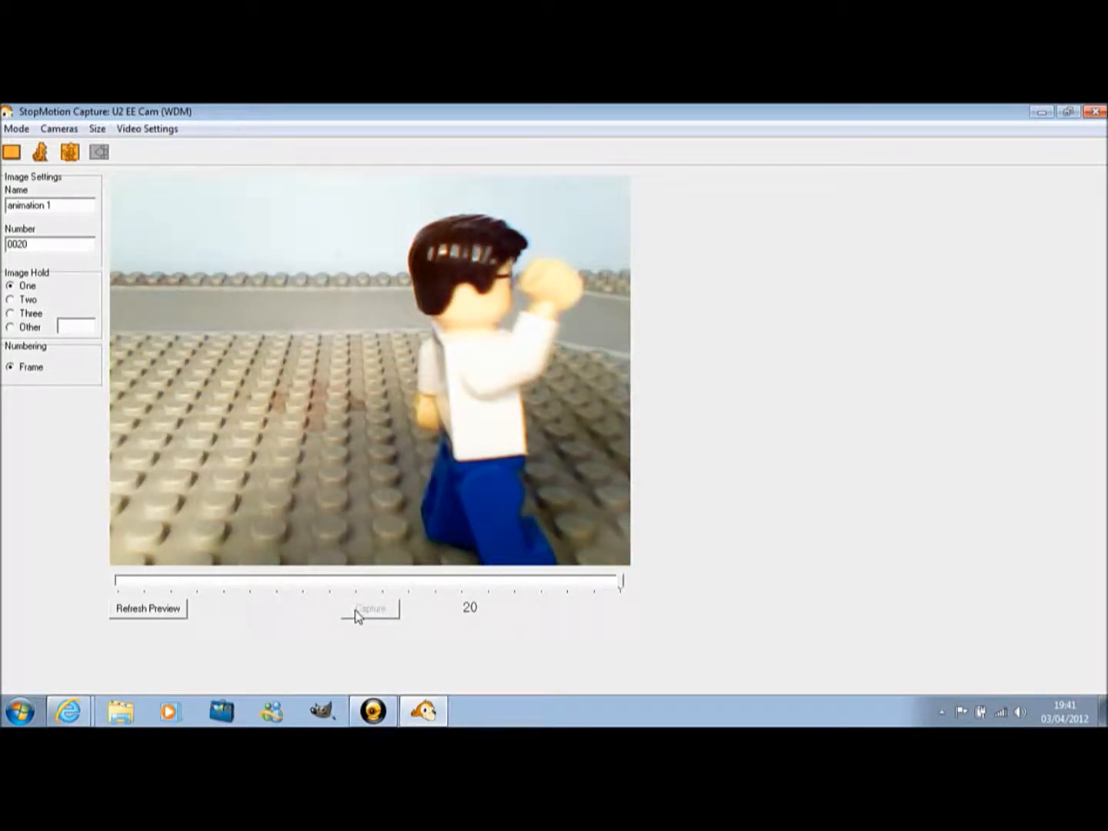
Step: Capture frames 21 to 23 of the figure walking toward the baseplate's right edge
{"action": "left_click", "coordinate": [369, 608]}
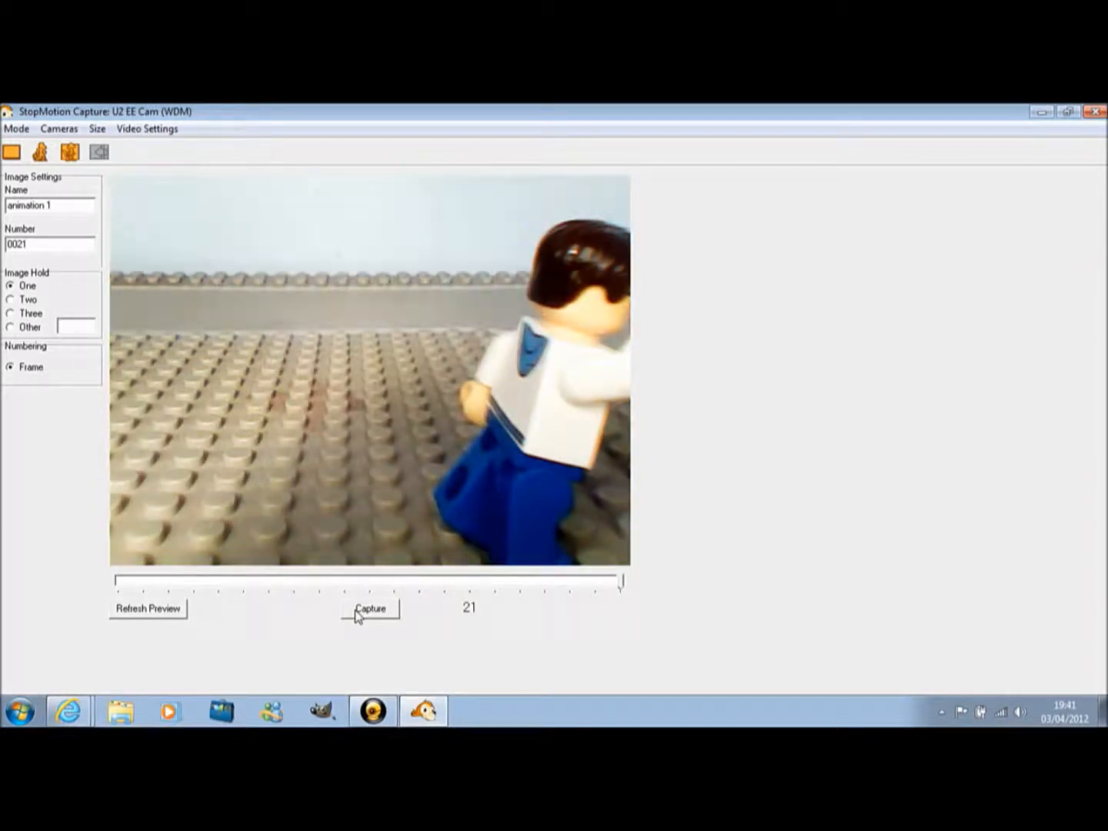
{"action": "left_click", "coordinate": [370, 608]}
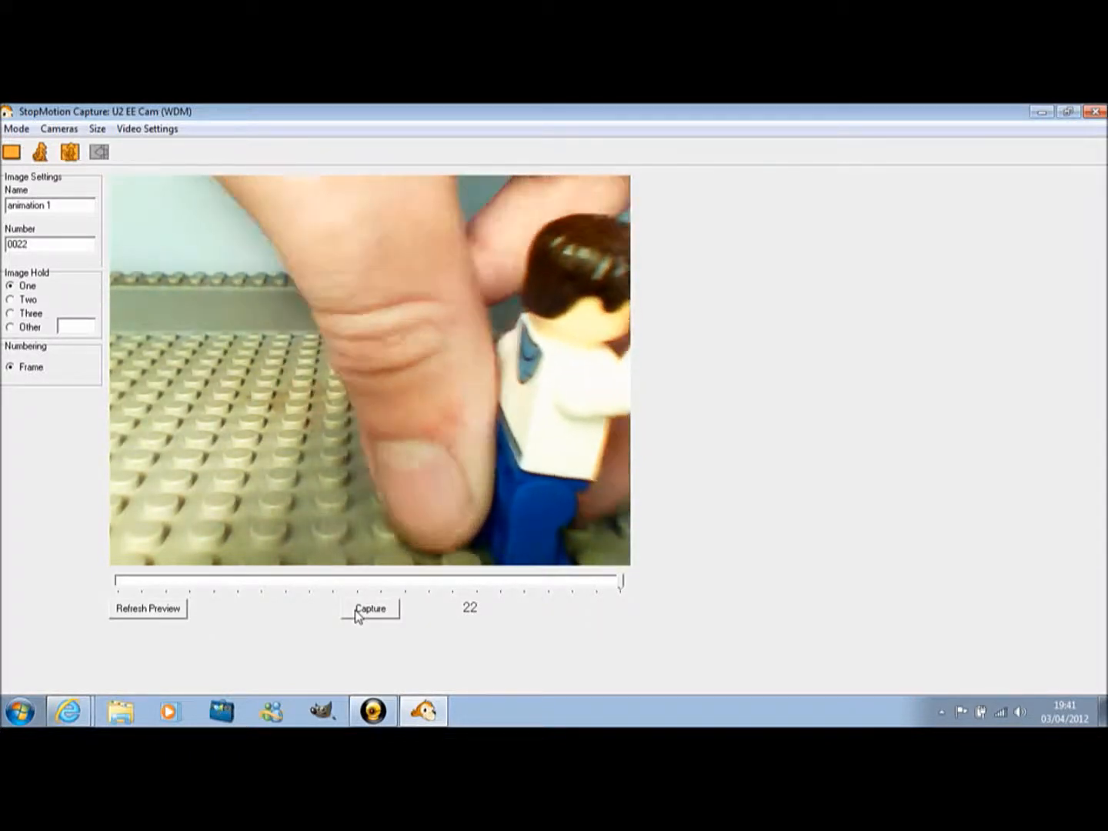
{"action": "left_click", "coordinate": [370, 610]}
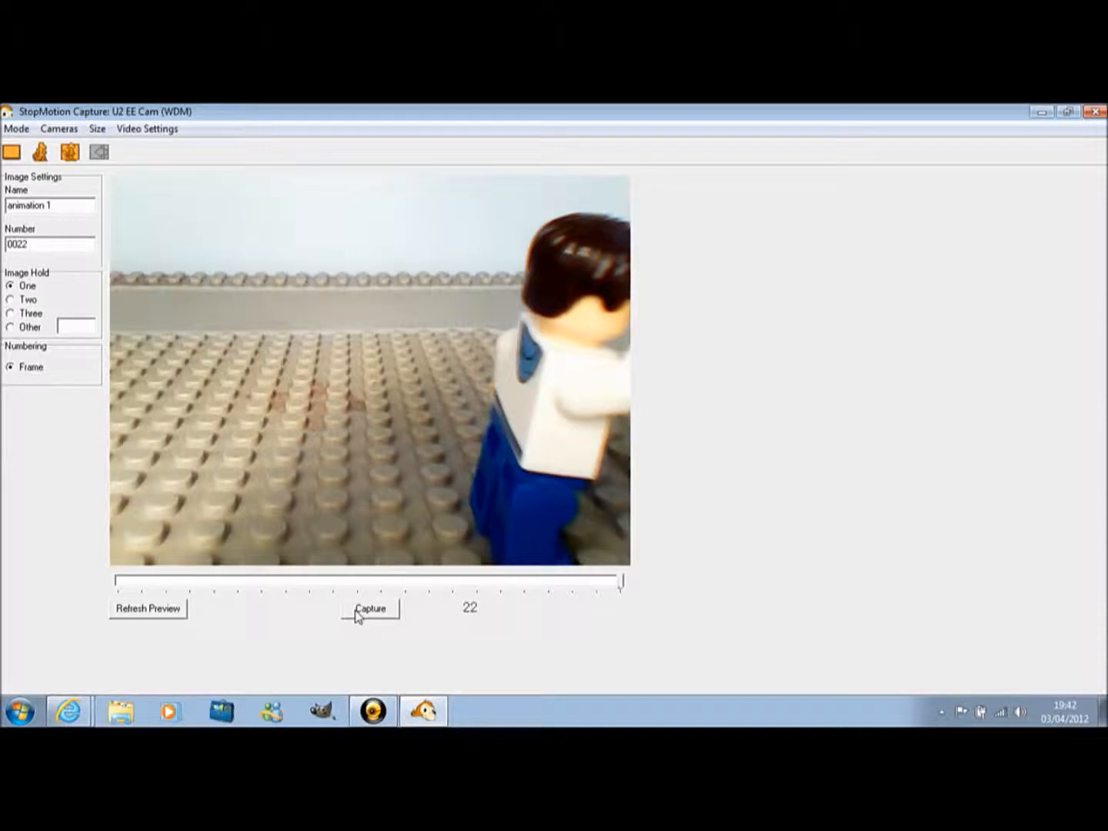
{"action": "left_click", "coordinate": [370, 608]}
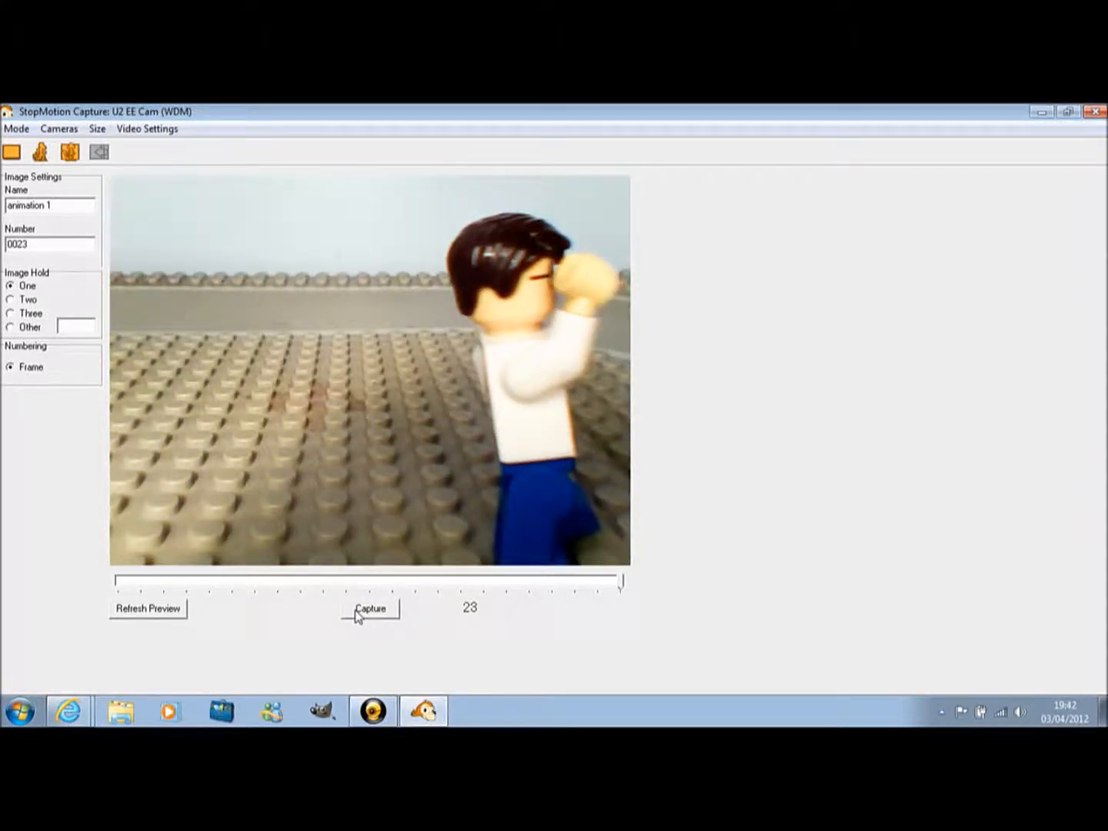
{"action": "left_click", "coordinate": [370, 608]}
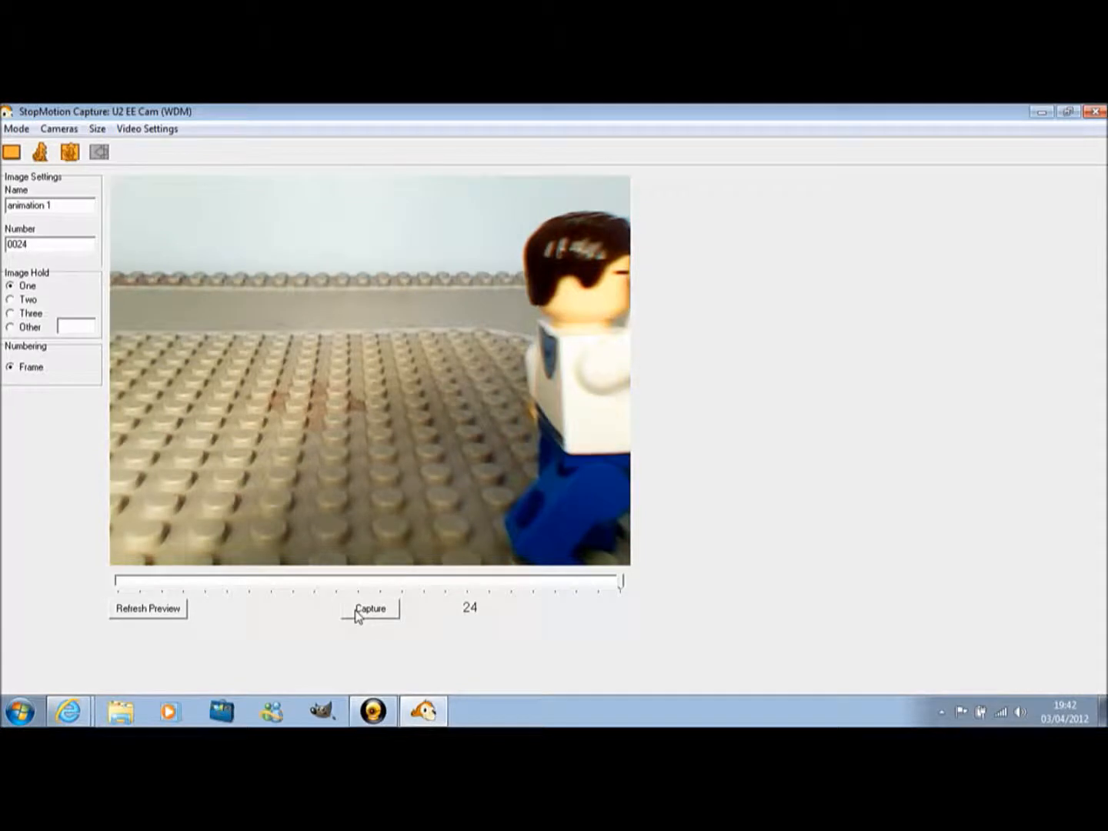
Step: Capture frames 24 to 28 as the figure steps partly off the right of the shot
{"action": "left_click", "coordinate": [369, 608]}
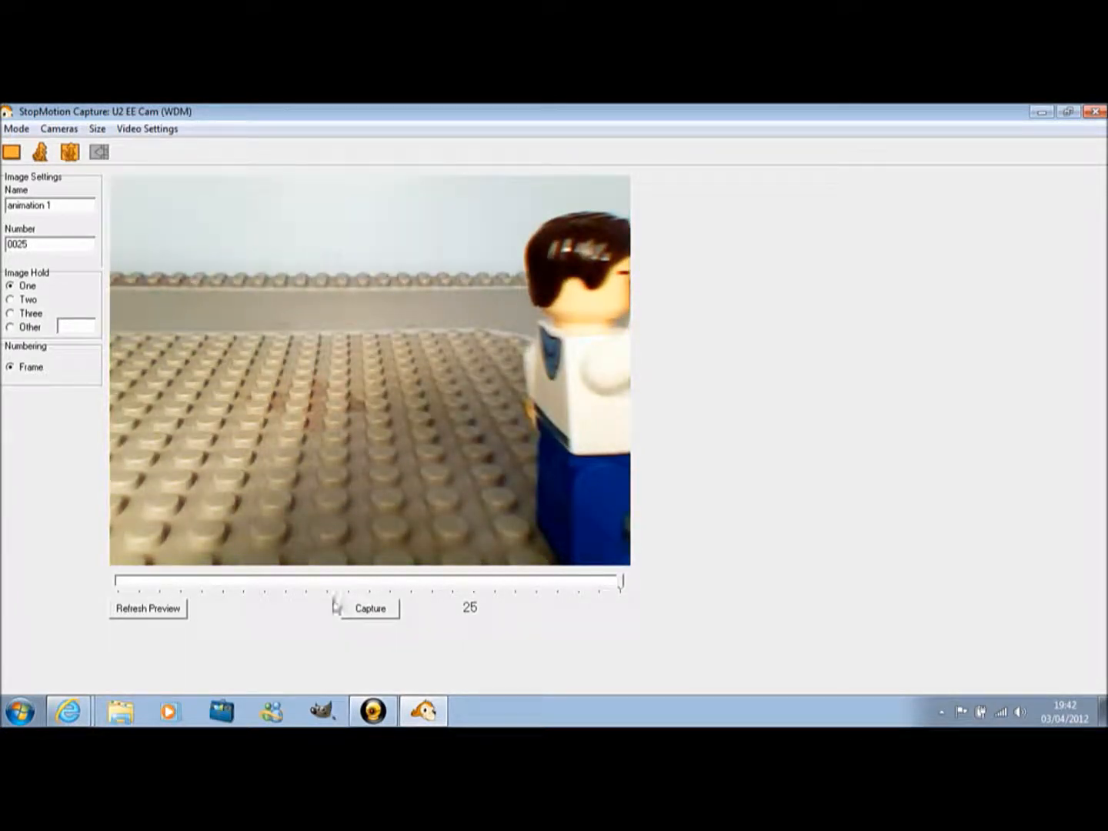
{"action": "left_click", "coordinate": [369, 608]}
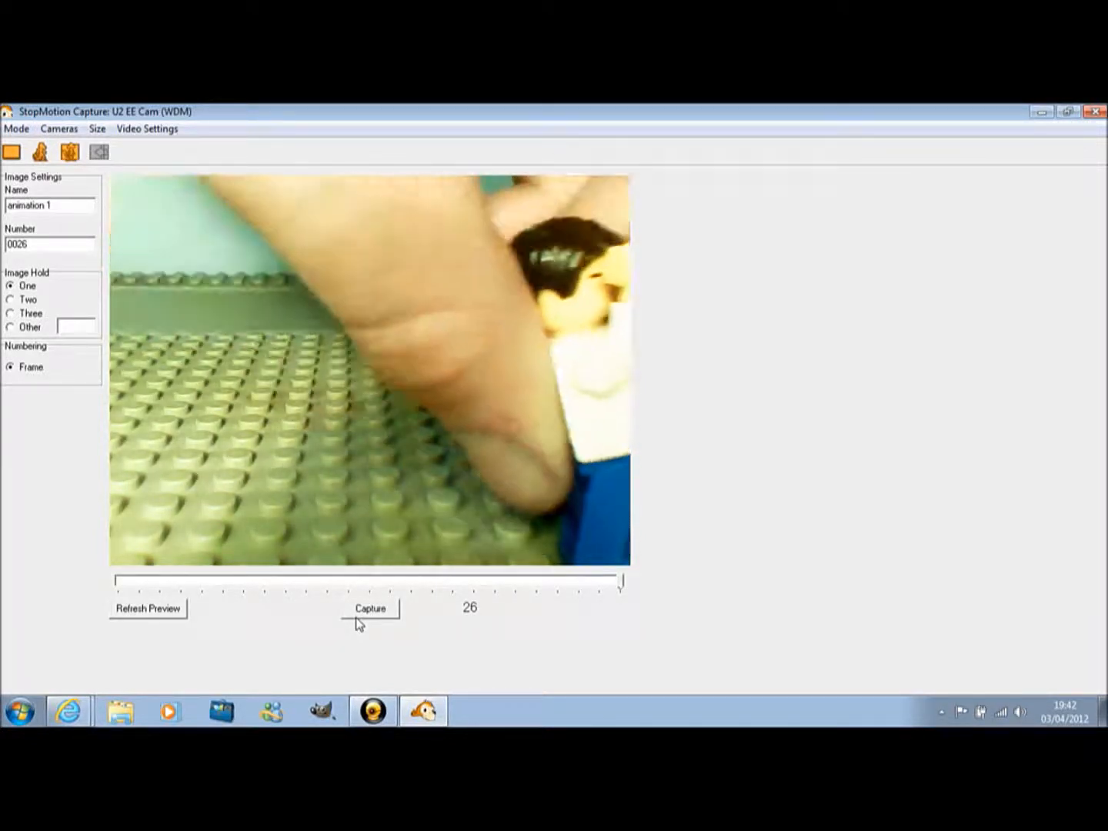
{"action": "left_click", "coordinate": [370, 608]}
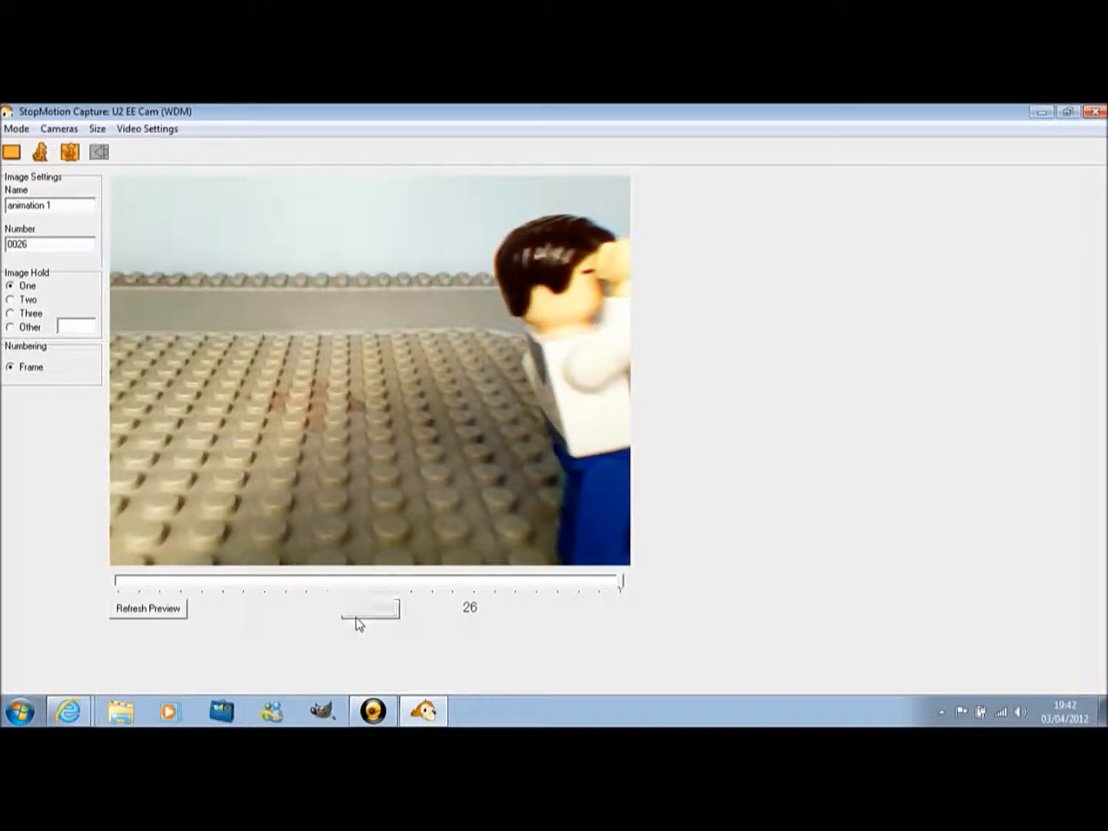
{"action": "left_click", "coordinate": [370, 608]}
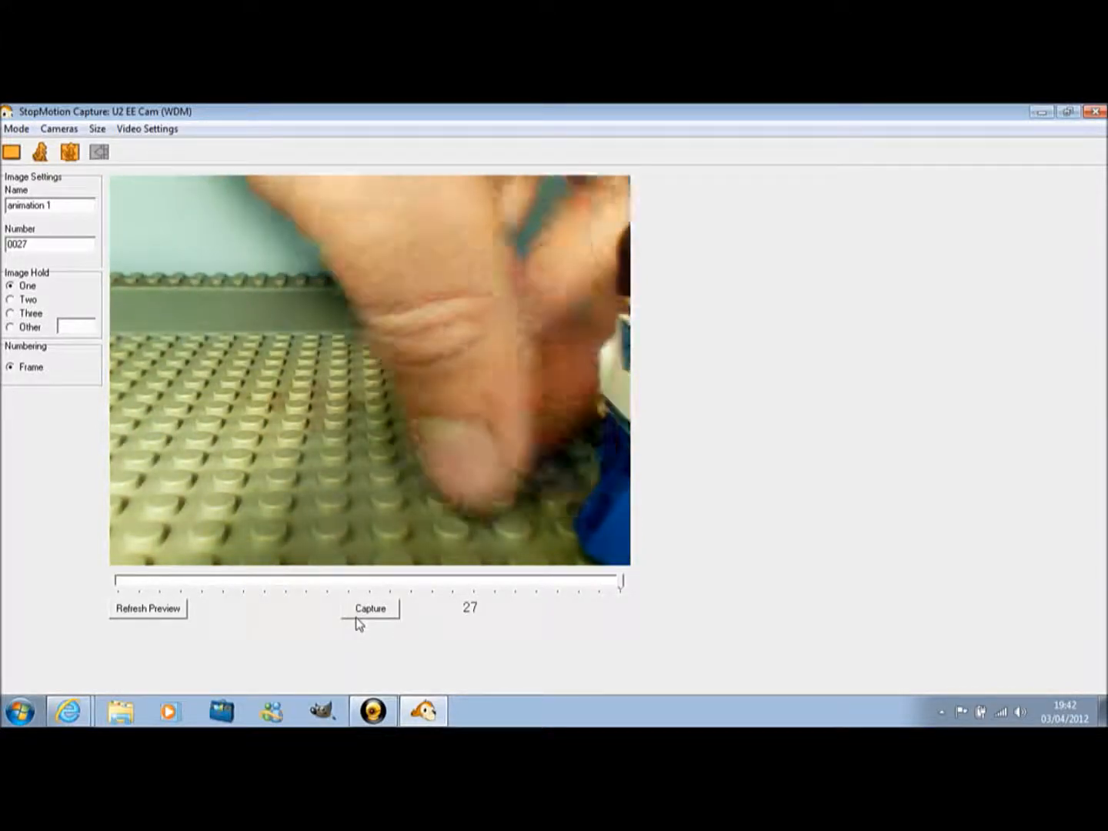
{"action": "left_click", "coordinate": [369, 608]}
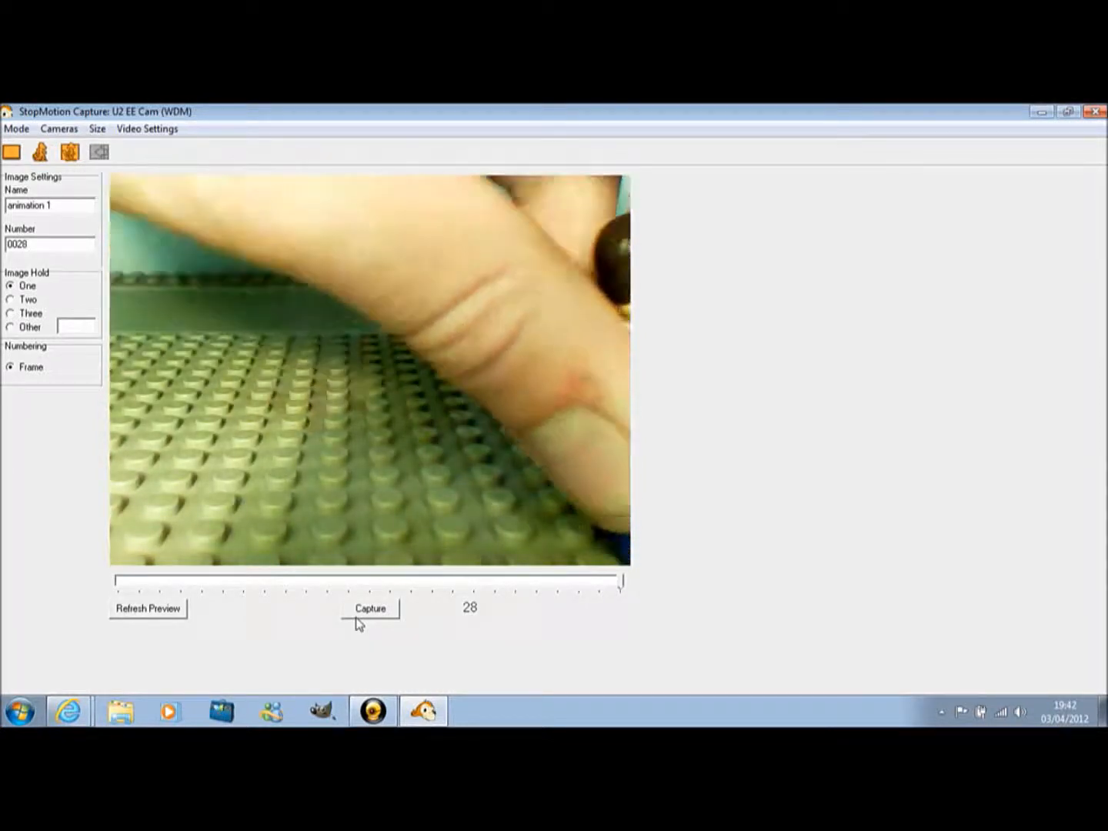
{"action": "left_click", "coordinate": [369, 608]}
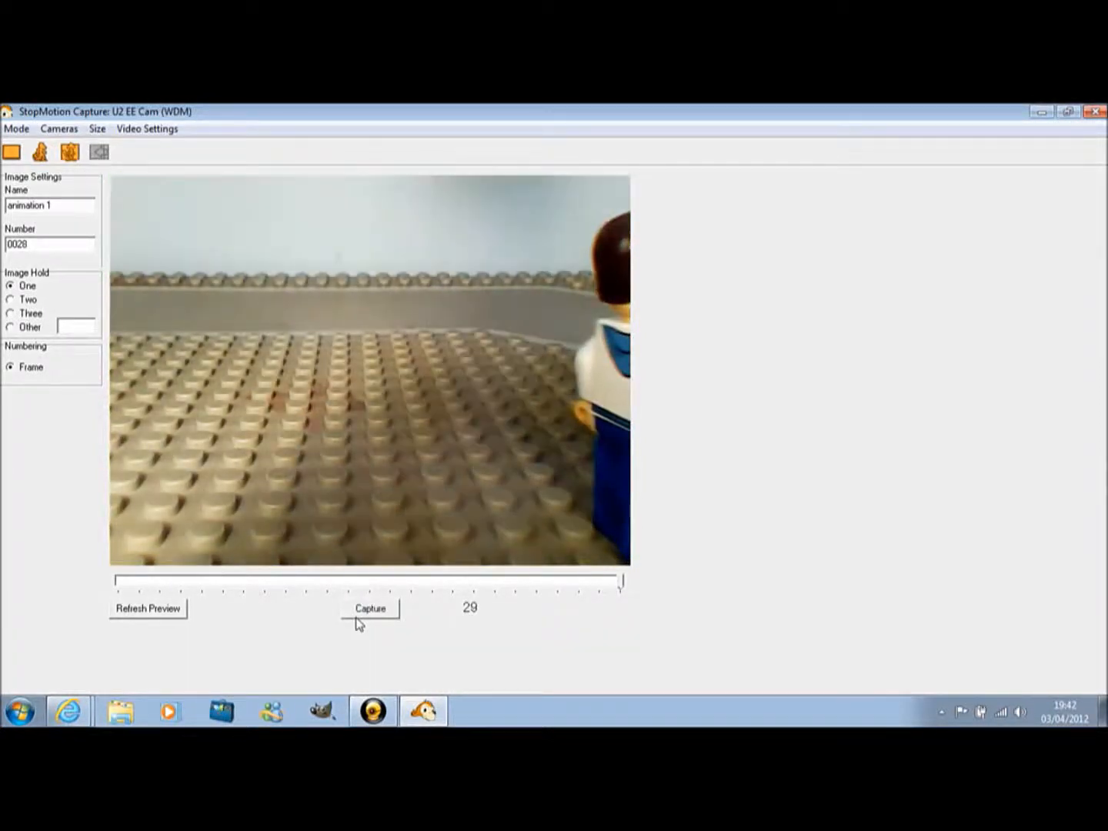
Step: Capture frames 29 to 31, ending with the empty baseplate
{"action": "left_click", "coordinate": [369, 608]}
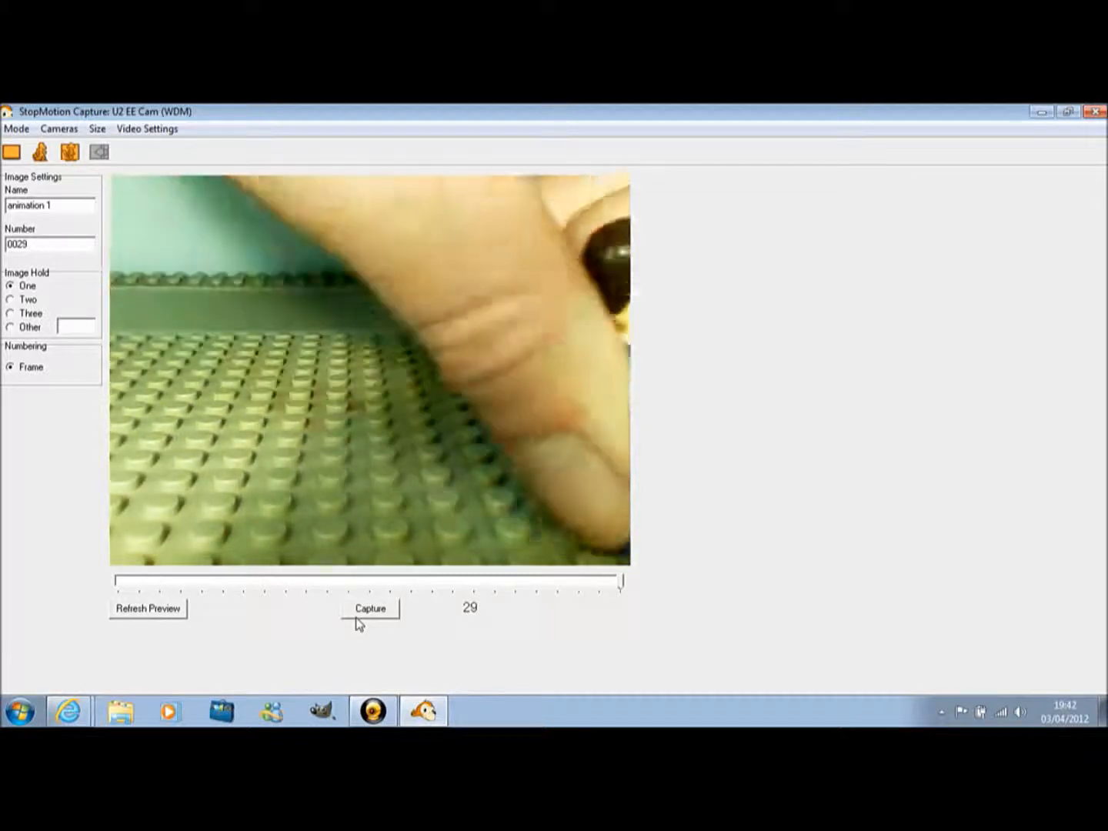
{"action": "left_click", "coordinate": [369, 608]}
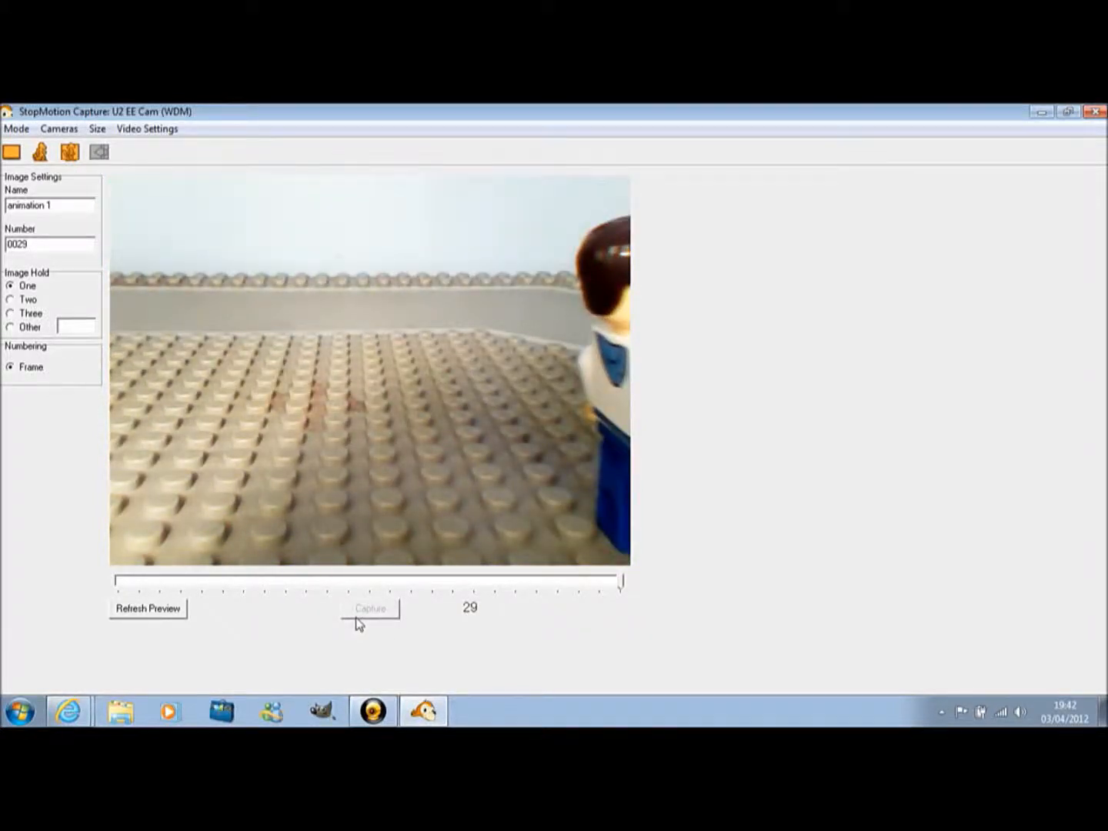
{"action": "left_click", "coordinate": [370, 608]}
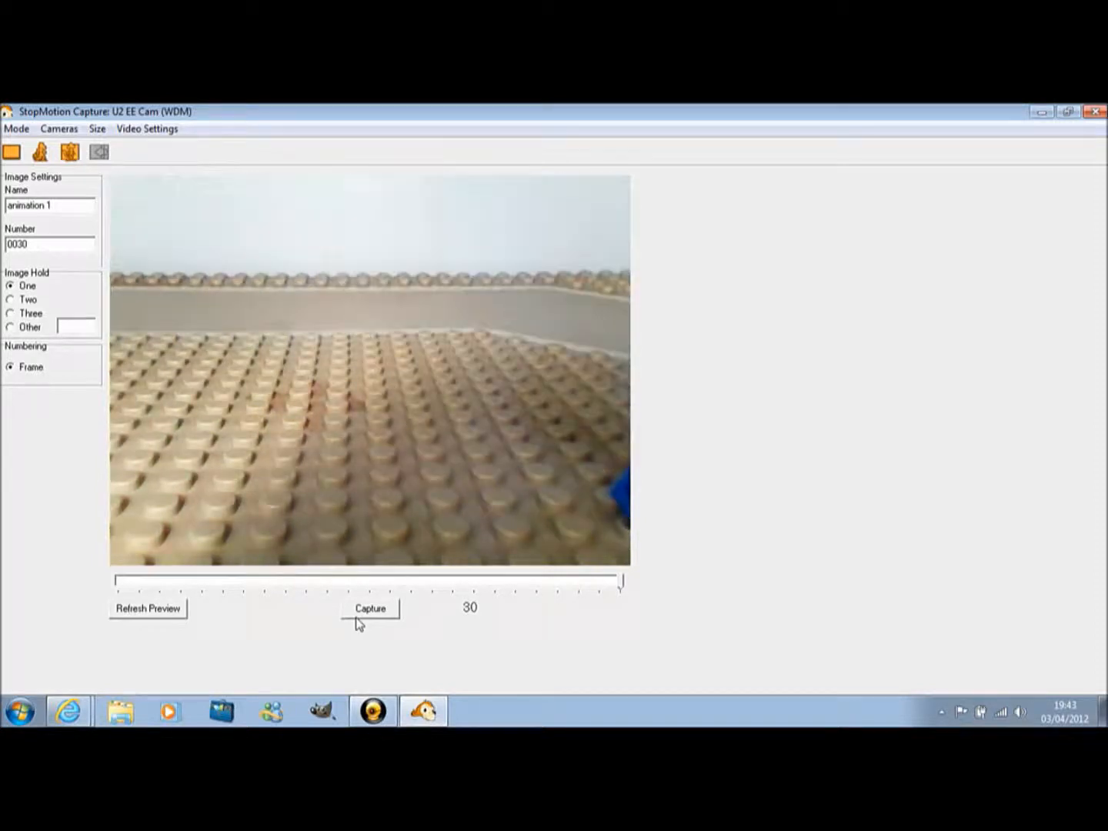
{"action": "left_click", "coordinate": [369, 608]}
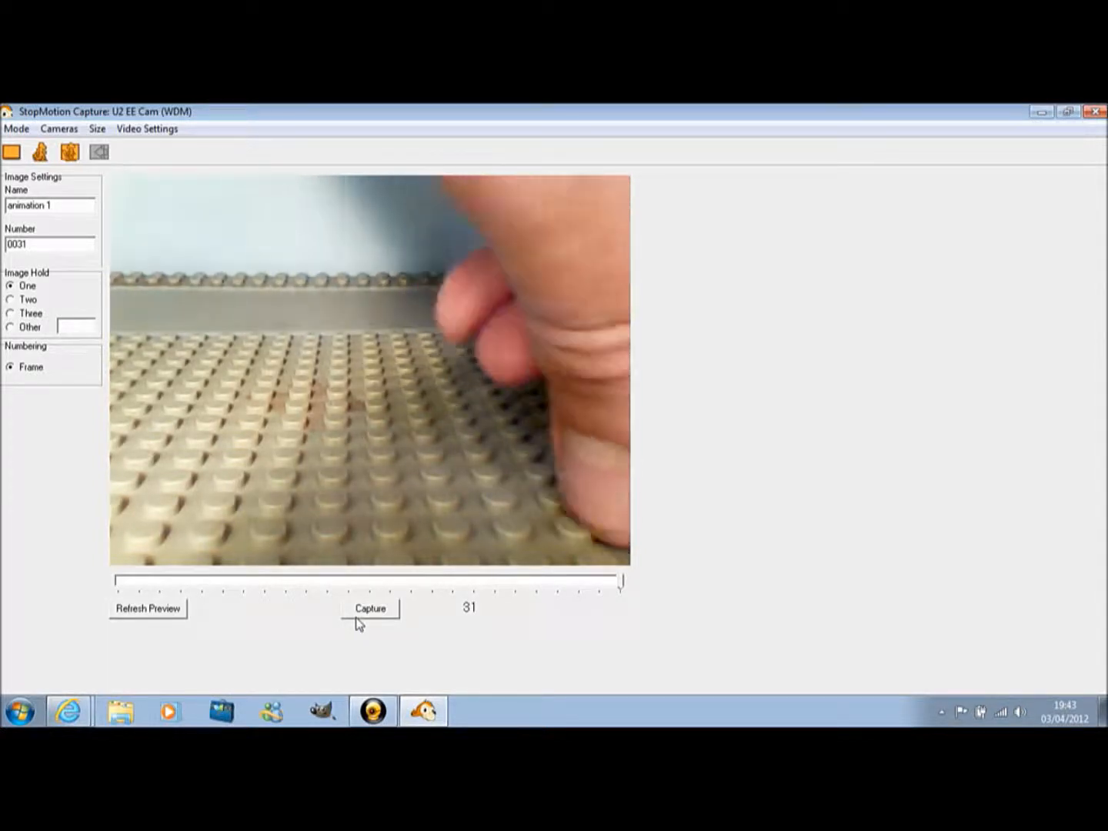
{"action": "left_click", "coordinate": [369, 610]}
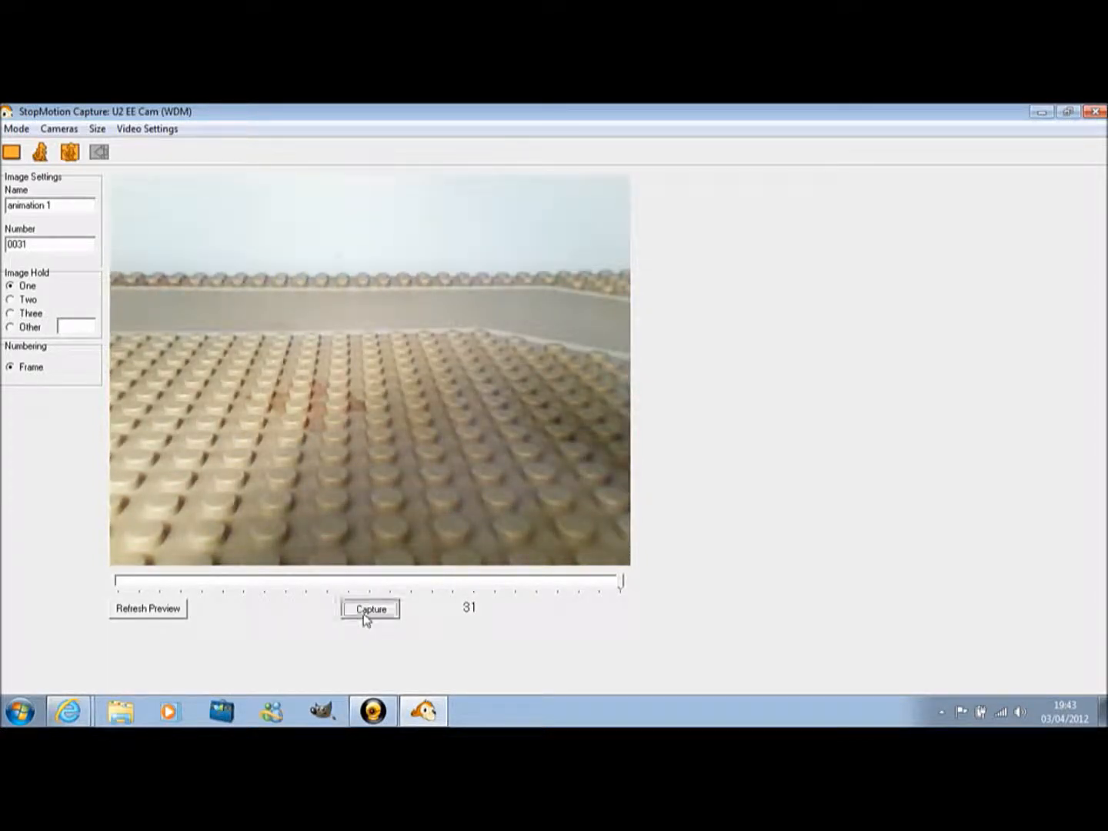
Step: Finish capturing and play frames 1 to 31 in the preview at 15 FPS
{"action": "left_click", "coordinate": [370, 609]}
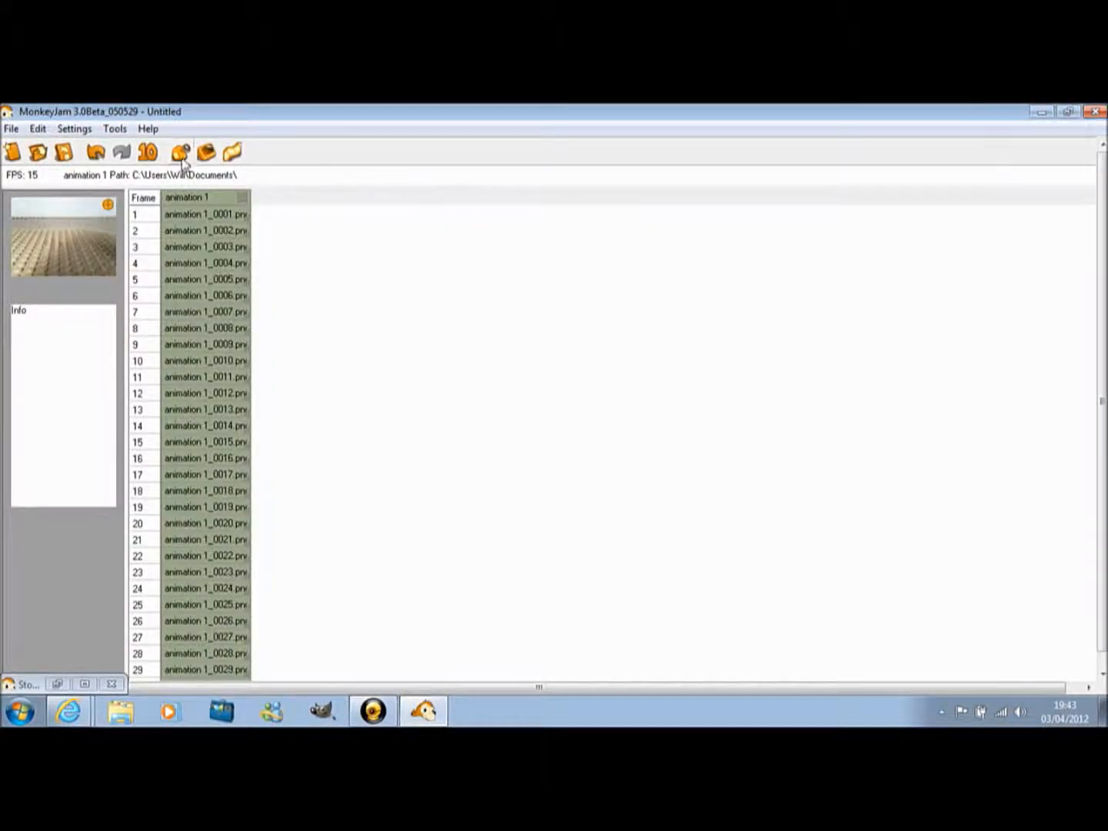
{"action": "mouse_move", "coordinate": [180, 151]}
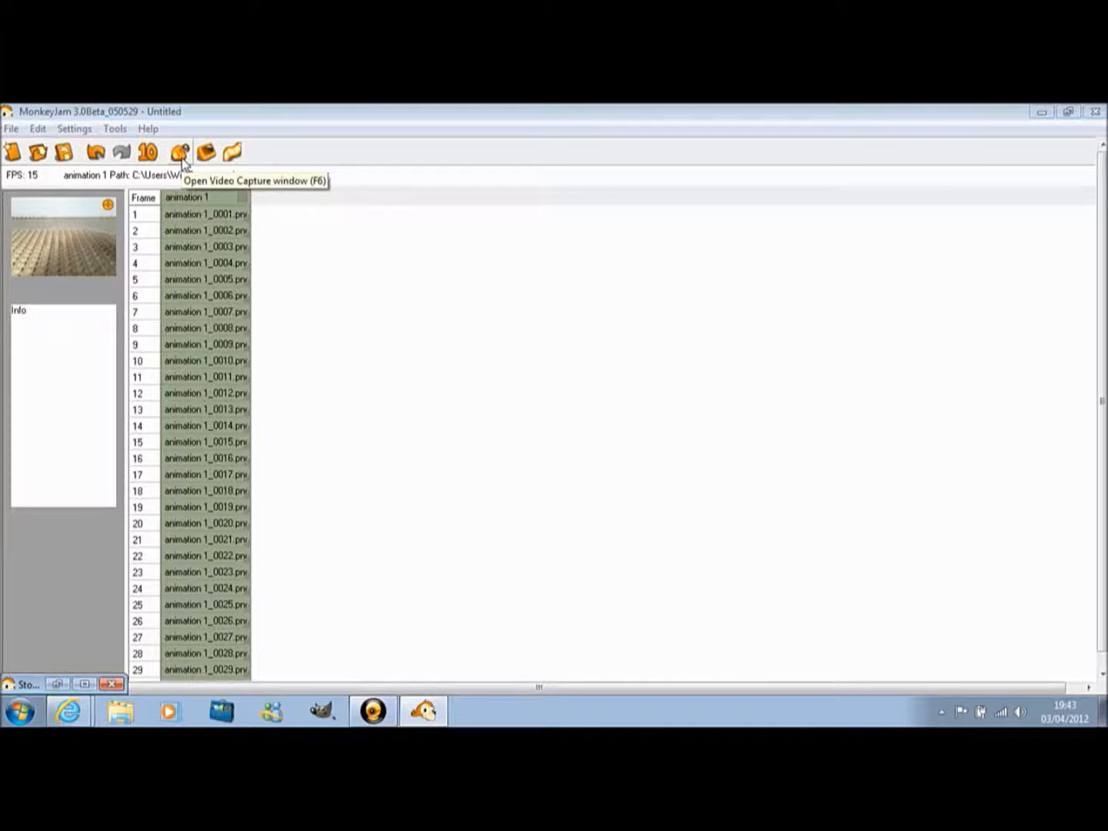
{"action": "left_click", "coordinate": [207, 151]}
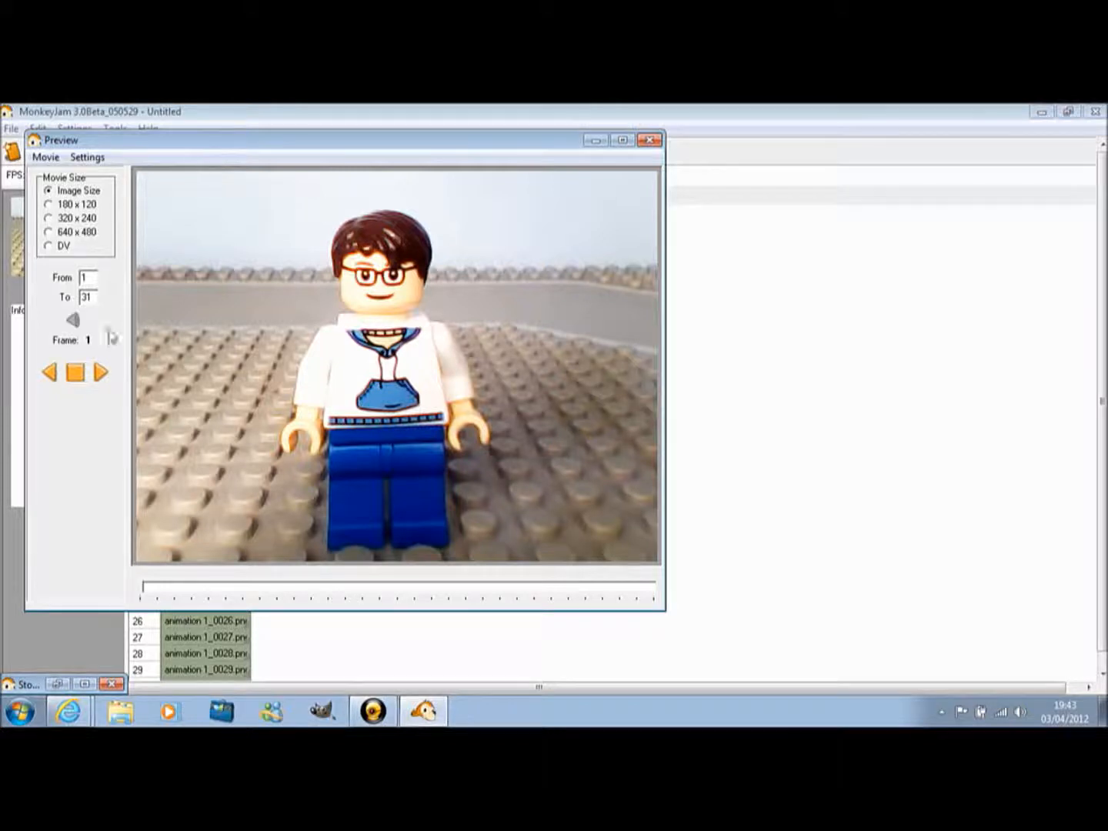
{"action": "left_click", "coordinate": [98, 372]}
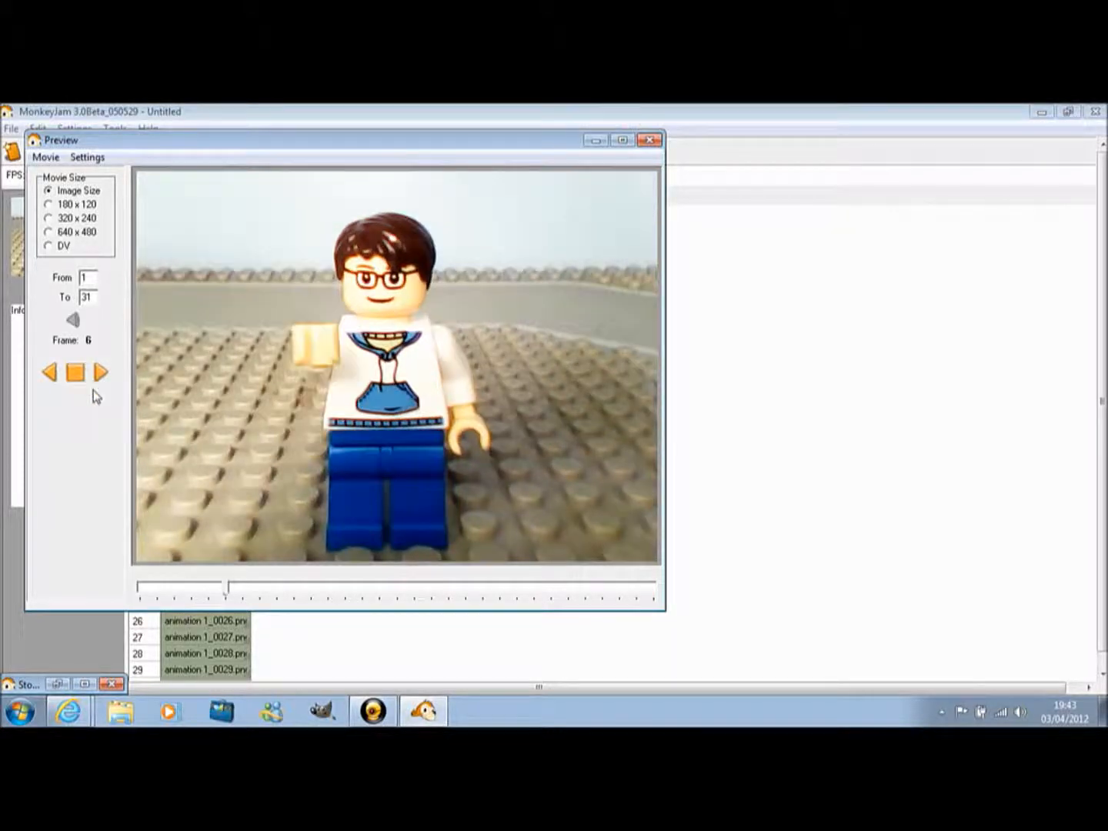